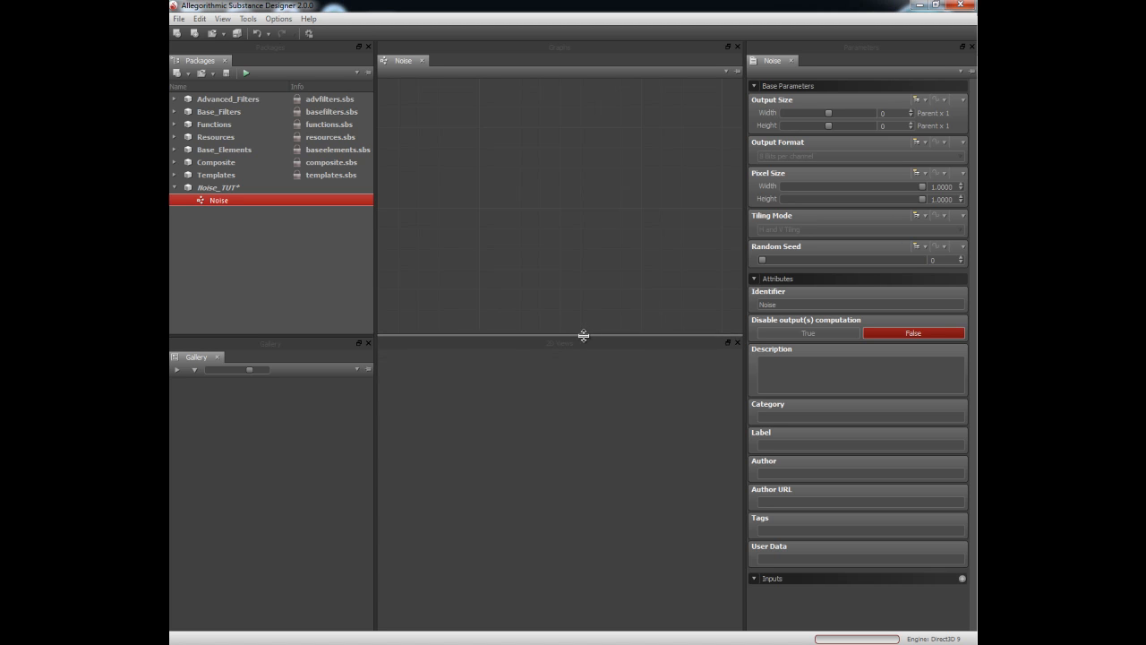
pyautogui.moveTo(484, 229)
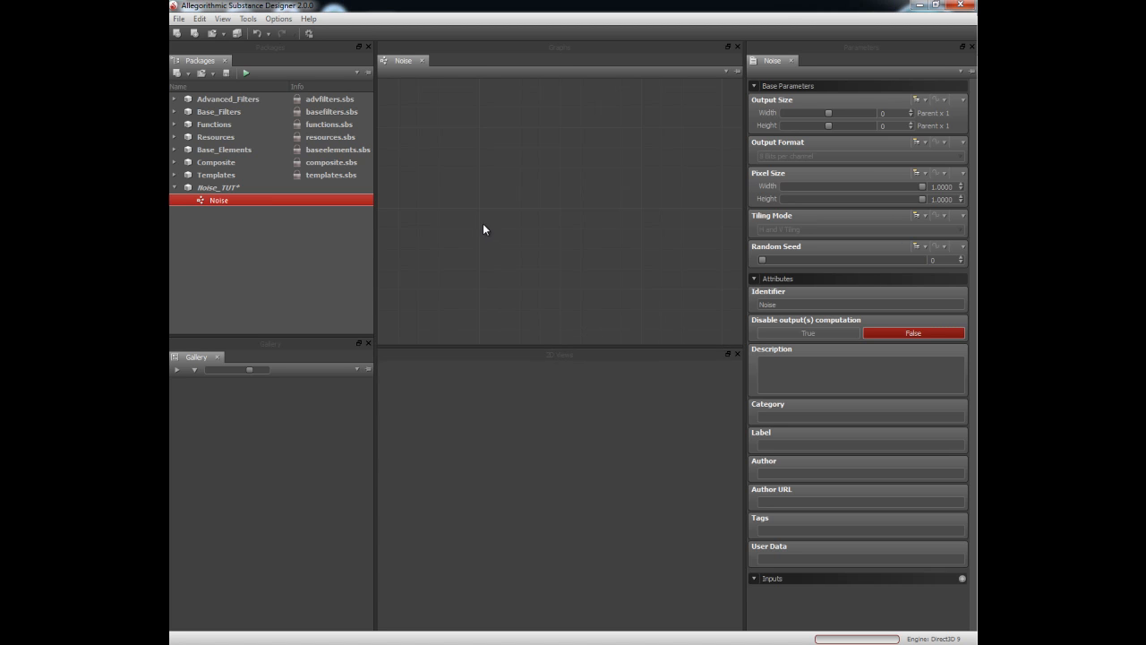
pyautogui.moveTo(523, 197)
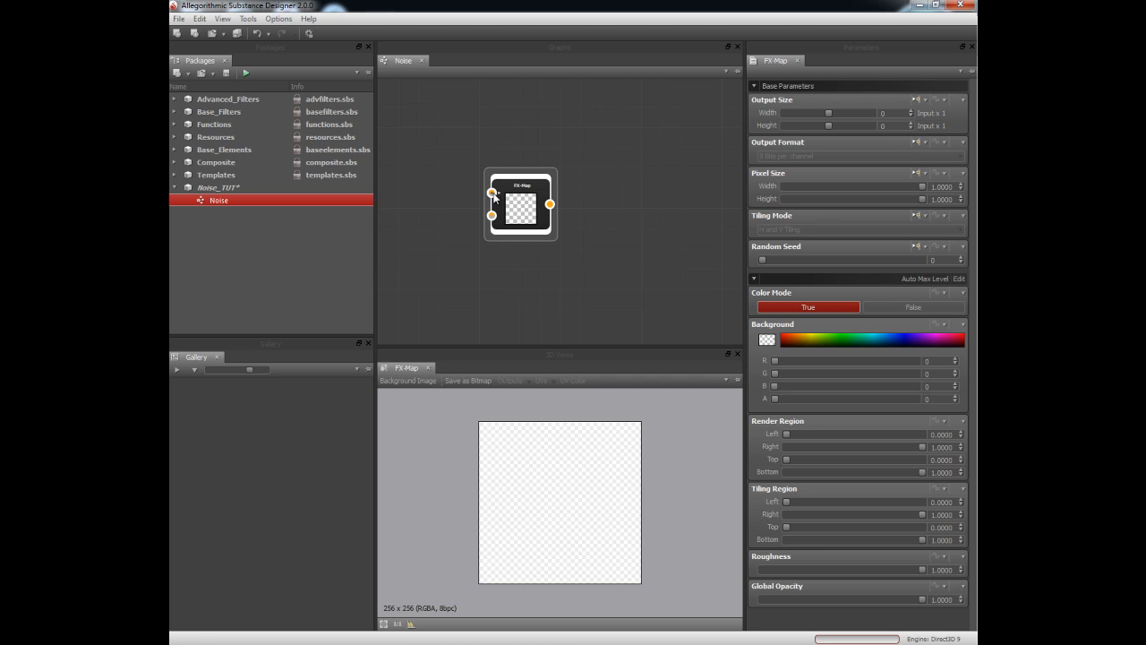
pyautogui.moveTo(523, 215)
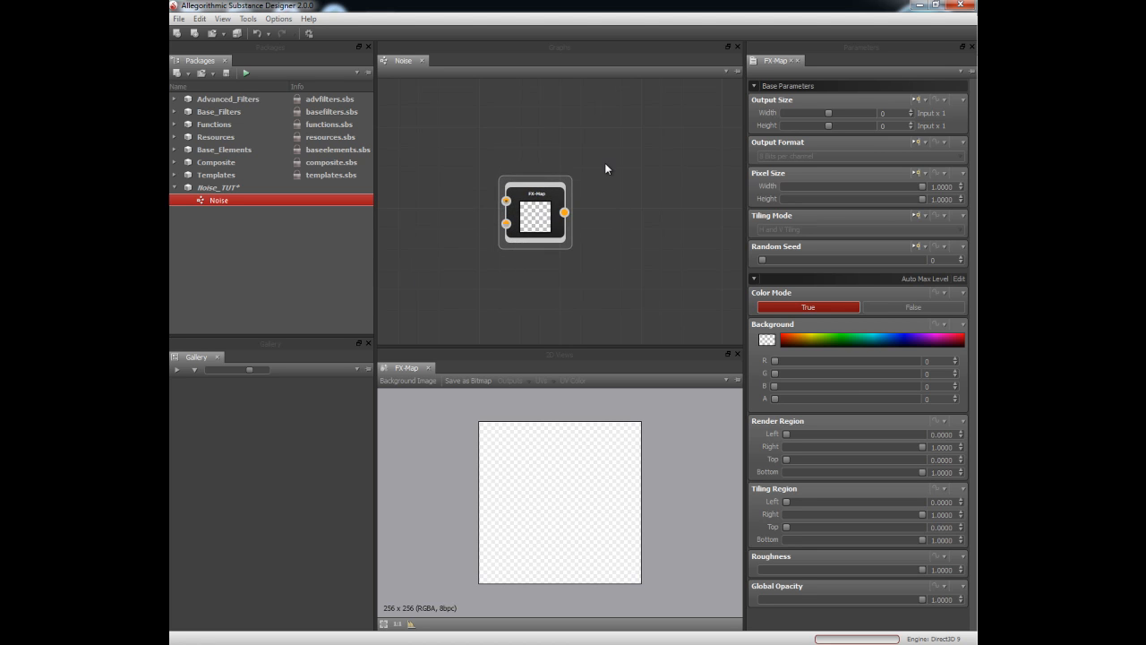
# Step: Place an FX-Map node near the graph centre and bring up its context actions
pyautogui.click(533, 211)
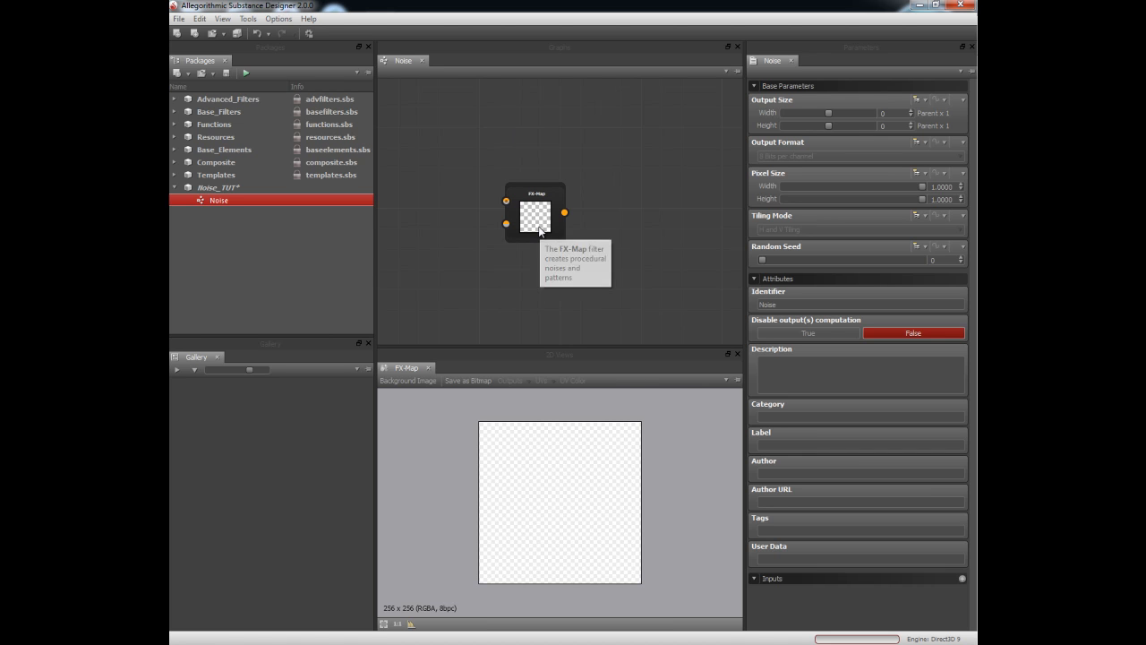
pyautogui.click(530, 214)
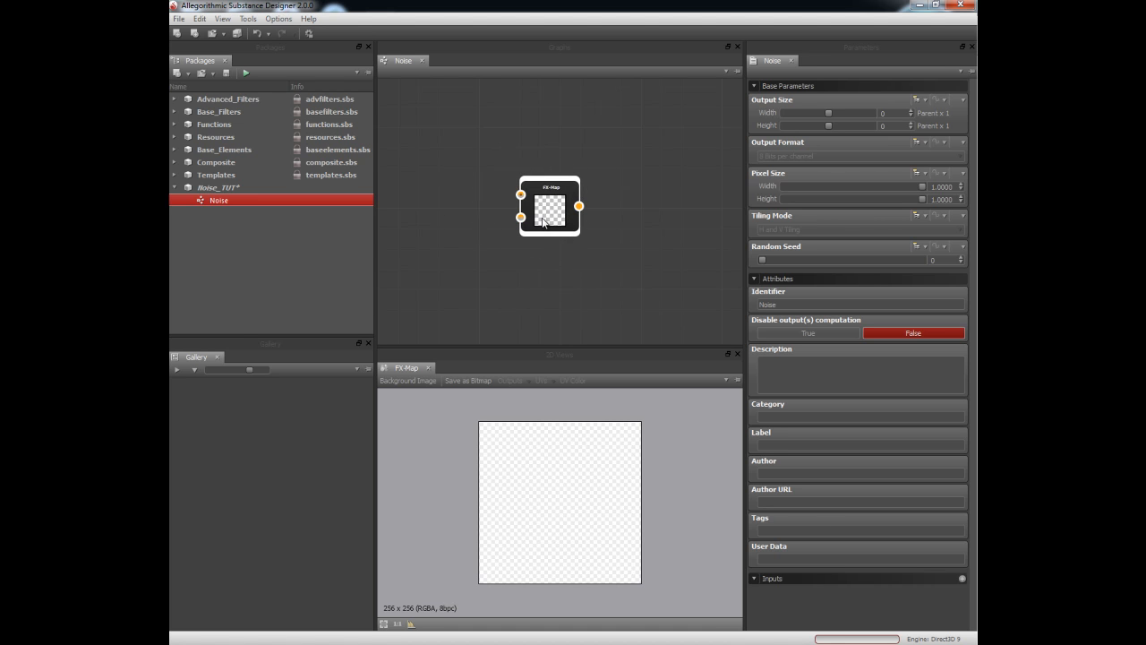
pyautogui.moveTo(548, 206); pyautogui.dragTo(528, 204)
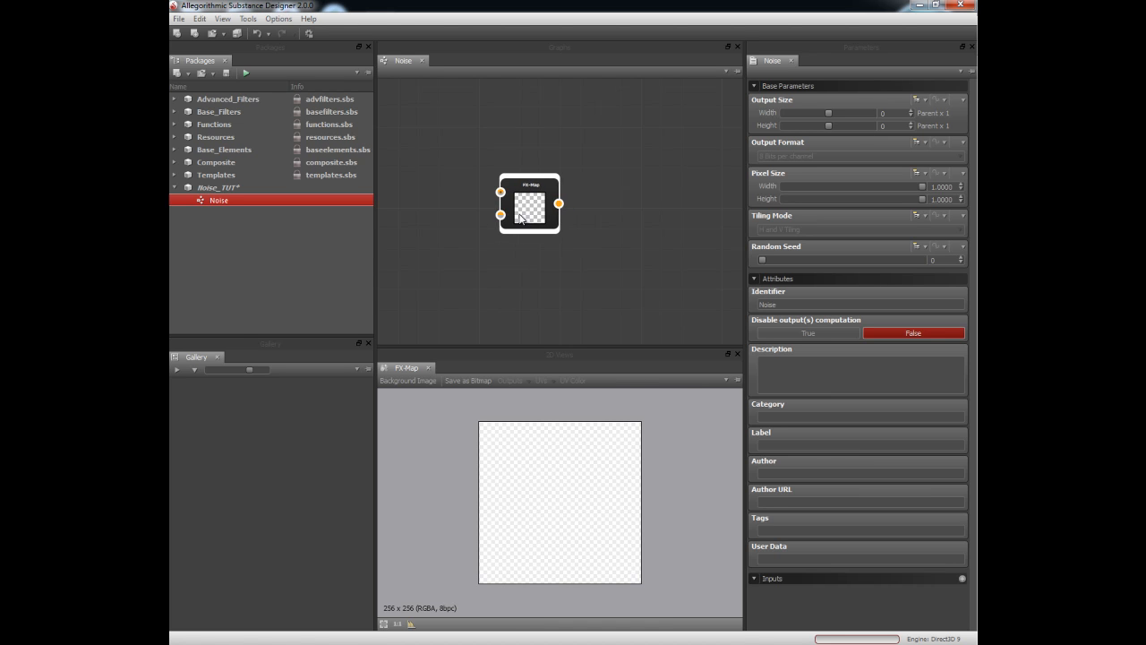
pyautogui.moveTo(545, 191)
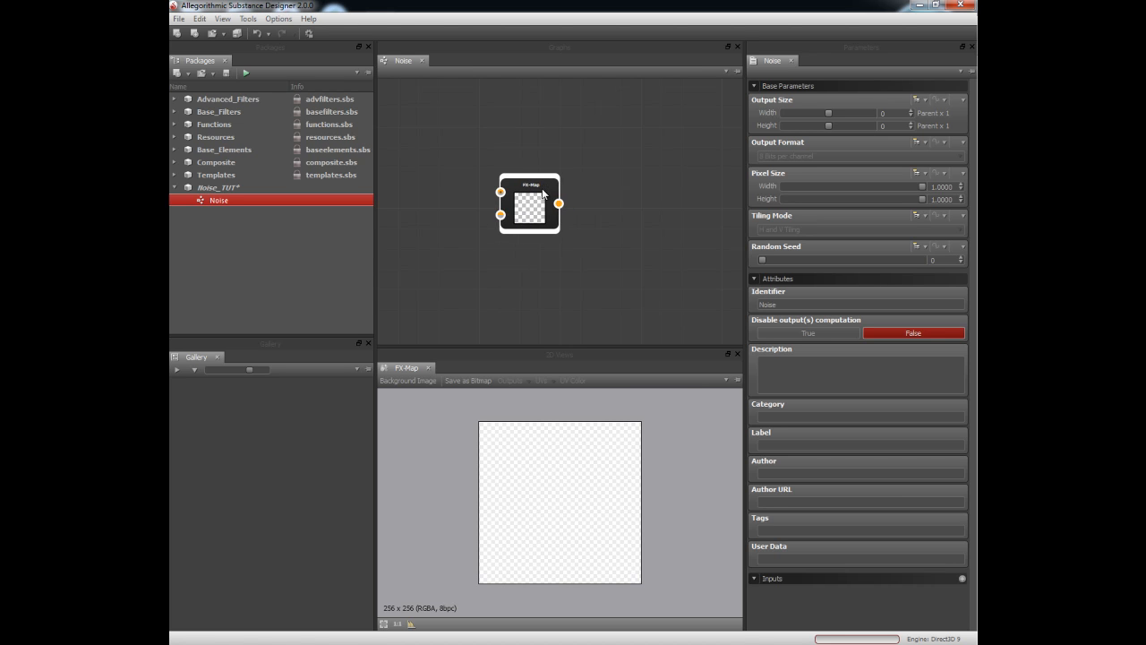
pyautogui.click(528, 200)
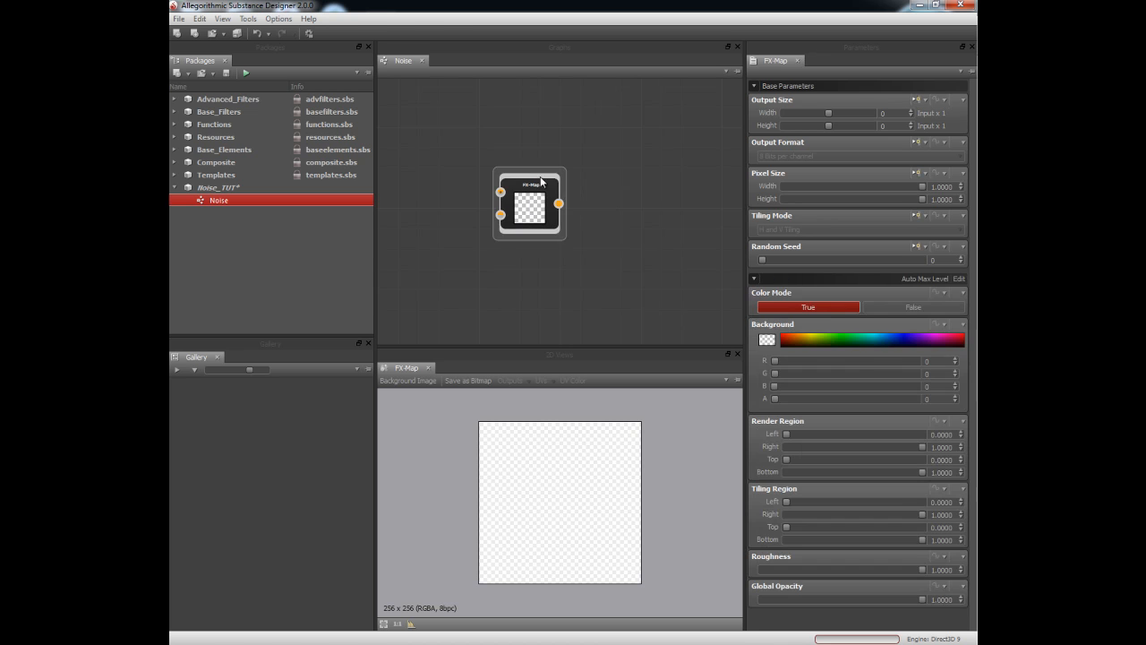
pyautogui.rightClick(538, 204)
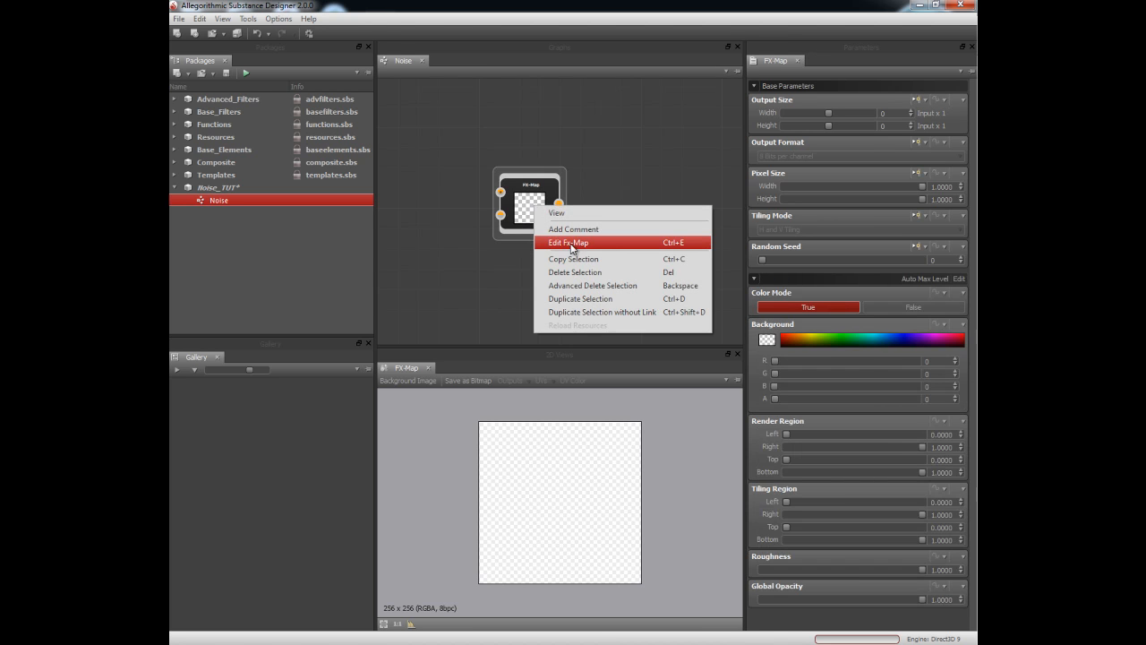
pyautogui.moveTo(677, 246)
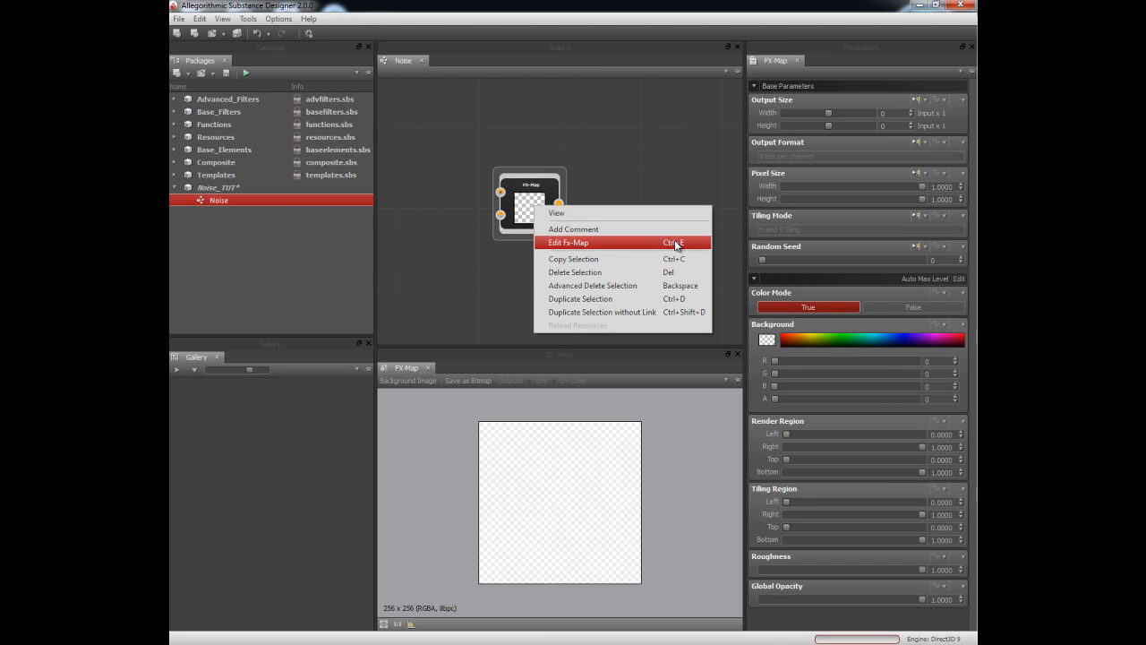
# Step: Enter the FX-Map's inner graph and add Quadrant nodes chained below the root quadrant
pyautogui.click(570, 244)
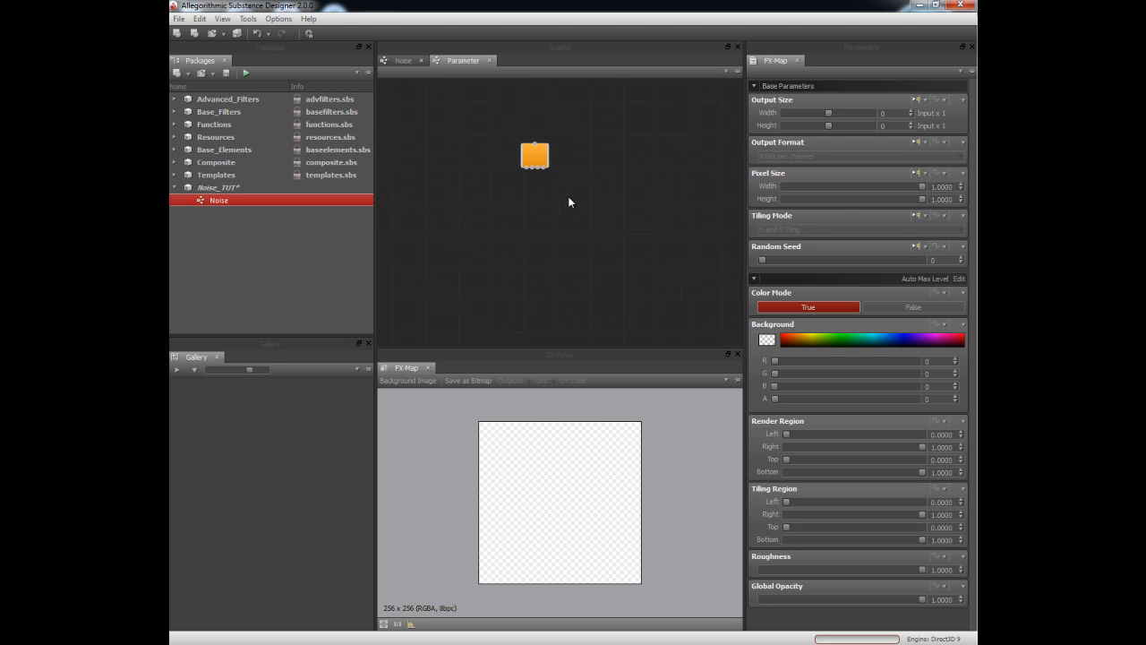
pyautogui.moveTo(534, 154); pyautogui.dragTo(547, 140)
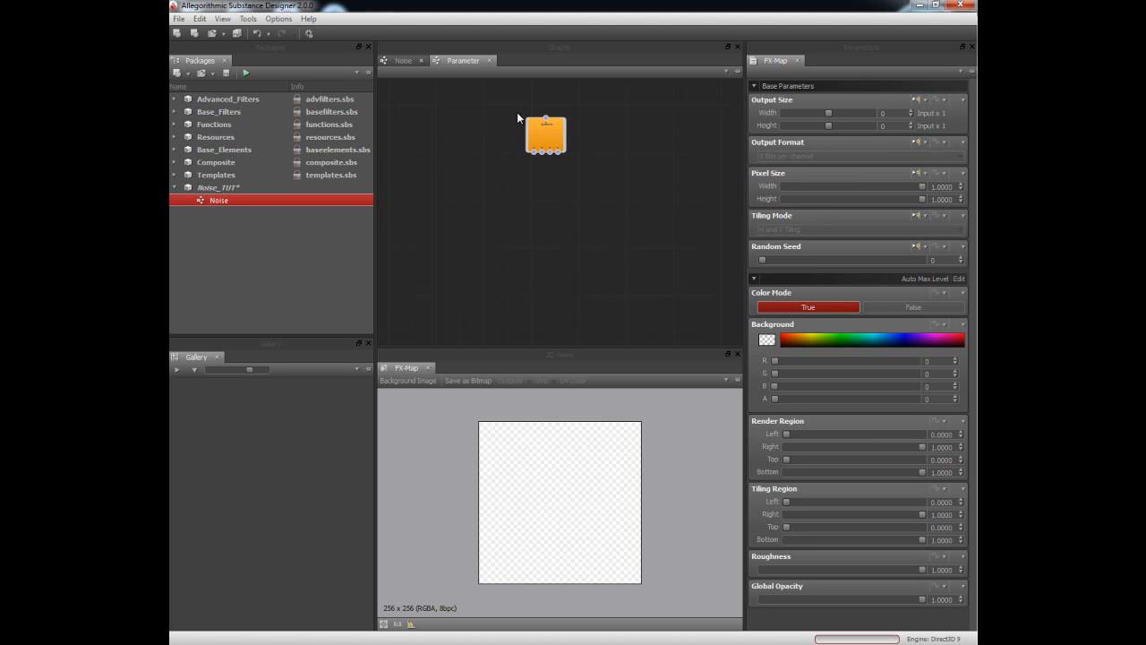
pyautogui.moveTo(508, 126)
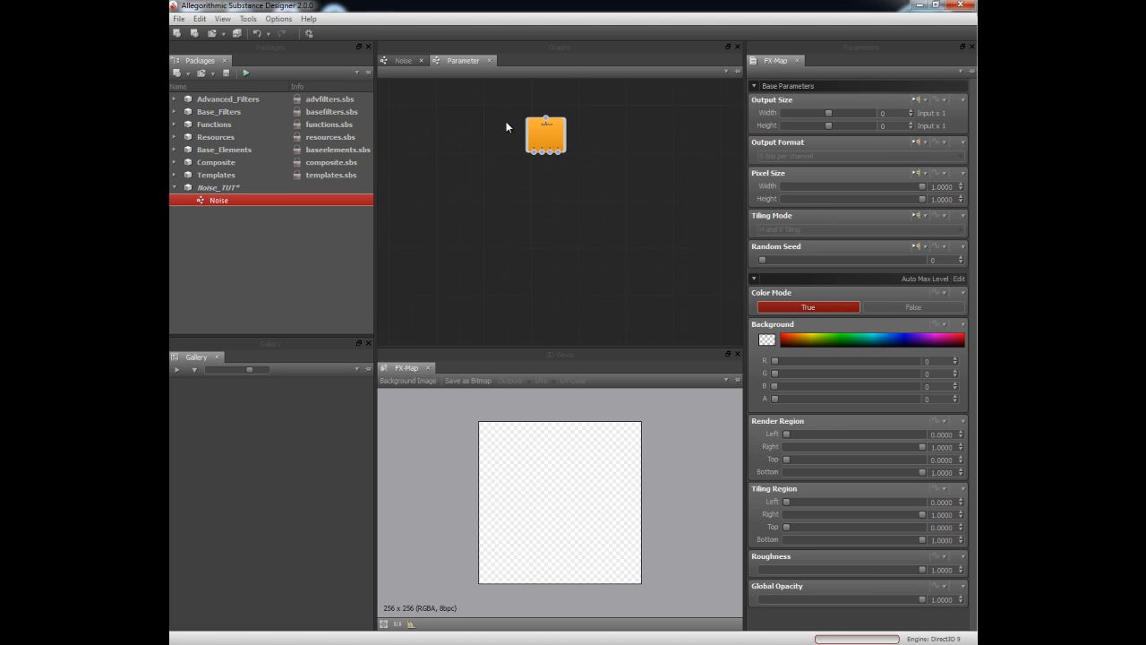
pyautogui.rightClick(547, 134)
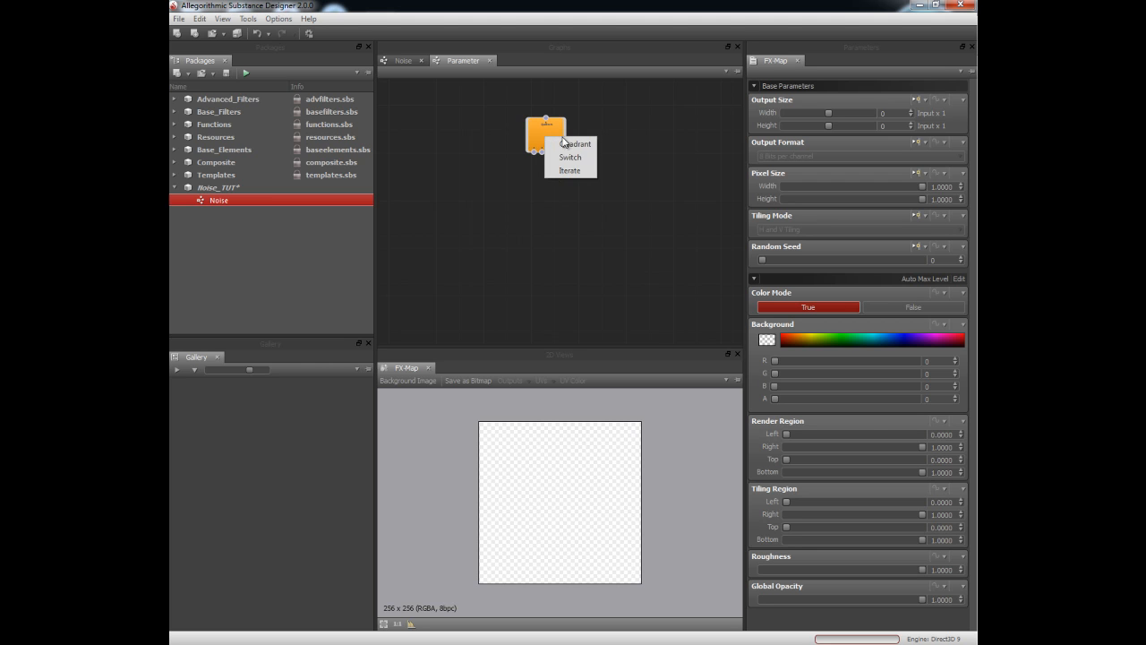
pyautogui.click(573, 144)
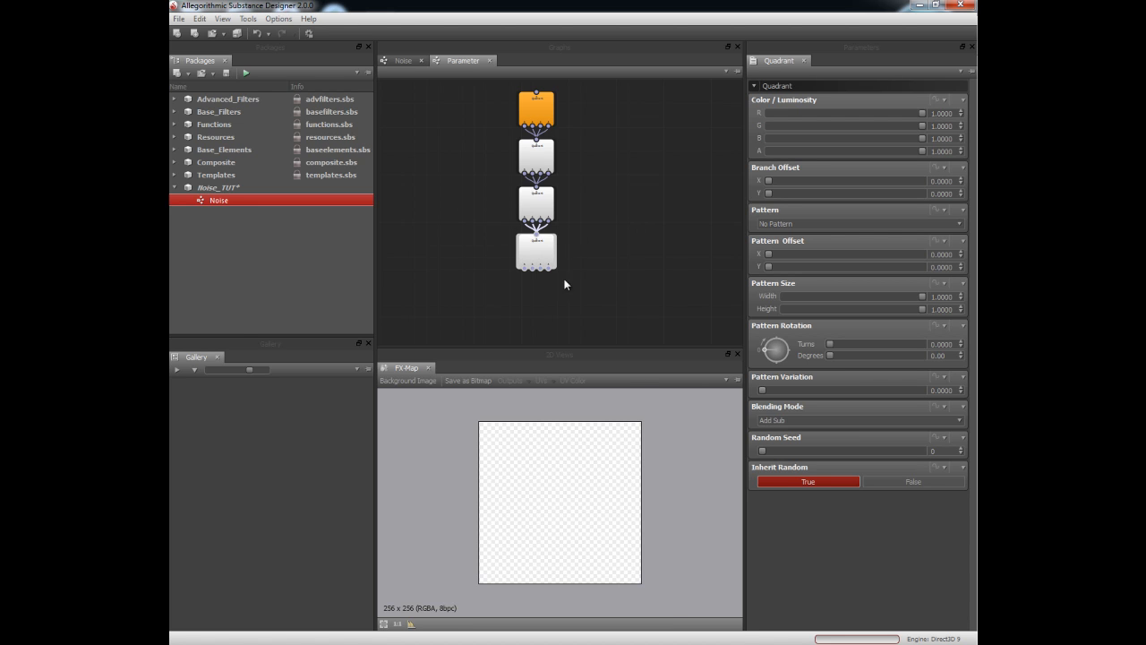
pyautogui.moveTo(537, 201)
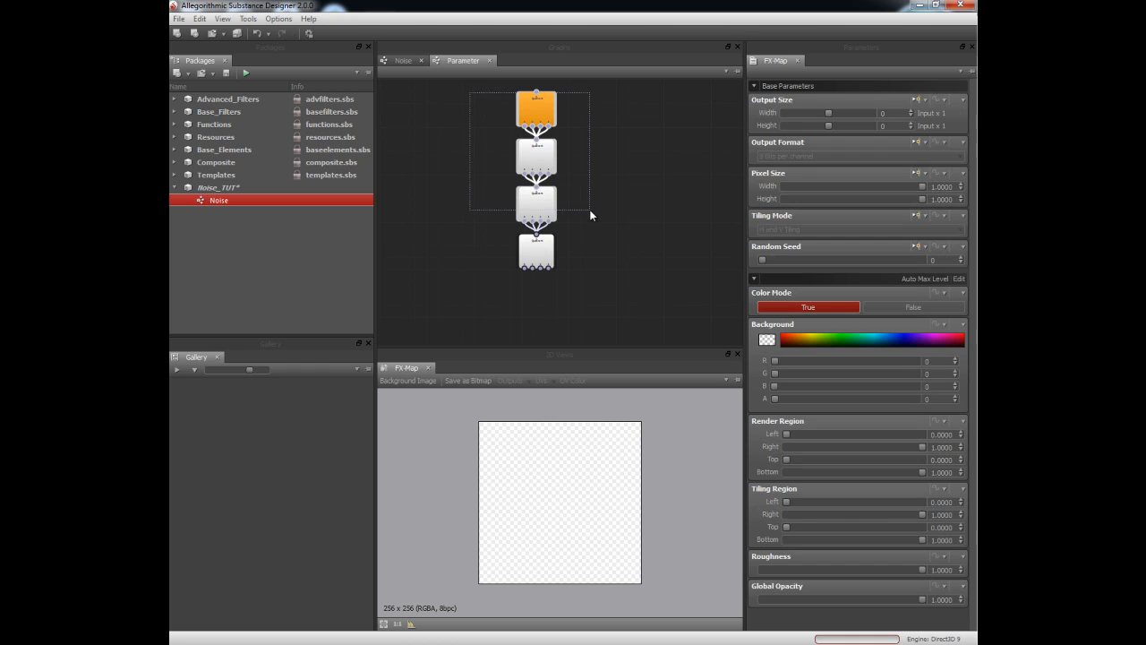
pyautogui.moveTo(559, 204)
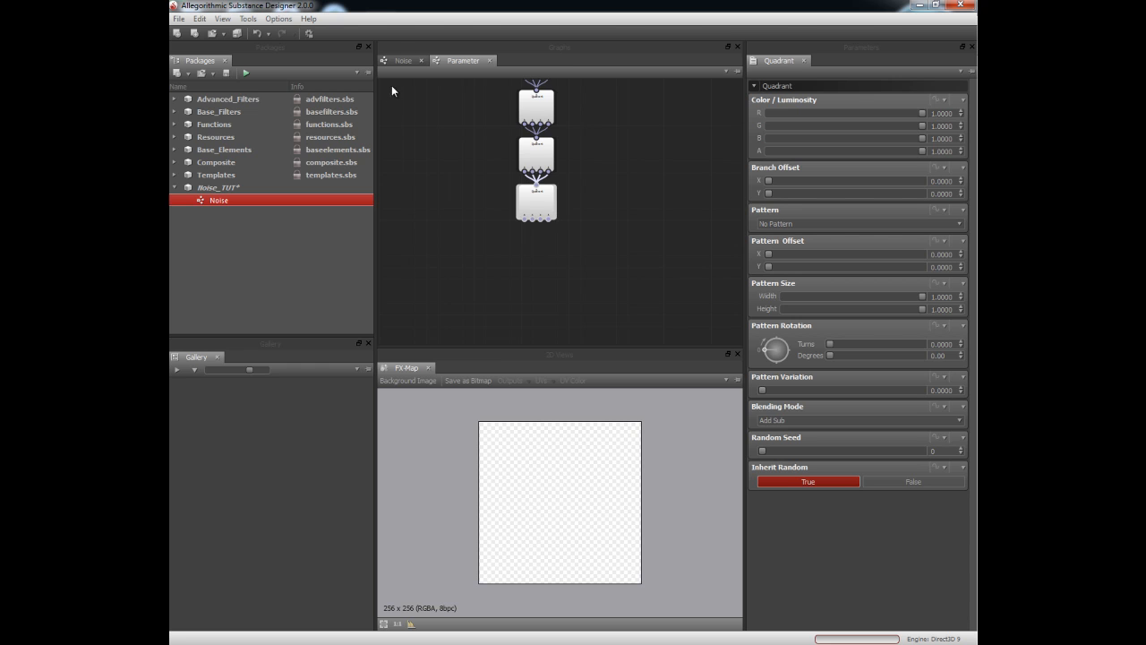
# Step: Set the FX-Map Color Mode to grayscale and the deepest Quadrant's pattern to Paraboloid
pyautogui.click(537, 205)
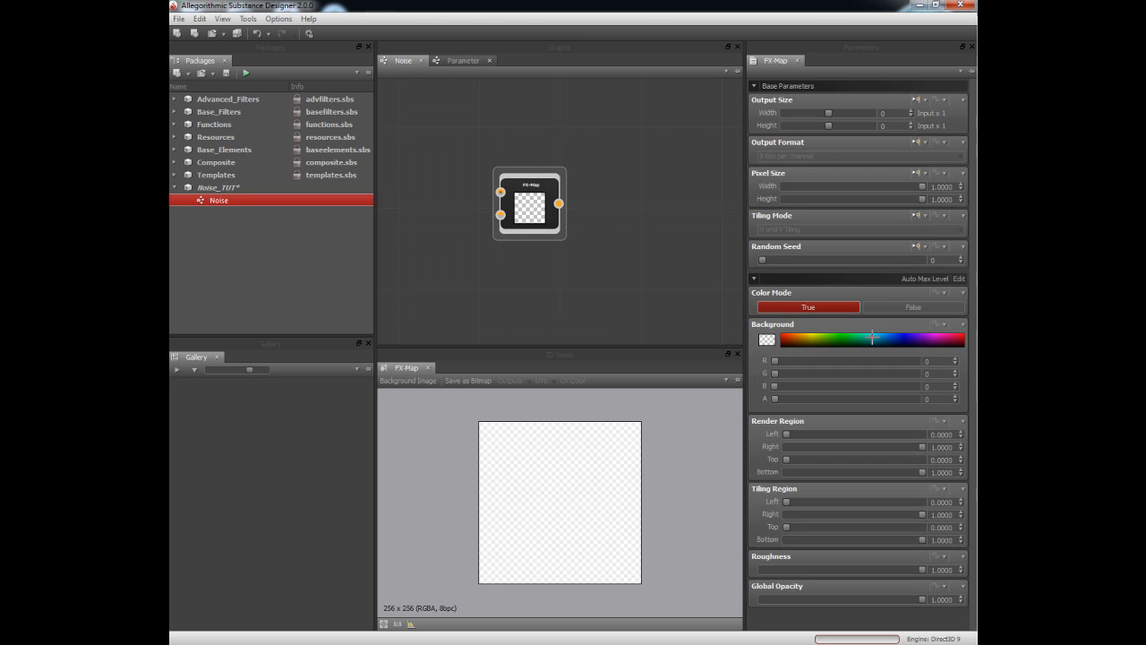
pyautogui.click(913, 306)
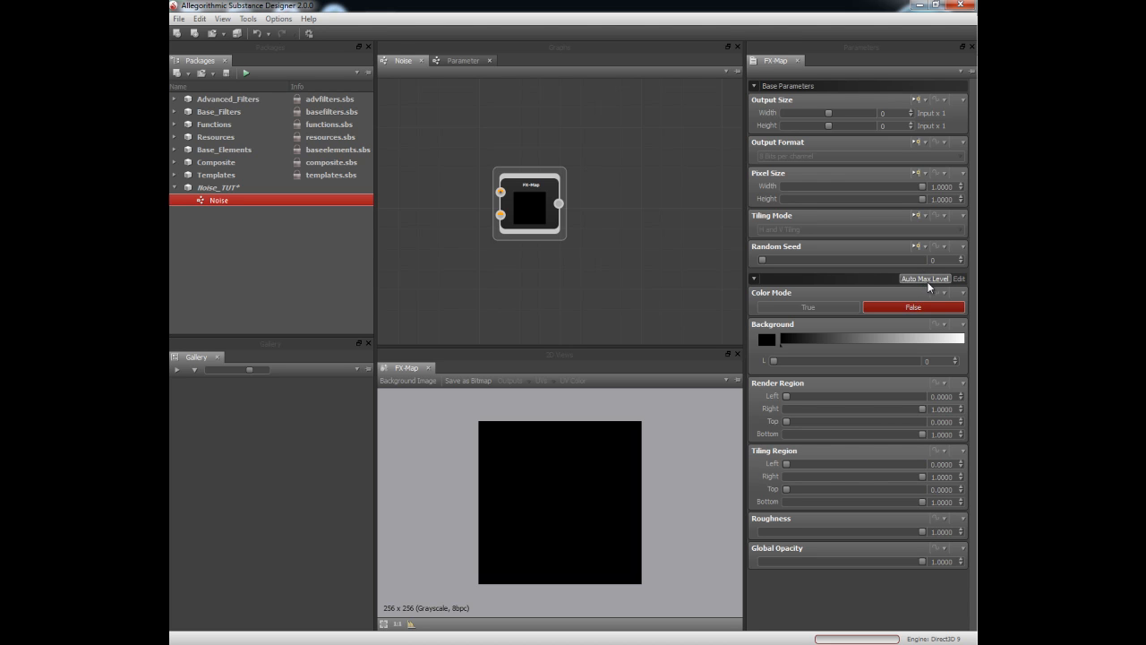
pyautogui.click(462, 61)
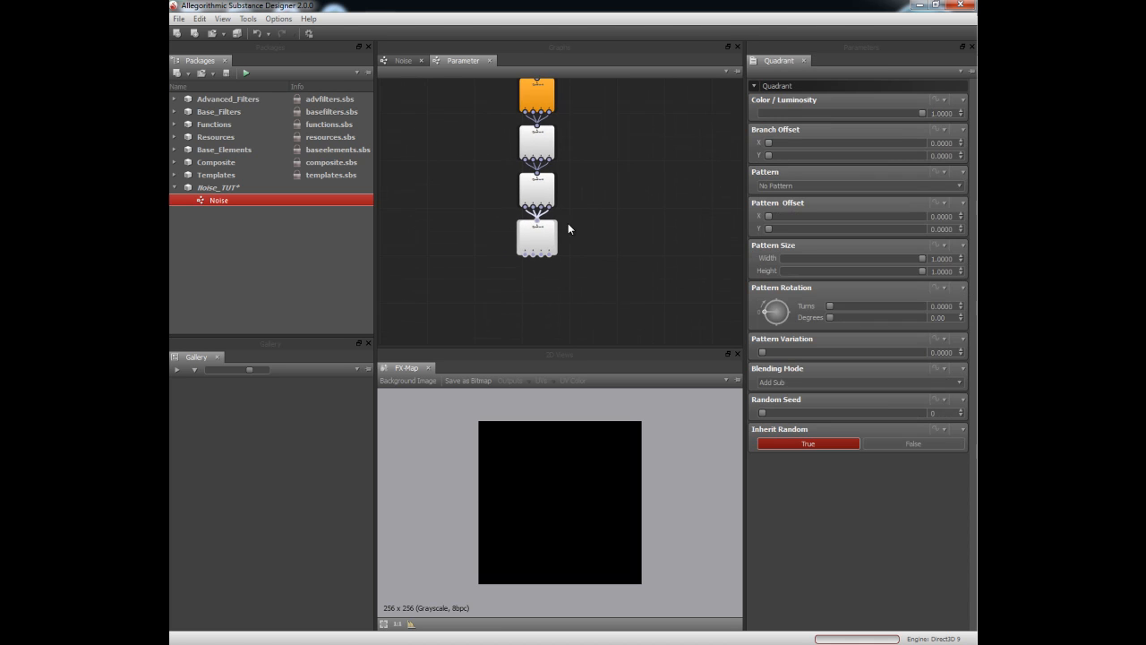
pyautogui.click(856, 184)
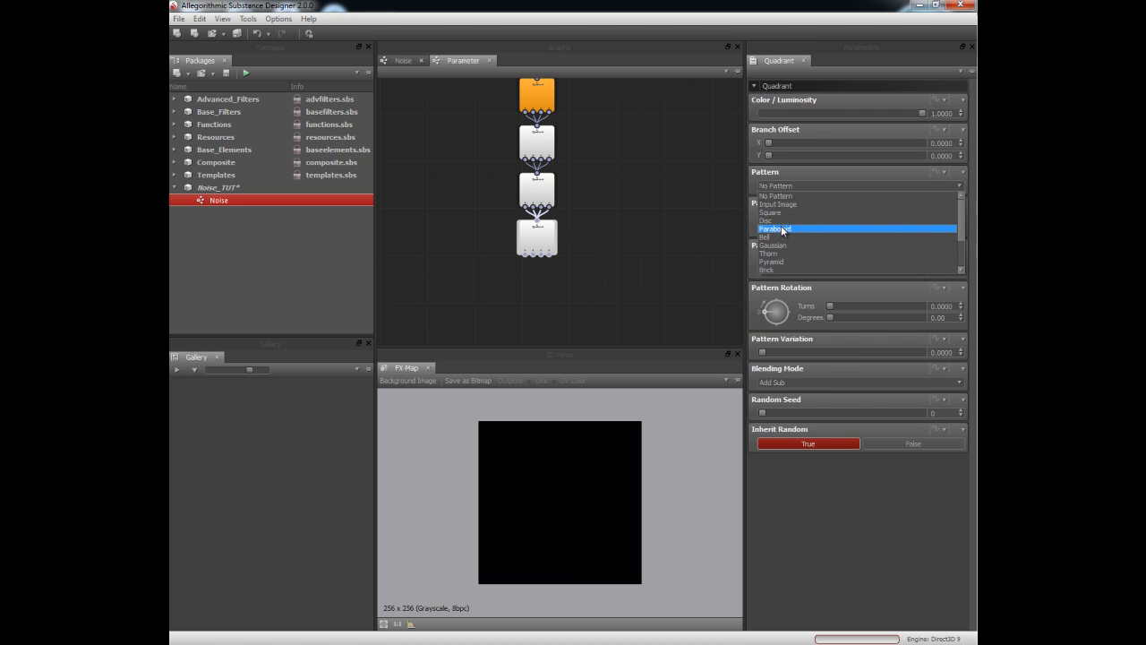
pyautogui.click(778, 230)
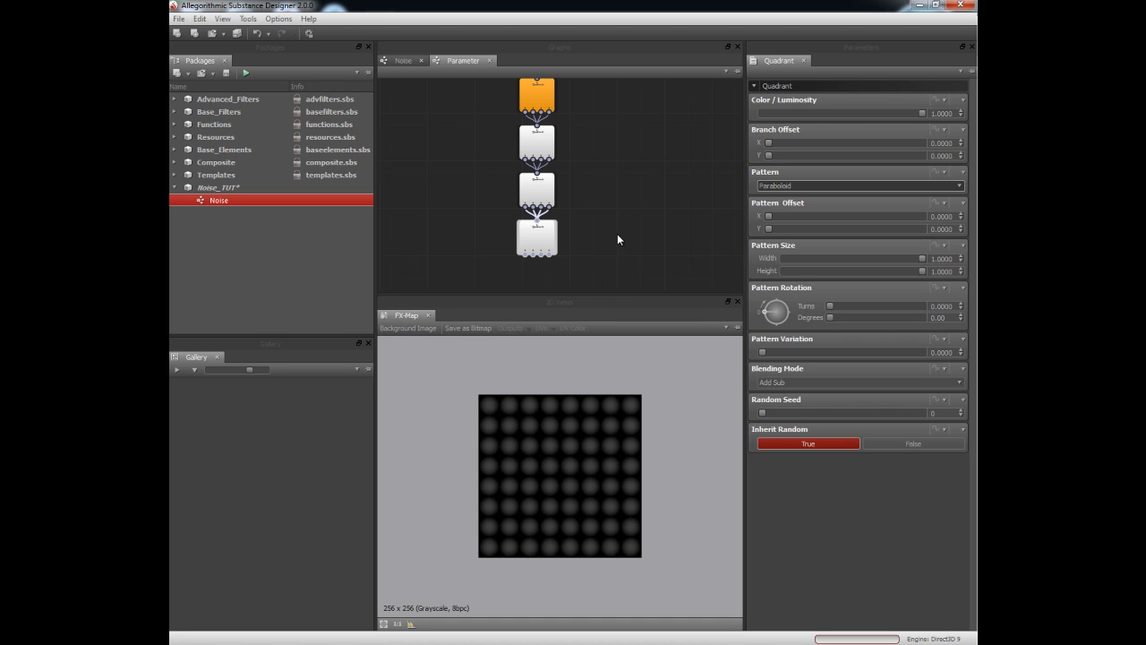
pyautogui.moveTo(602, 294)
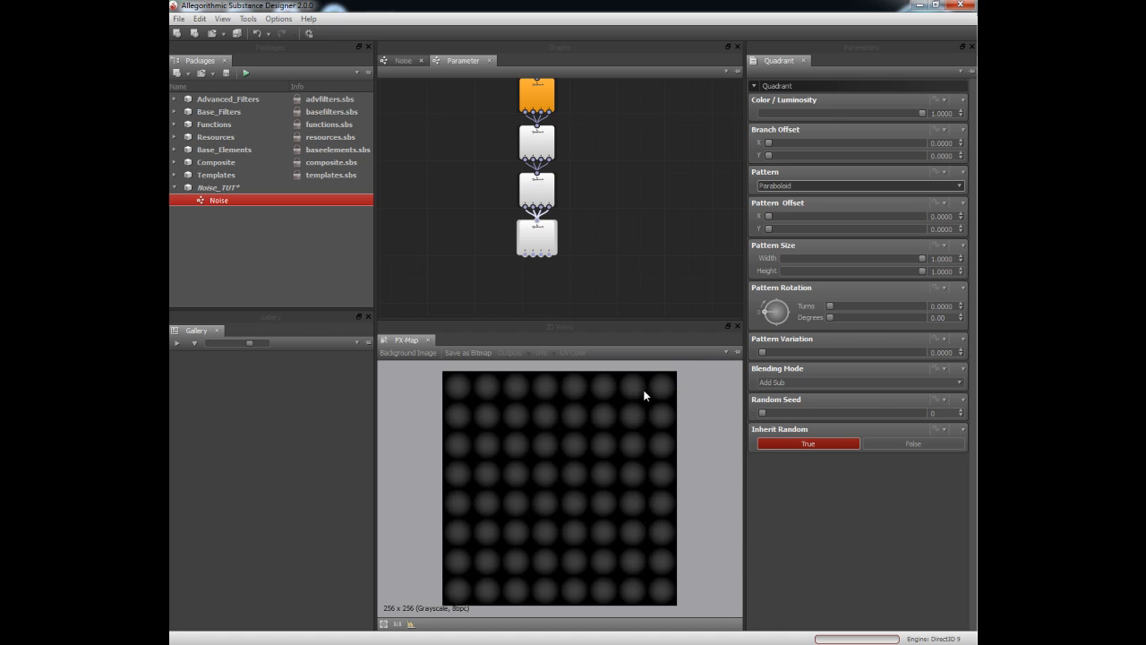
pyautogui.moveTo(548, 551)
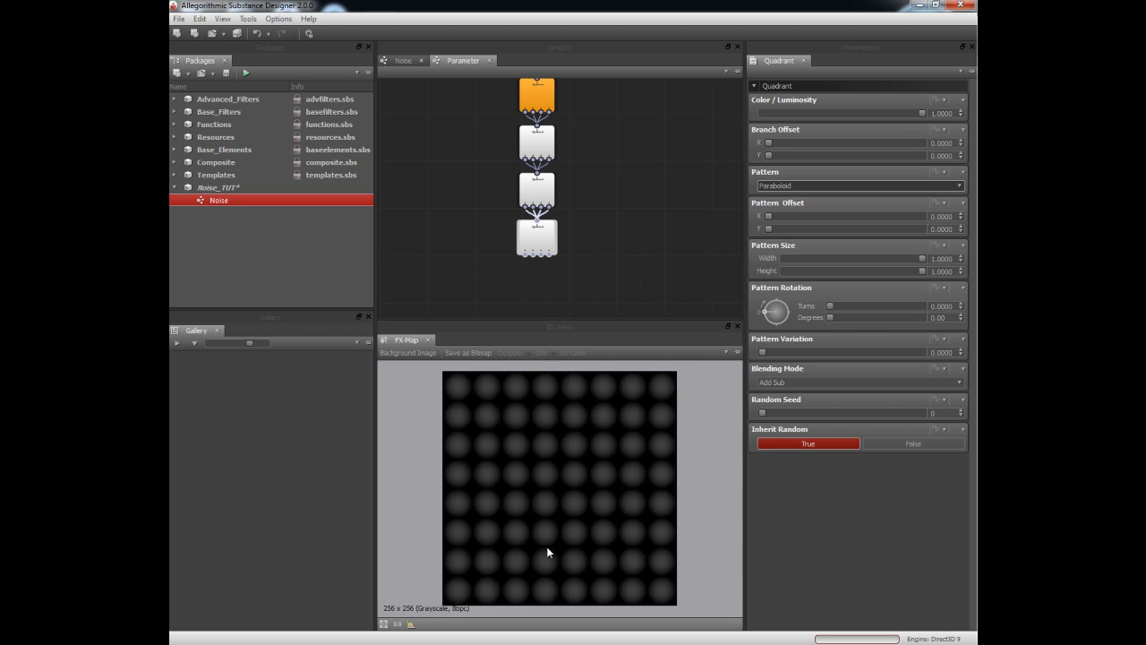
pyautogui.moveTo(448, 600)
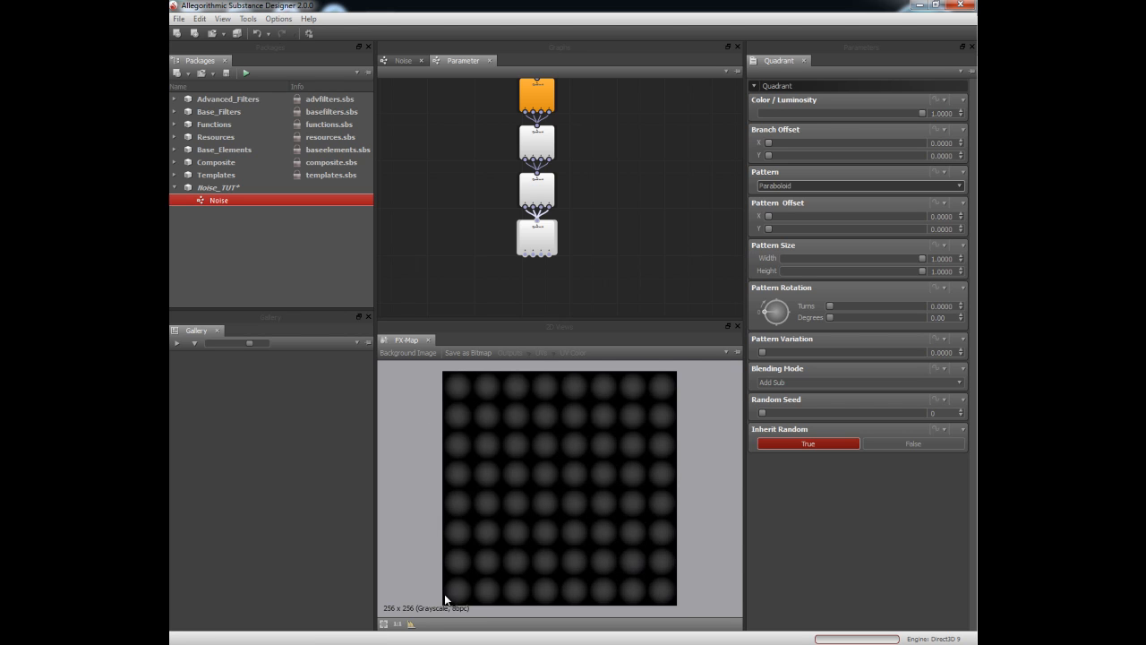
pyautogui.moveTo(654, 523)
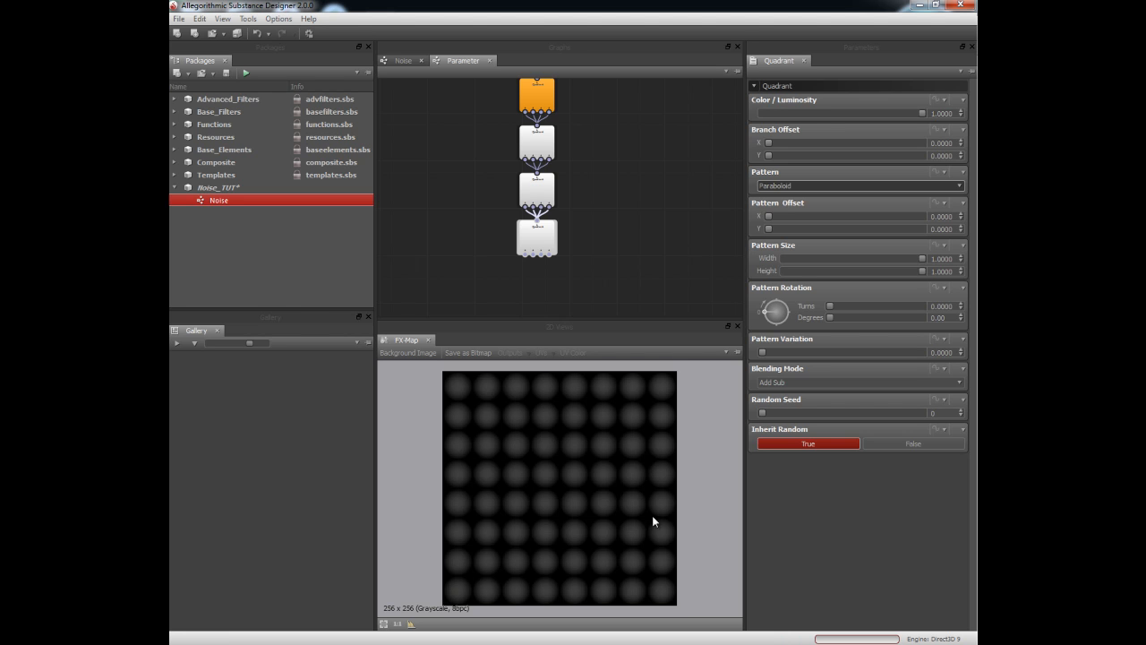
pyautogui.moveTo(591, 469)
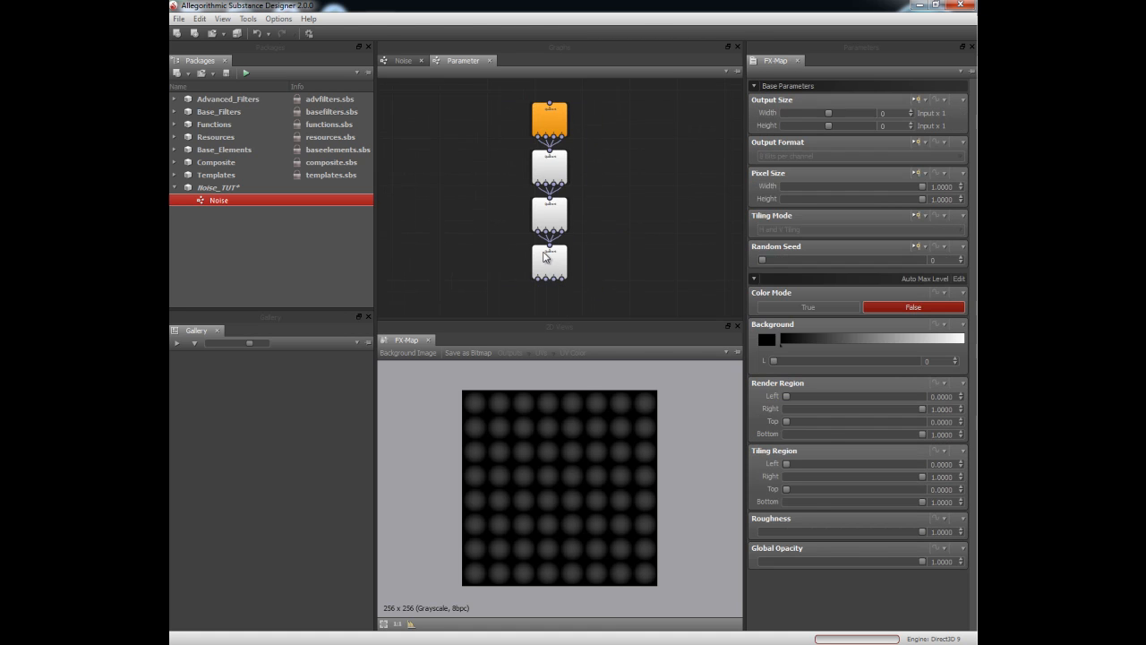
# Step: Browse Base_Elements > Noises and preview BnW_Spots_3, Cells, Cells_2 and Cells_4
pyautogui.click(549, 261)
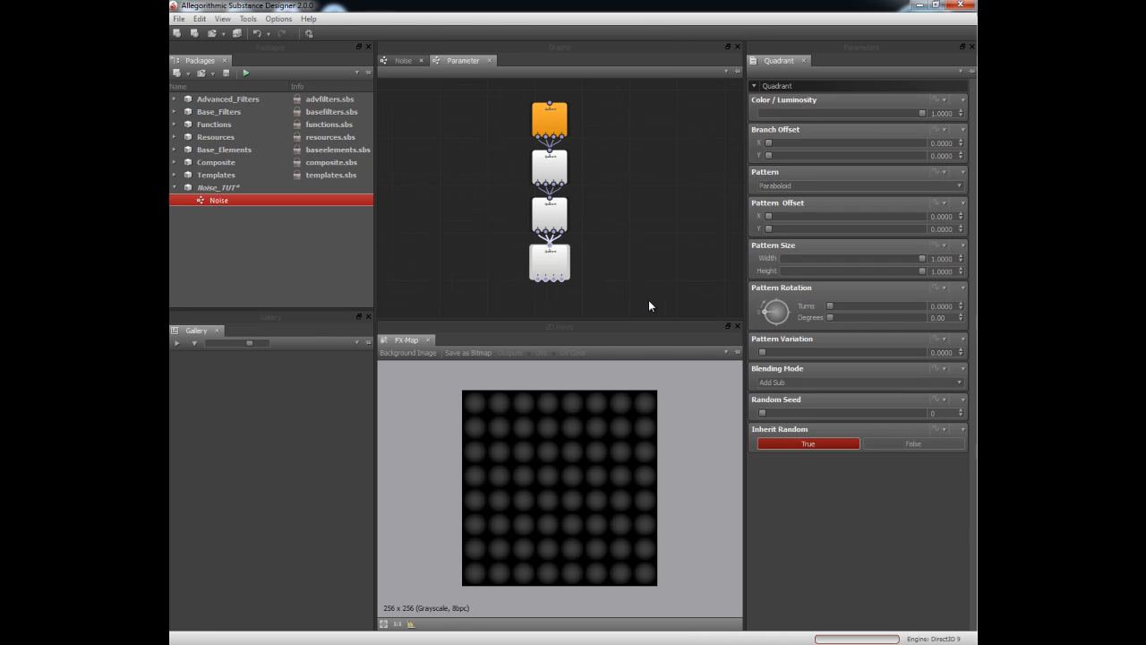
pyautogui.moveTo(666, 313)
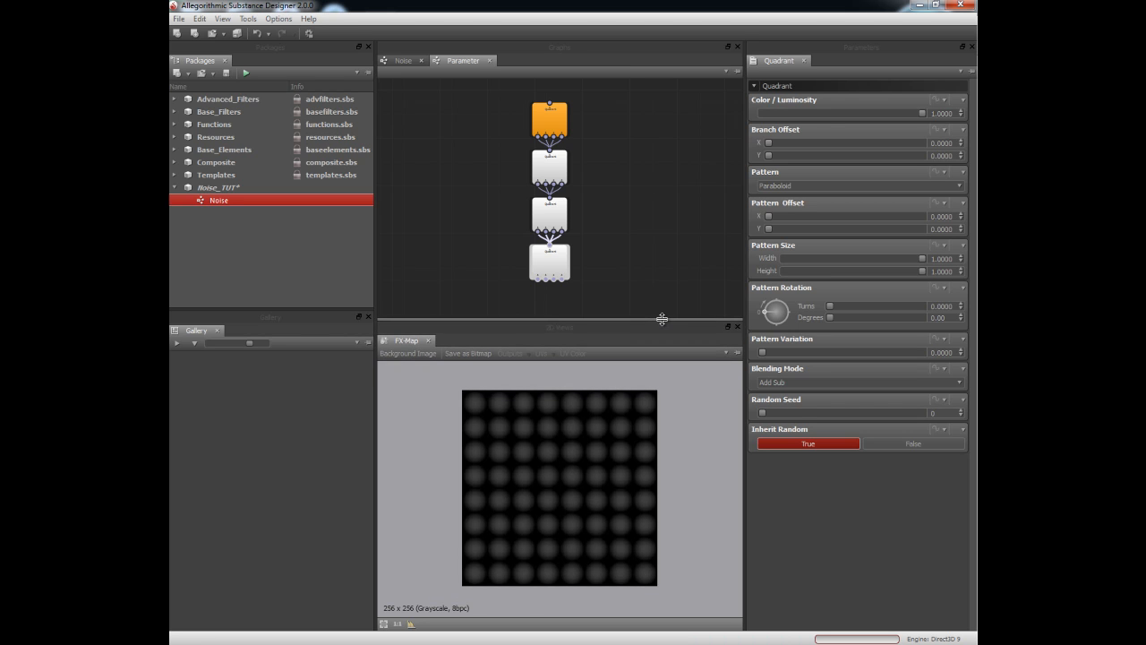
pyautogui.moveTo(663, 414)
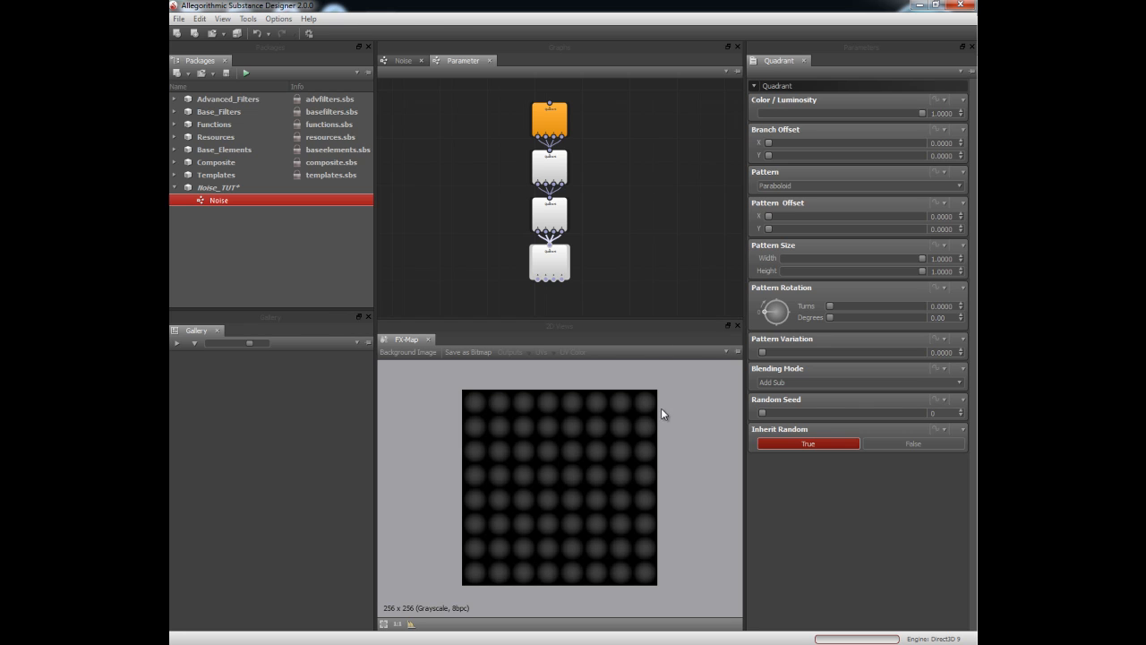
pyautogui.moveTo(576, 390)
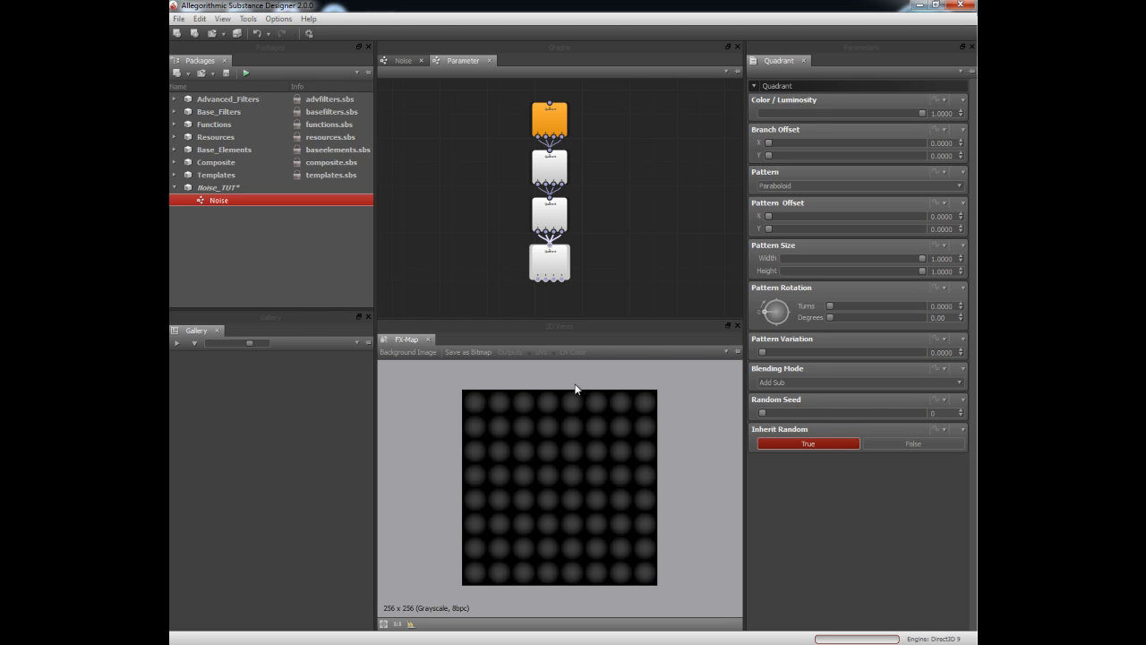
pyautogui.moveTo(625, 410)
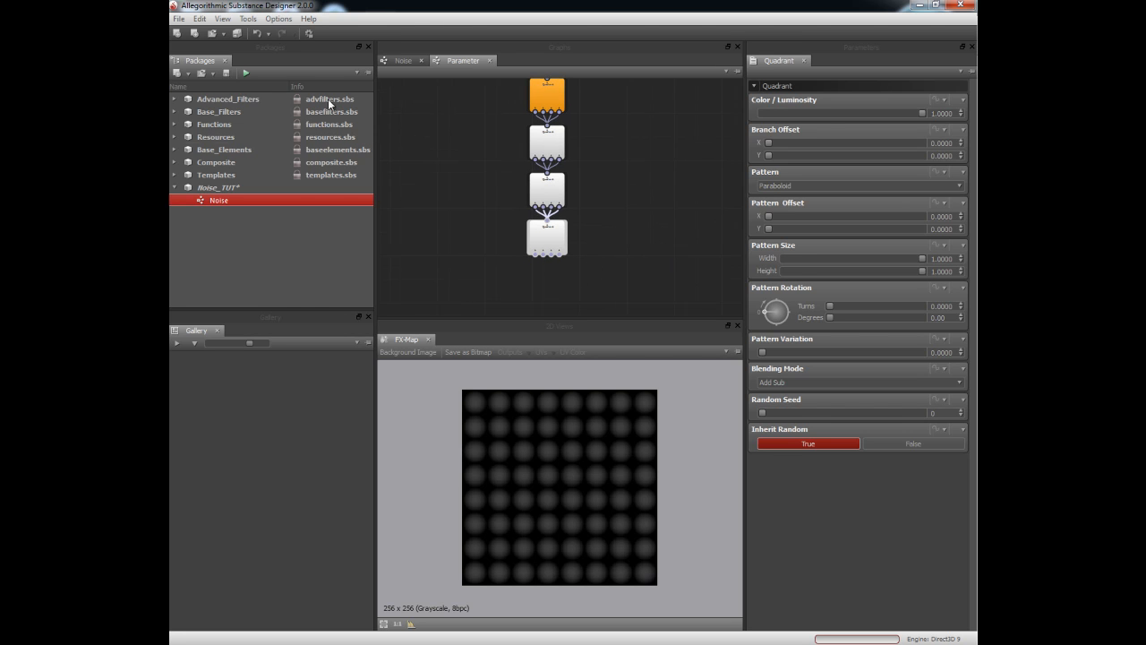
pyautogui.click(176, 150)
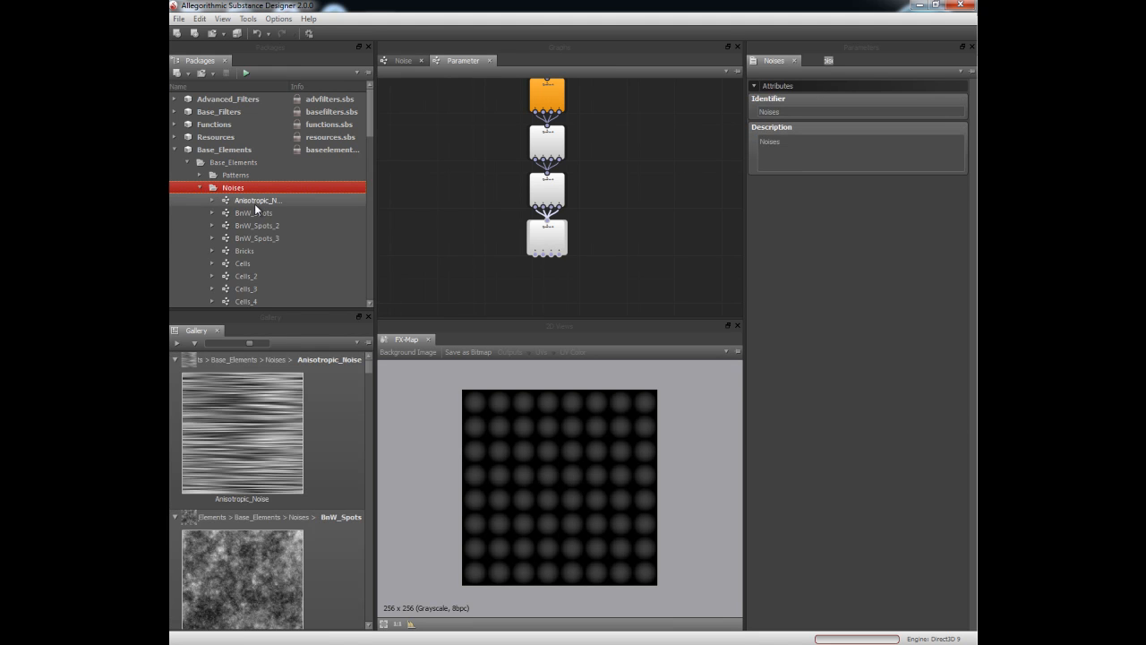
pyautogui.click(257, 237)
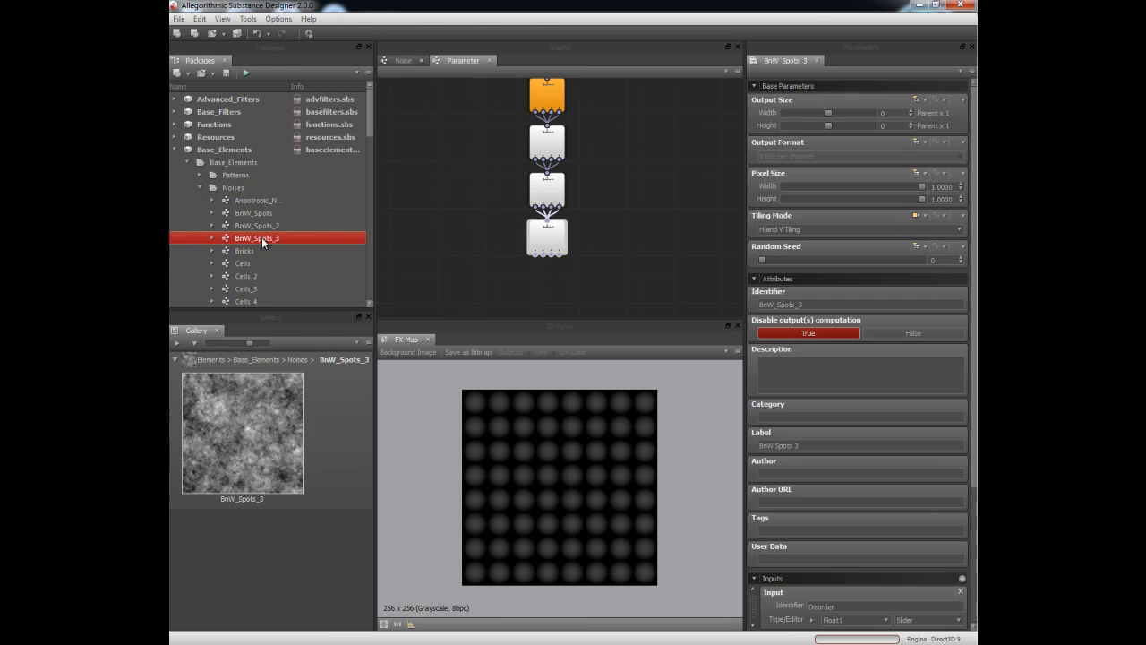
pyautogui.moveTo(627, 224)
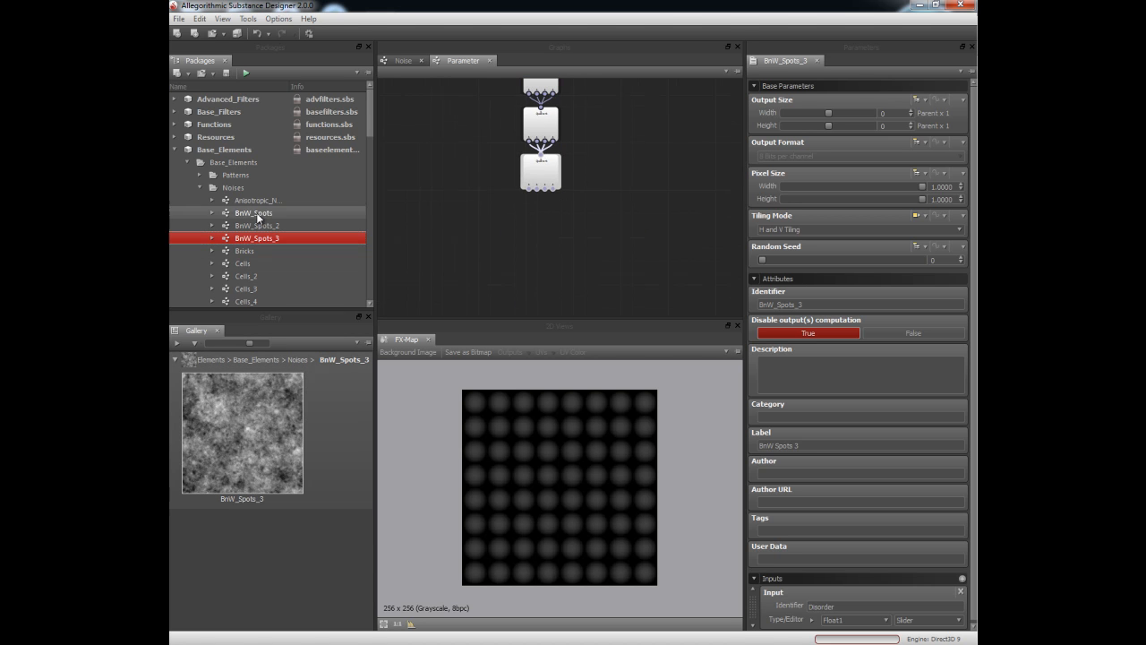
pyautogui.click(243, 264)
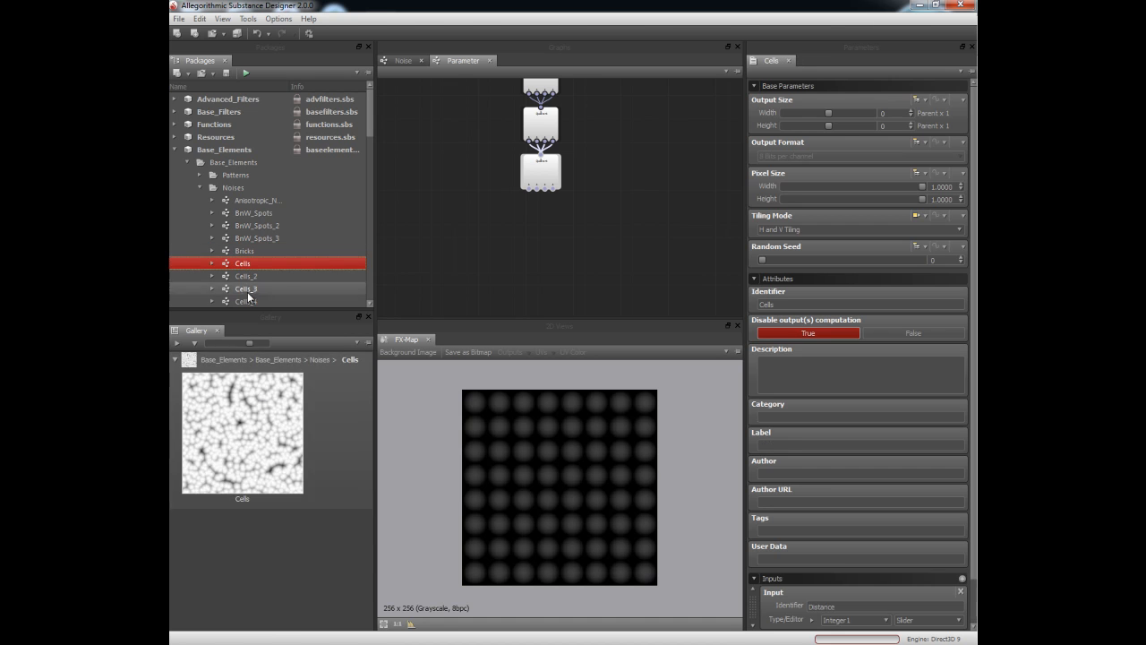
pyautogui.click(243, 276)
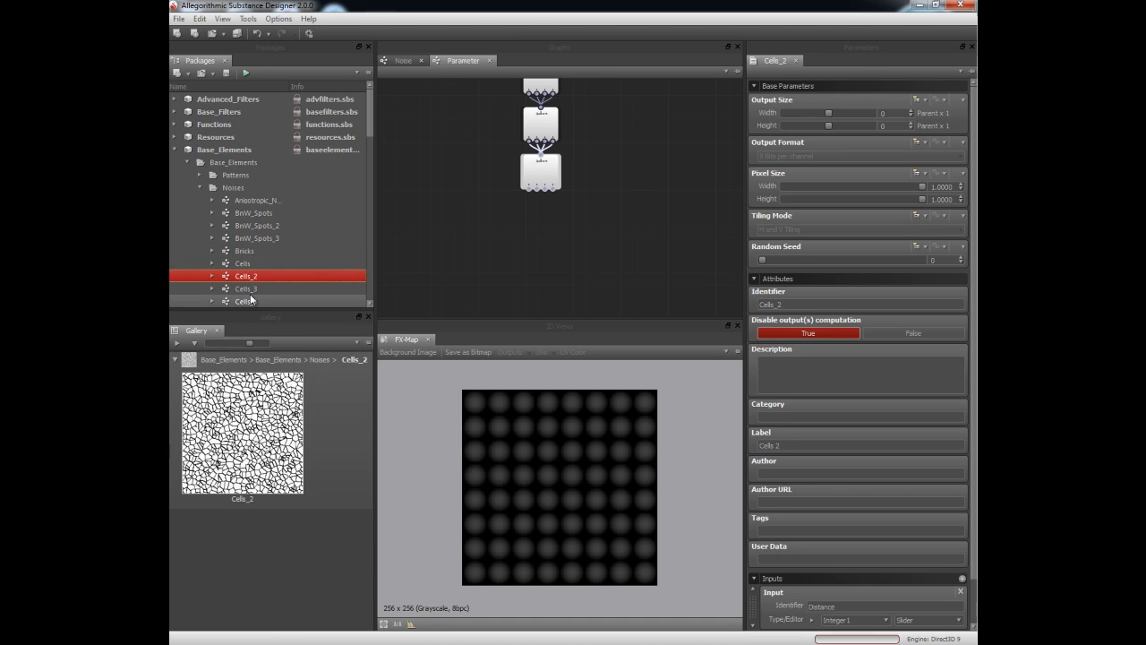
pyautogui.click(243, 301)
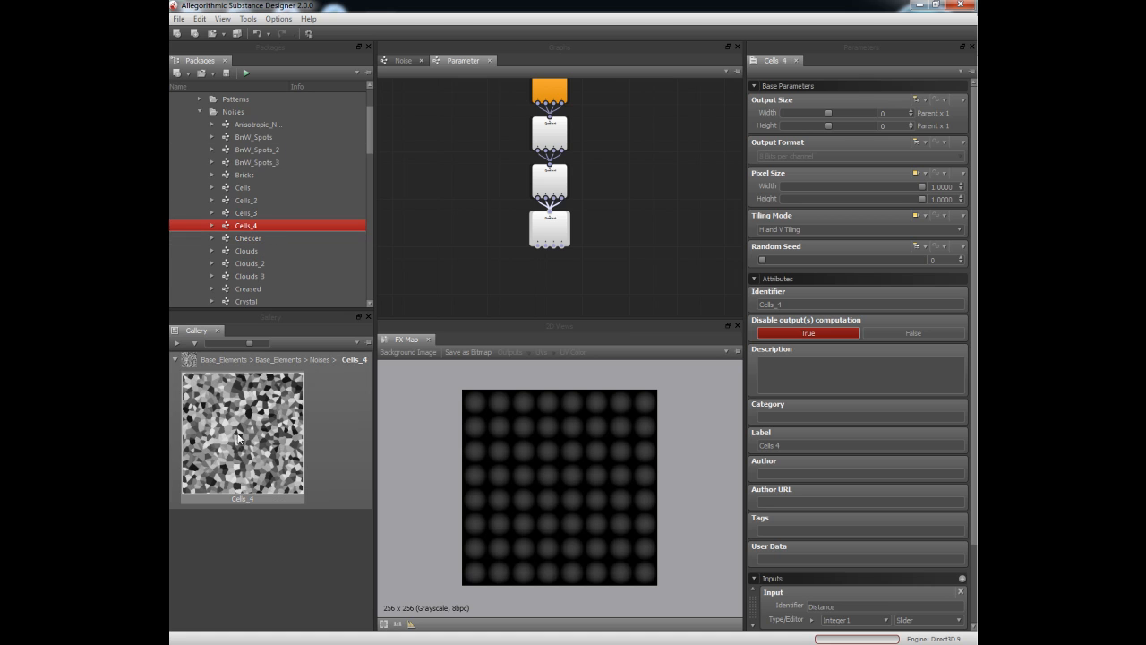
pyautogui.moveTo(258, 437)
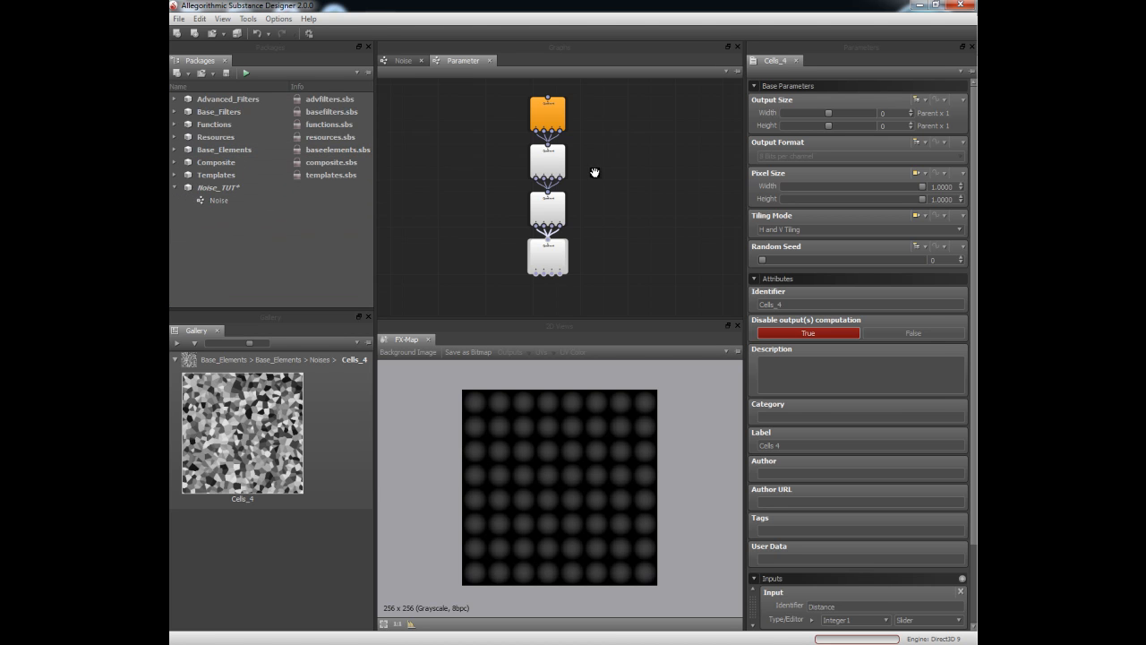
# Step: Drive a Quadrant's Pattern Offset with a function and enter its empty function graph
pyautogui.click(548, 258)
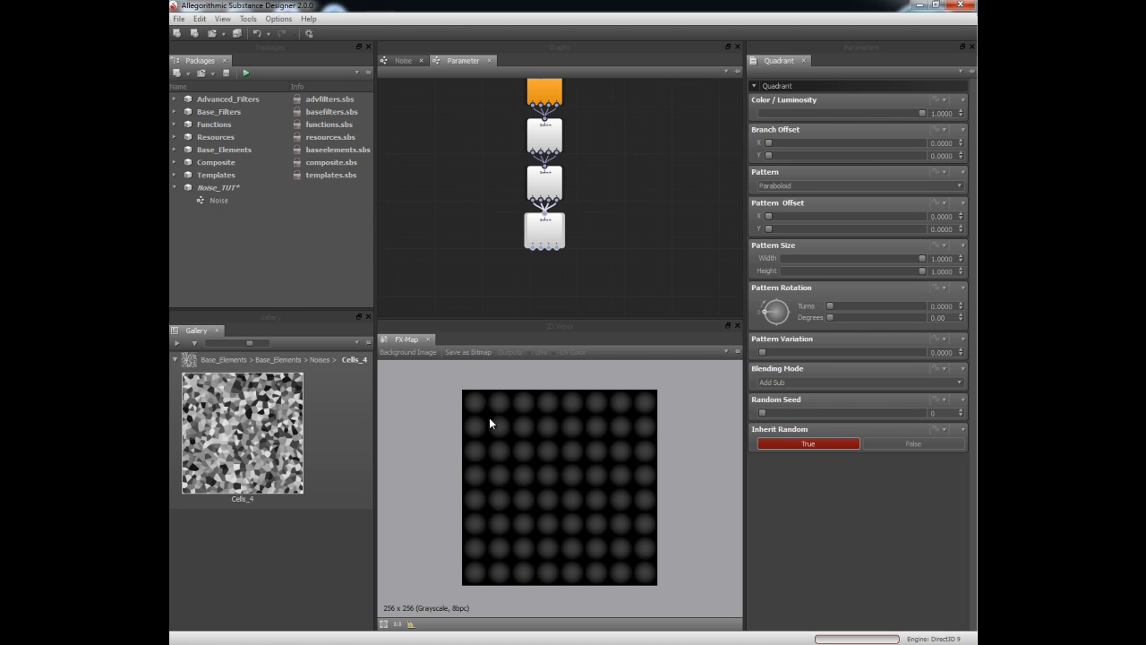
pyautogui.moveTo(503, 494)
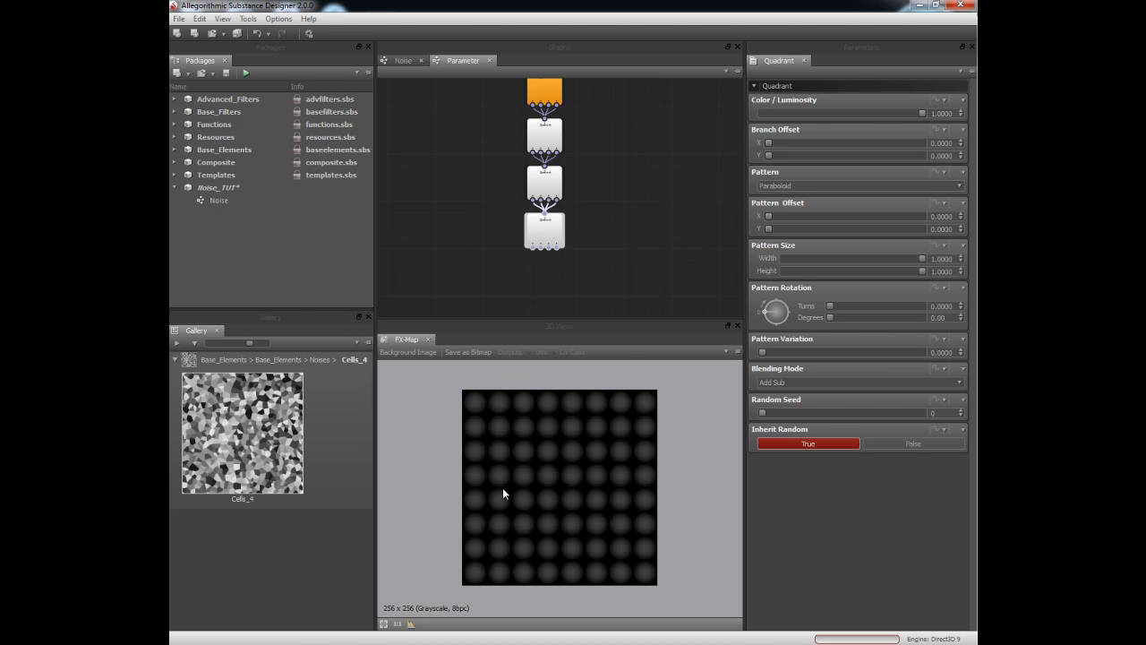
pyautogui.moveTo(617, 409)
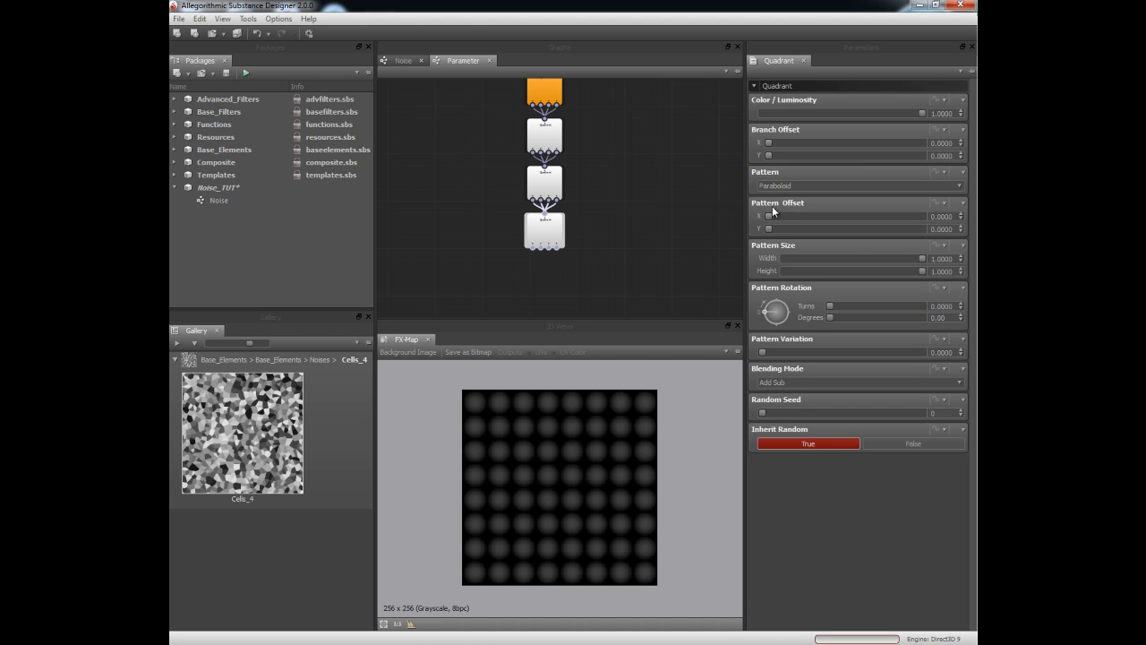
pyautogui.click(940, 205)
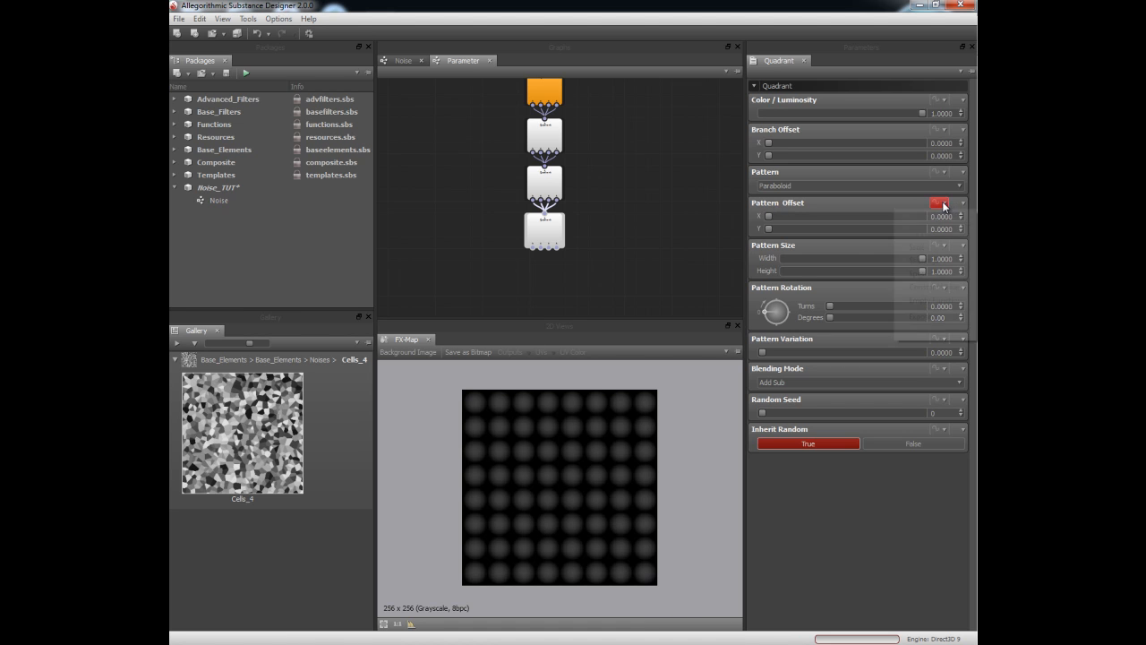
pyautogui.click(936, 202)
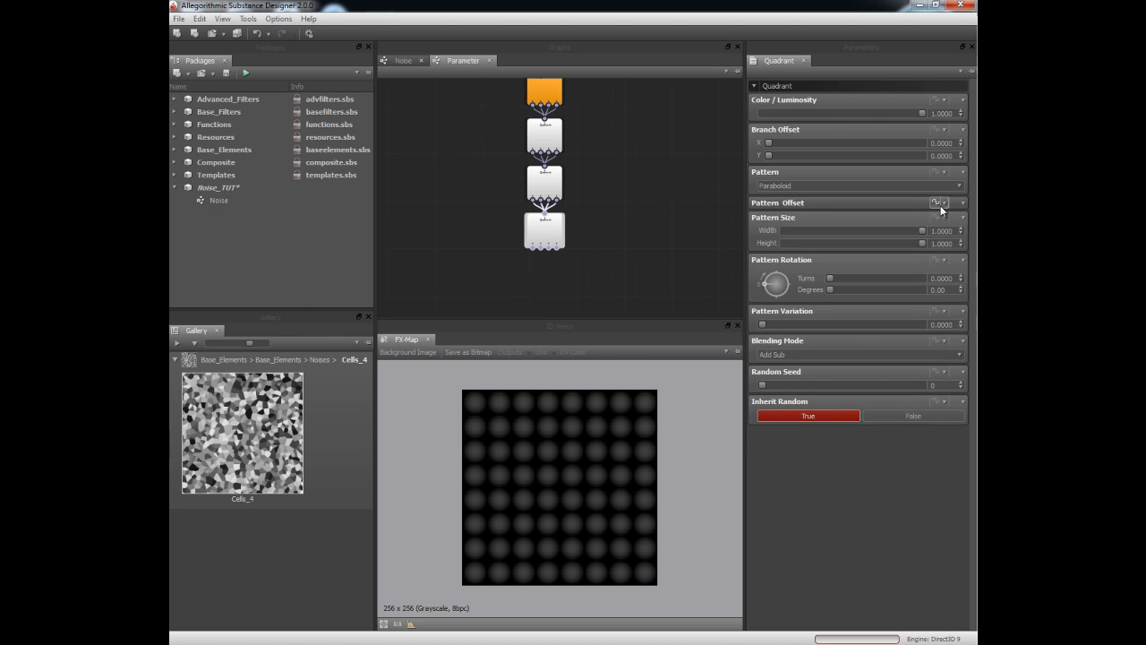
pyautogui.click(935, 201)
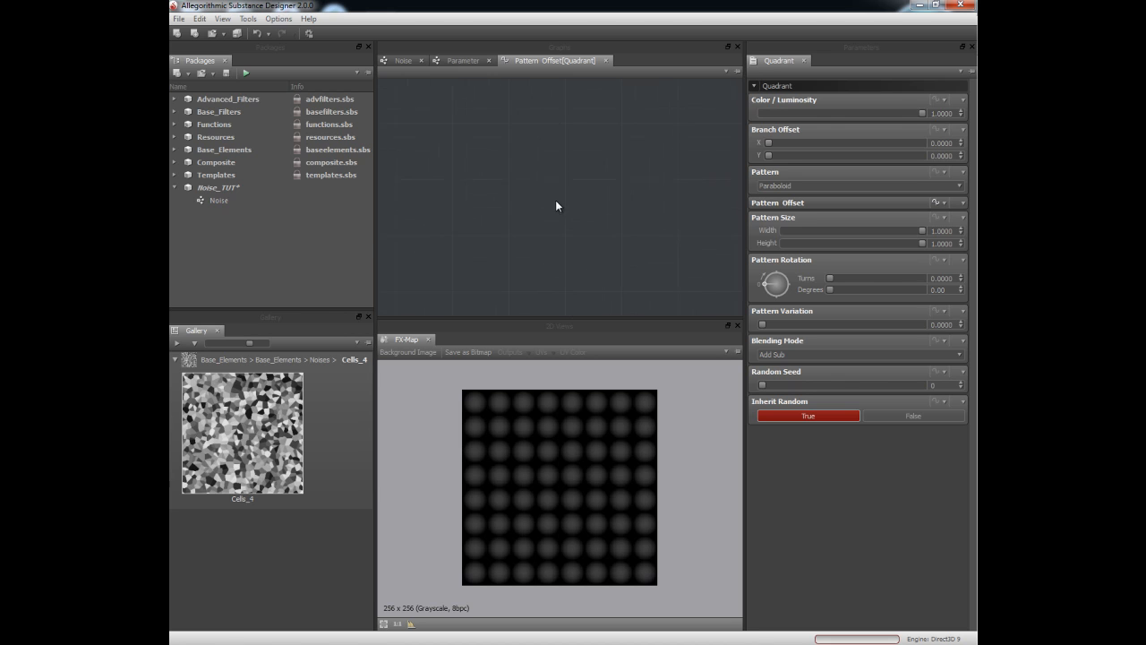
pyautogui.moveTo(554, 175)
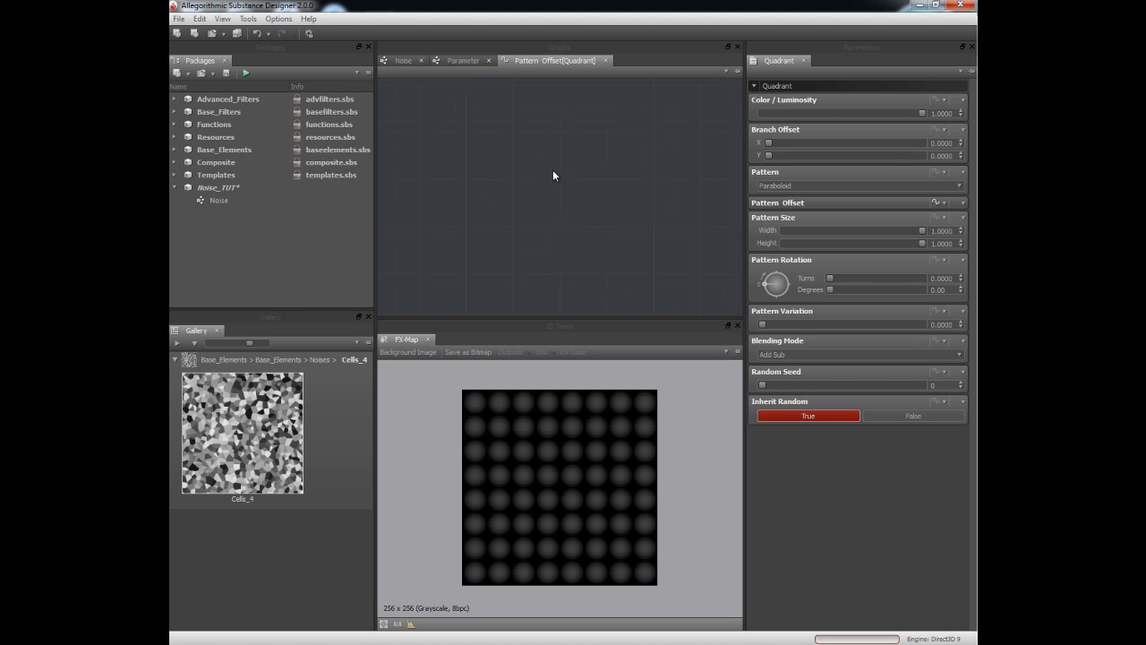
# Step: Expand the Functions > Random group in the Packages library
pyautogui.click(215, 136)
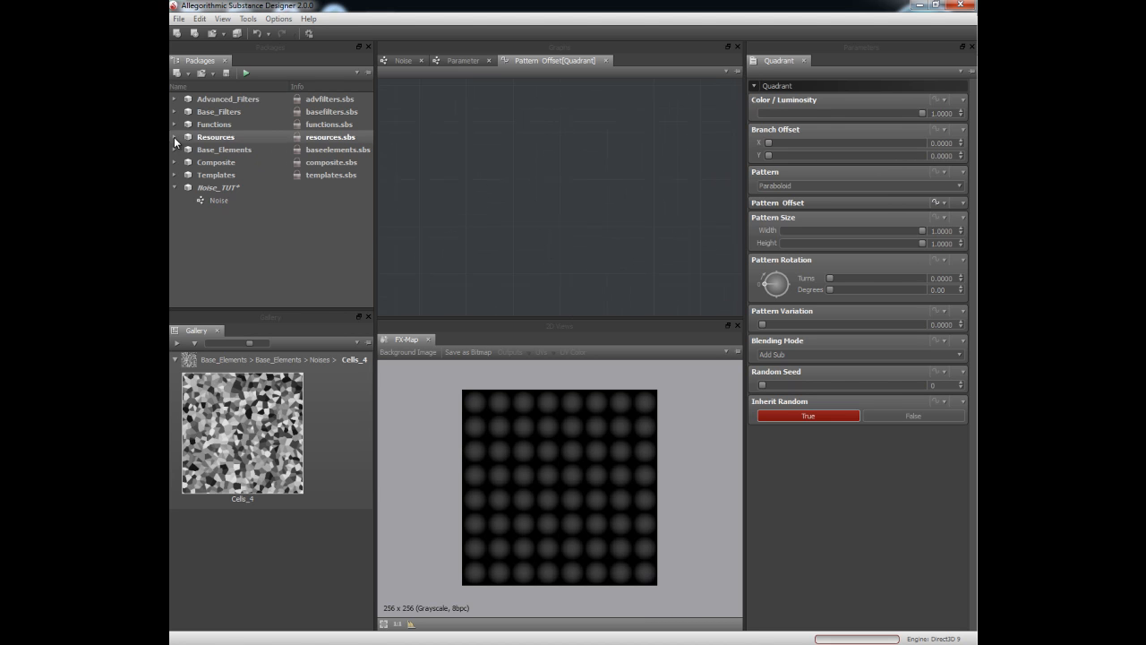
pyautogui.click(176, 124)
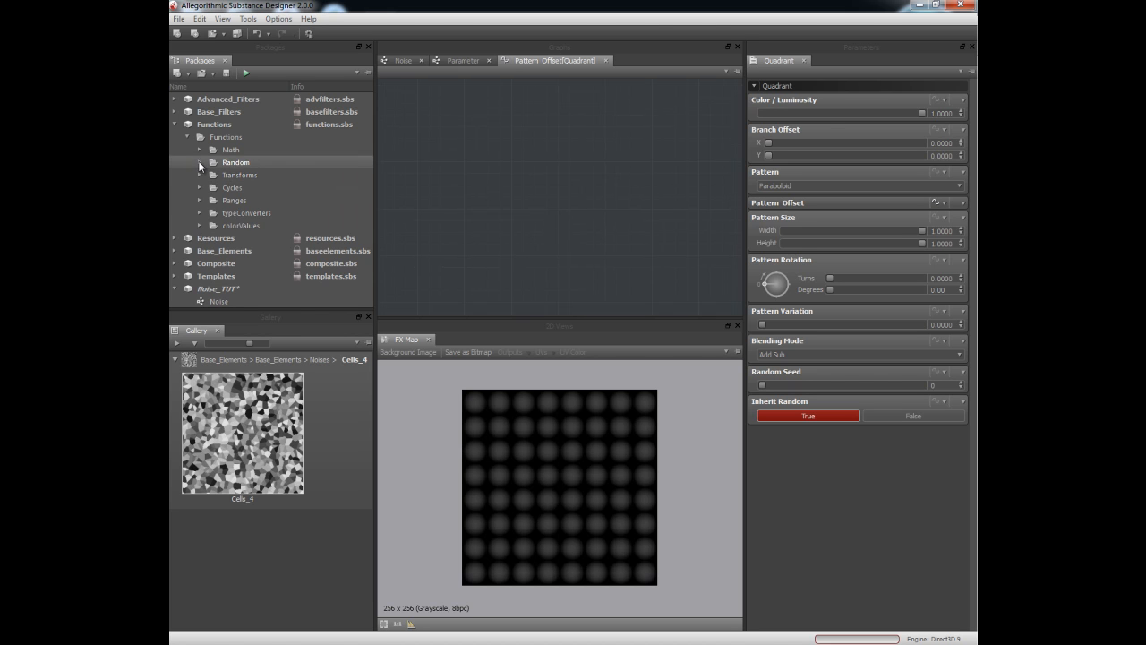
pyautogui.click(201, 161)
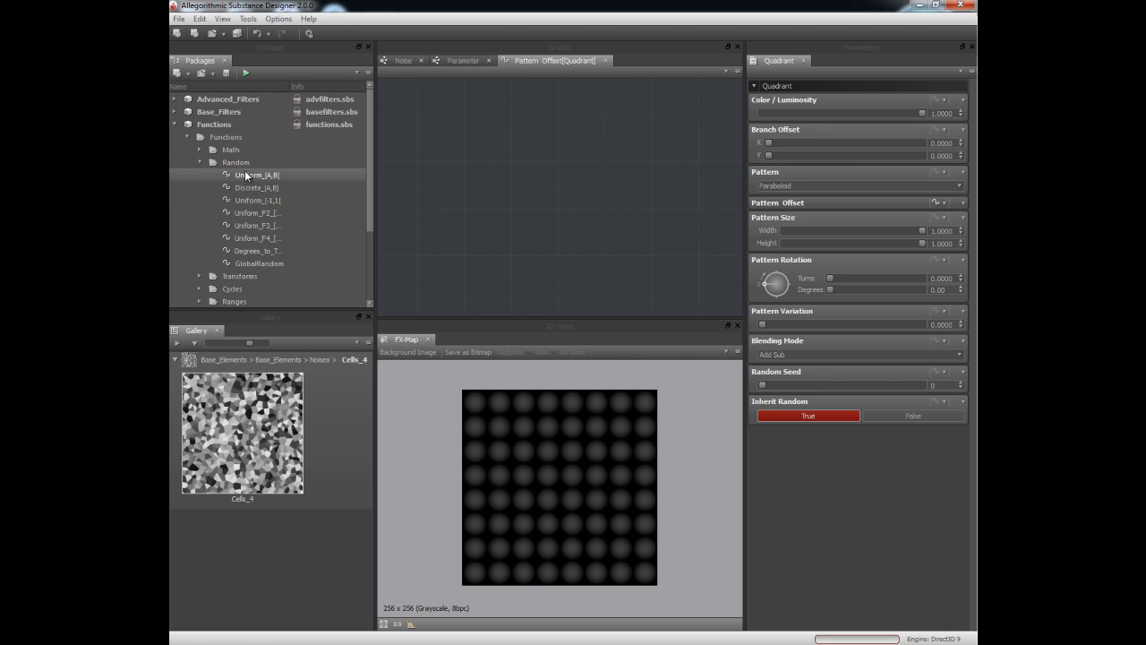
pyautogui.moveTo(258, 176)
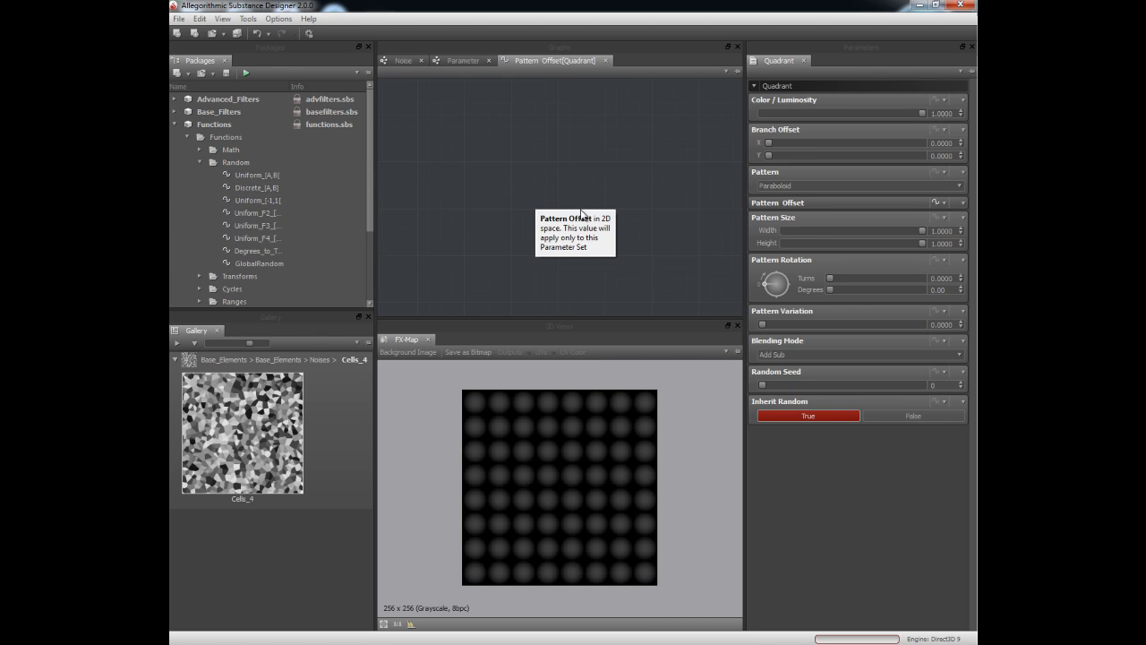
pyautogui.moveTo(260, 211)
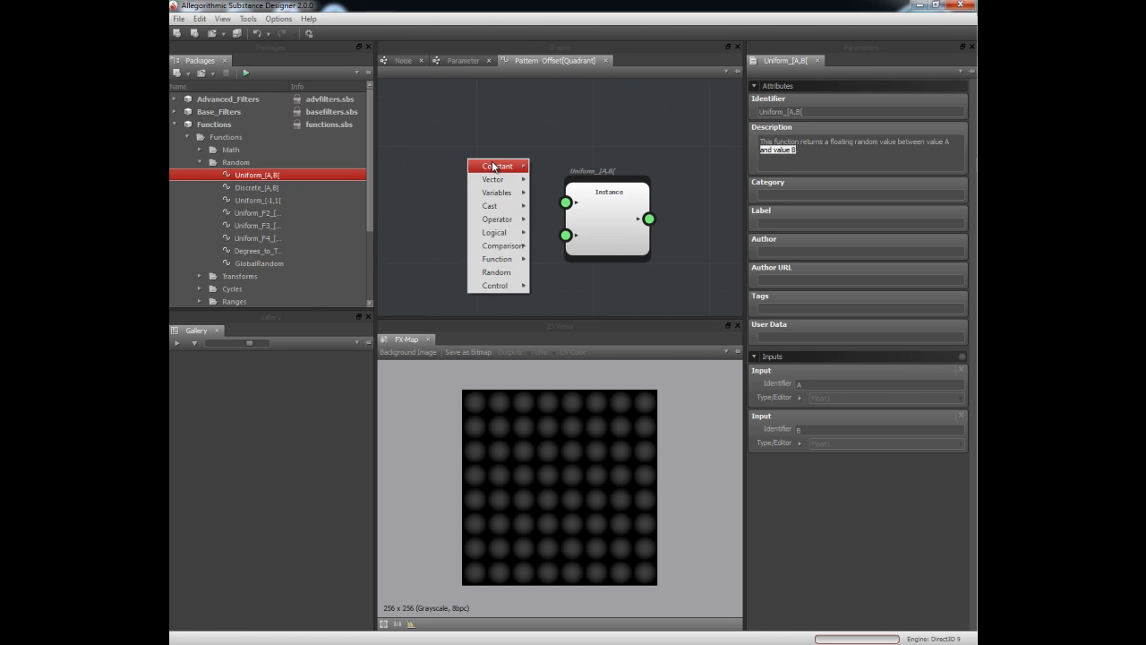
# Step: Add Float constants and wire them into the Uniform_[A,B] random node's limits
pyautogui.click(500, 165)
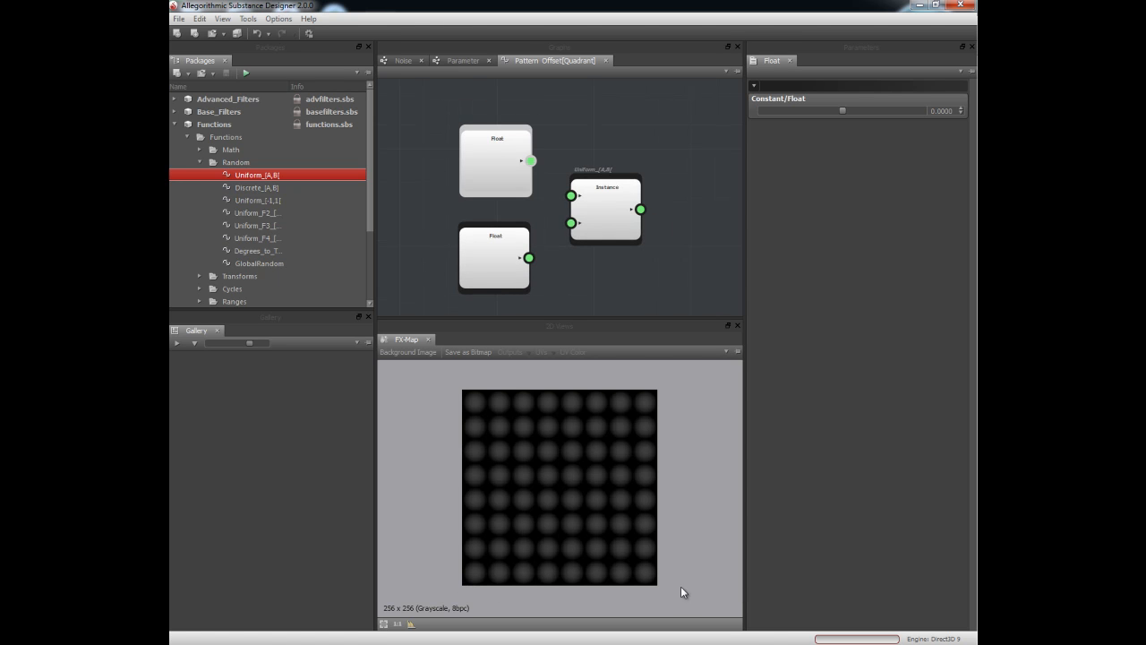
pyautogui.moveTo(469, 437)
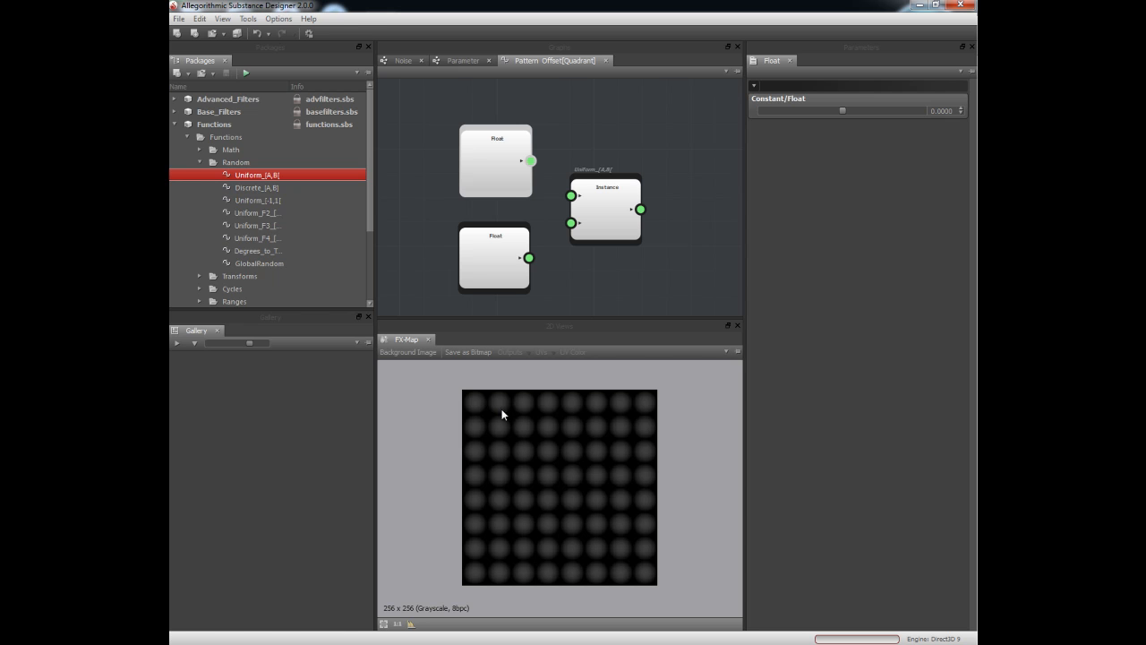
pyautogui.moveTo(692, 452)
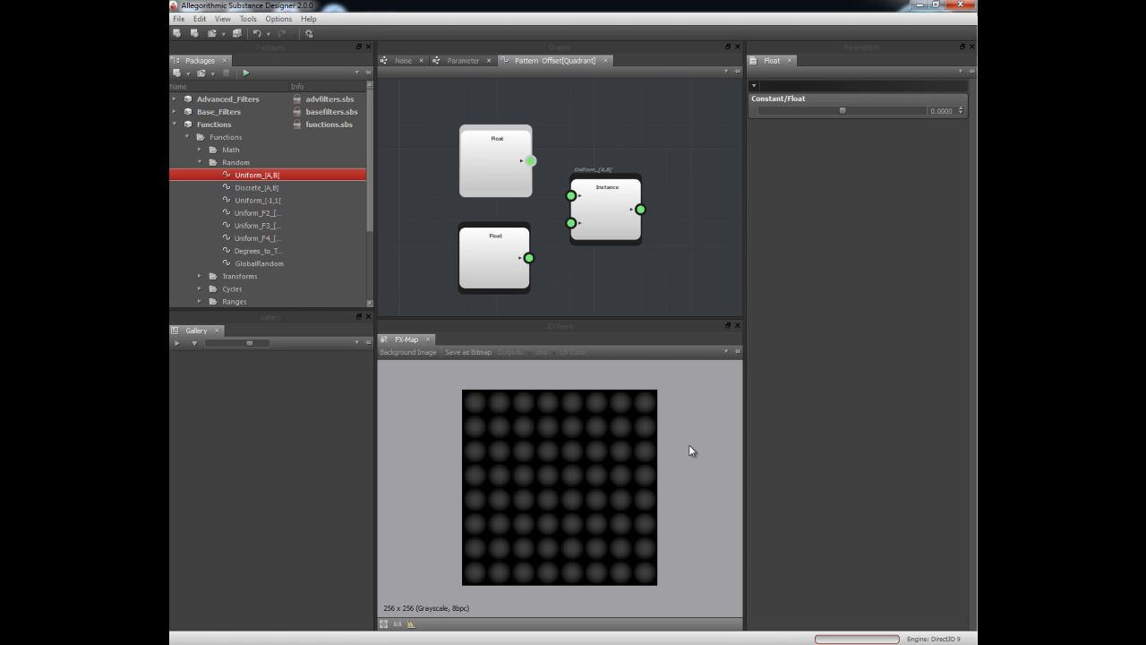
pyautogui.moveTo(489, 533)
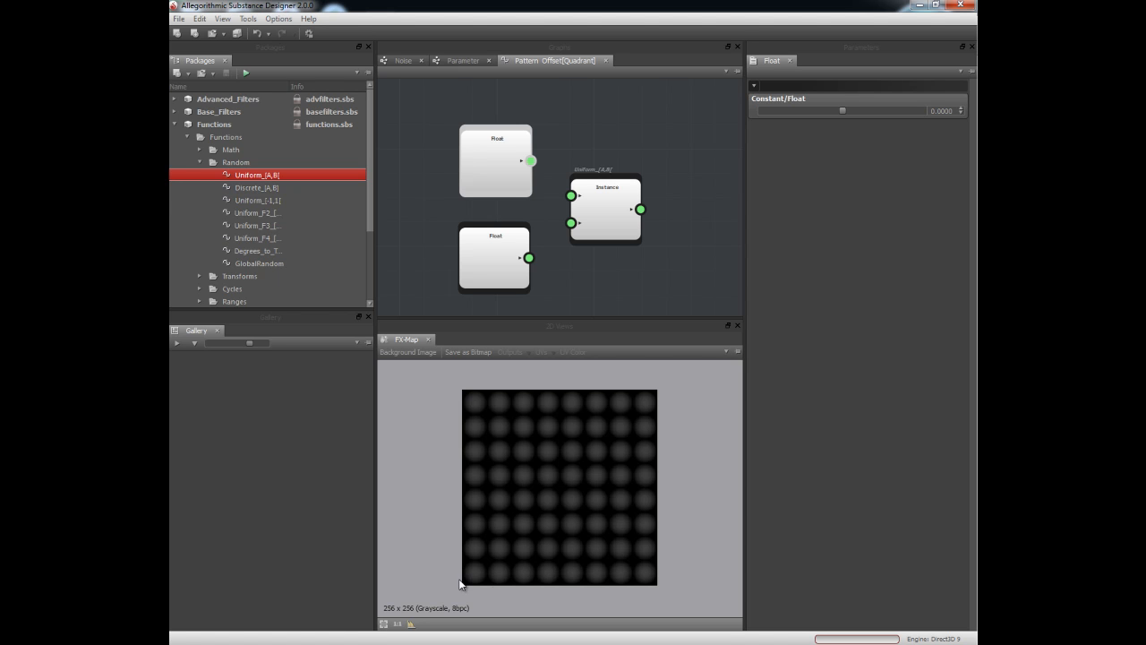
pyautogui.moveTo(630, 590)
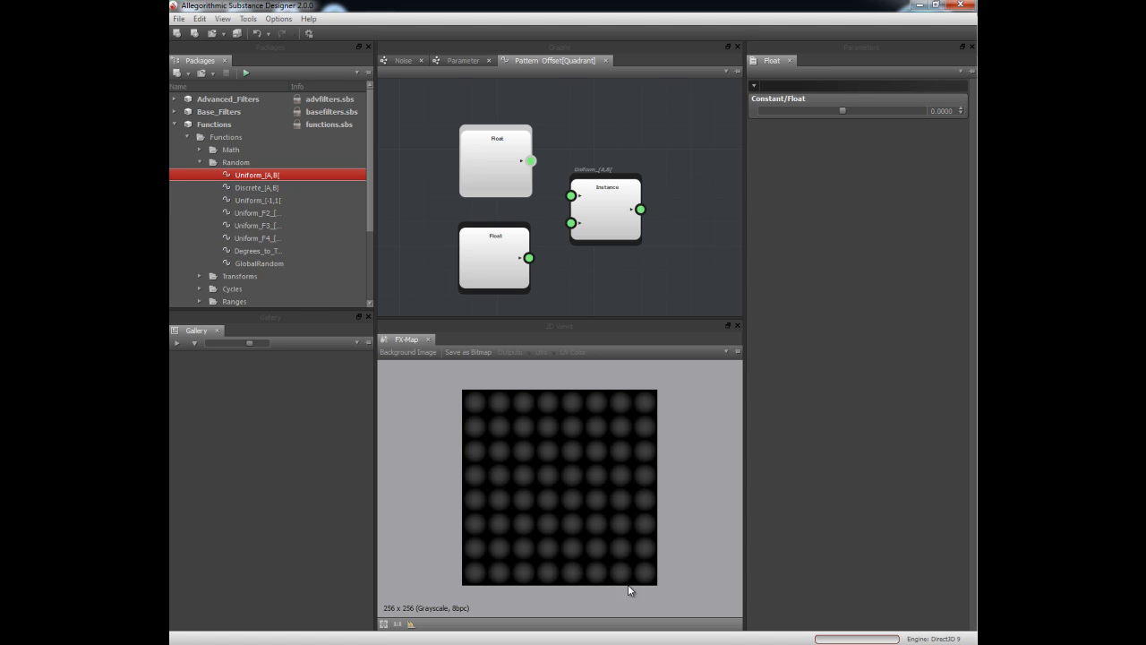
pyautogui.moveTo(617, 409)
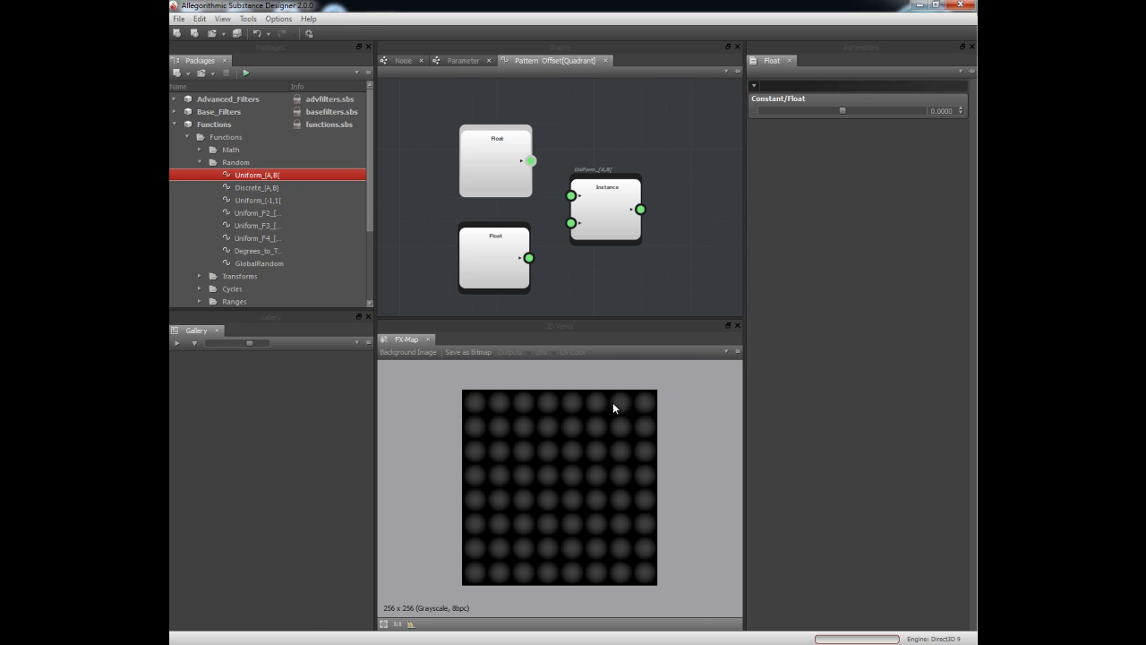
pyautogui.moveTo(656, 394)
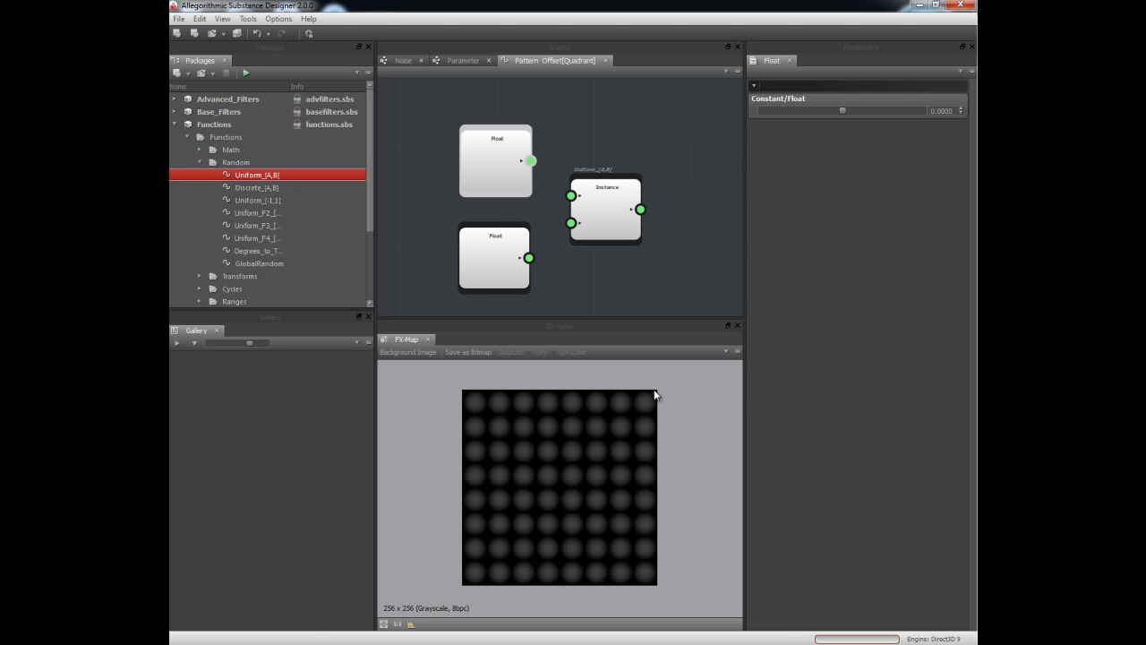
pyautogui.moveTo(473, 548)
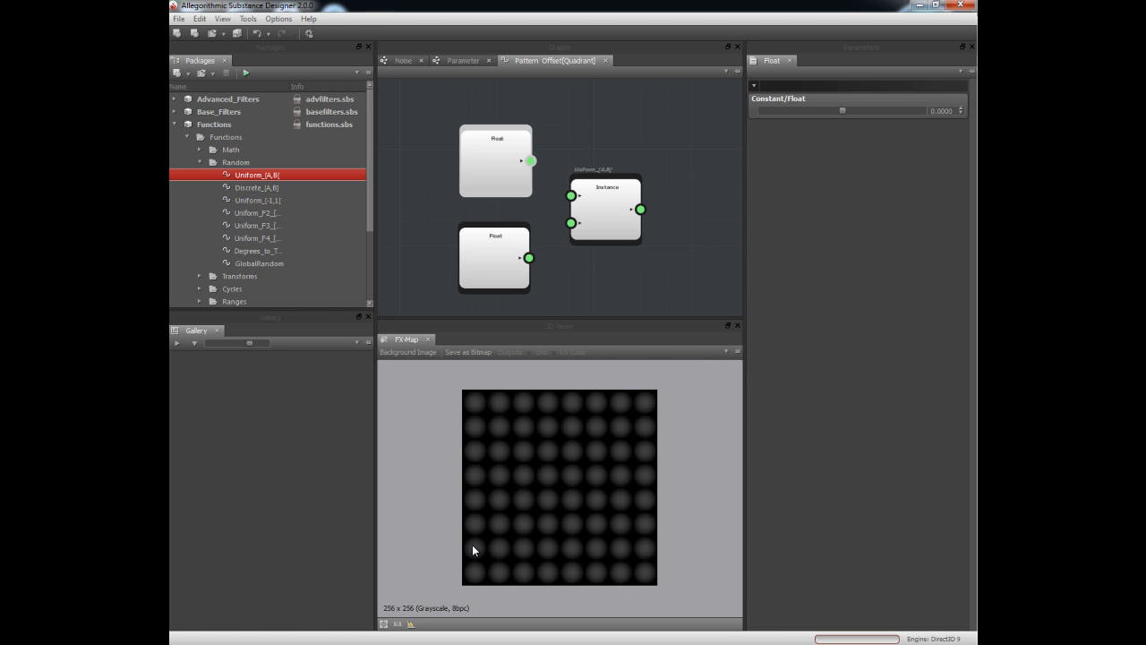
pyautogui.moveTo(530, 161); pyautogui.dragTo(533, 190)
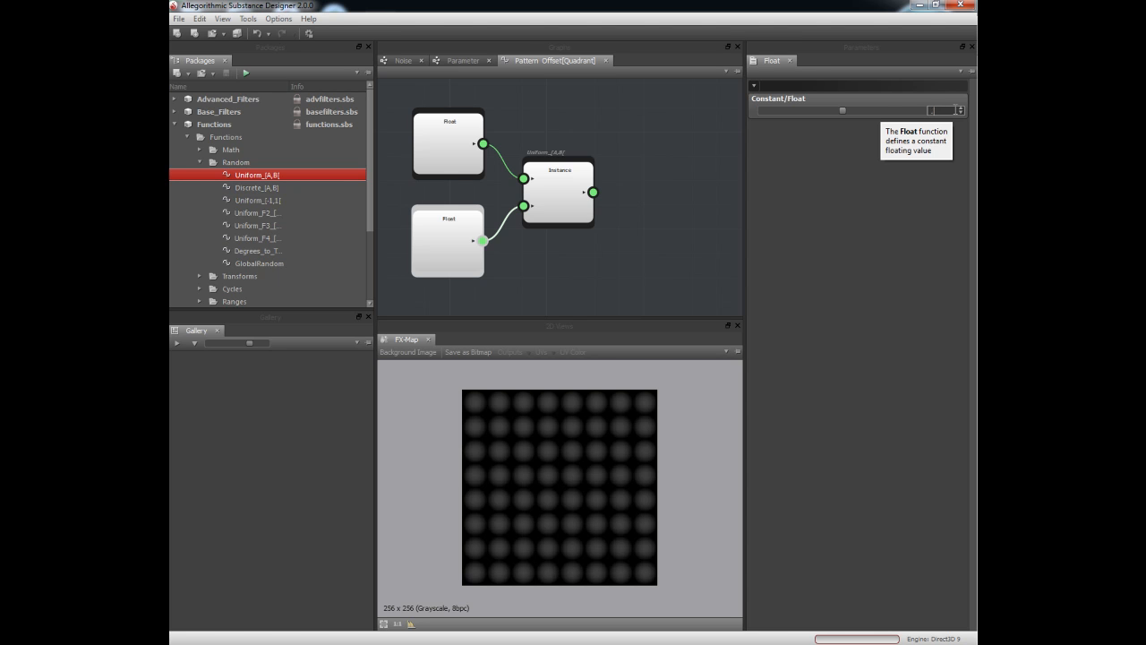
pyautogui.click(559, 194)
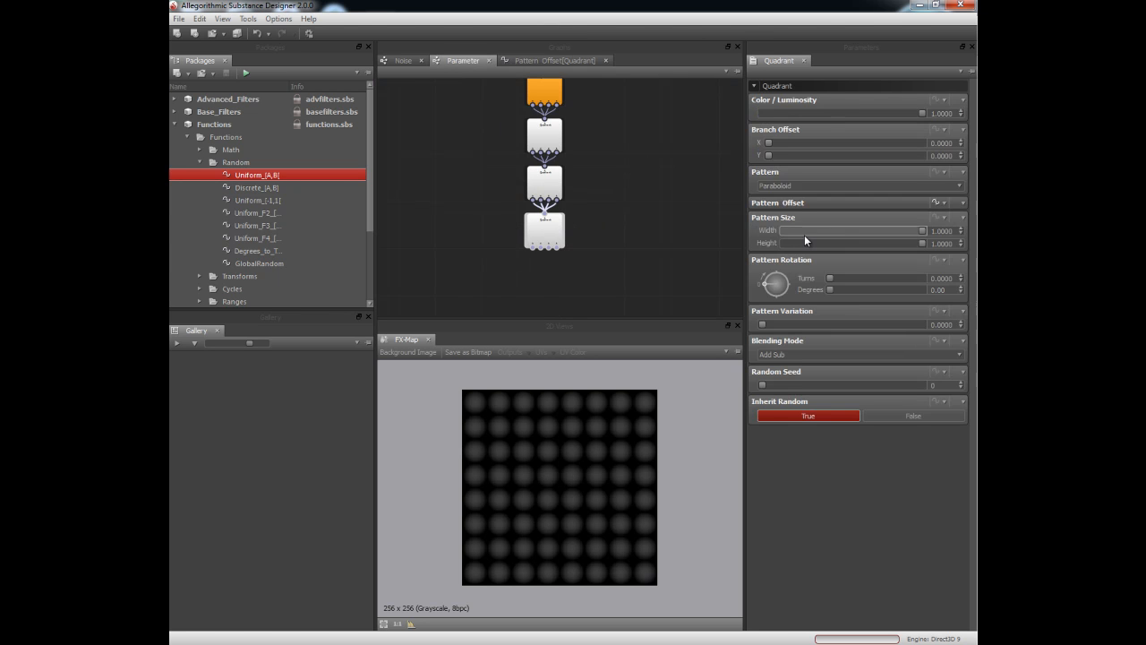
# Step: Reset the Pattern Offset function and restart it as a new empty function
pyautogui.click(938, 201)
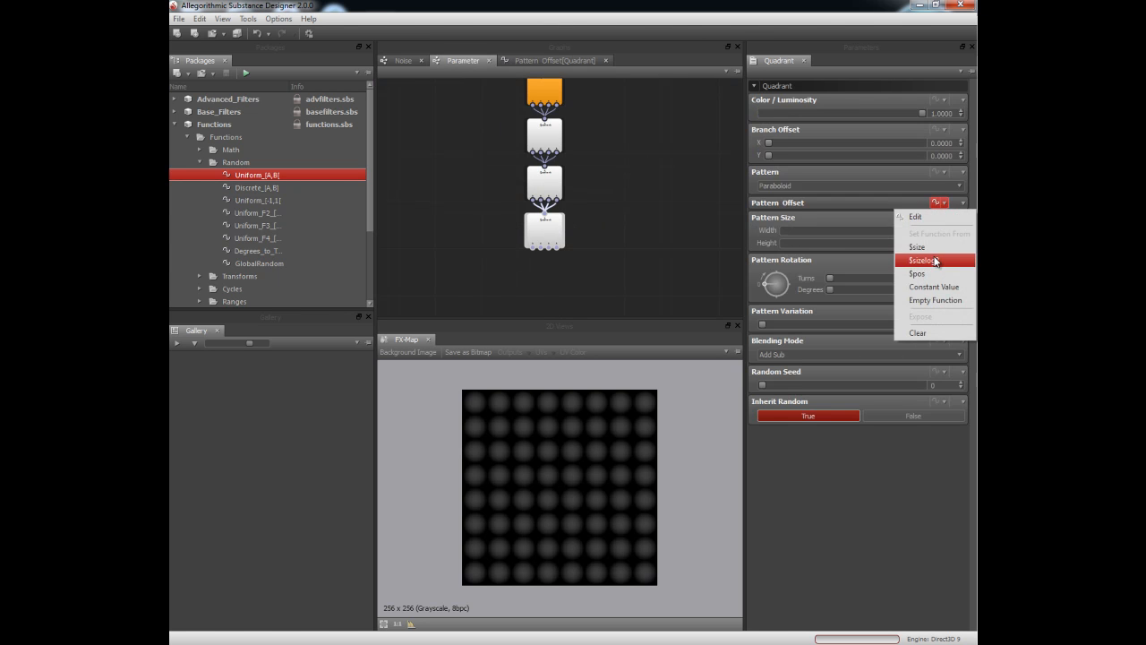
pyautogui.click(924, 260)
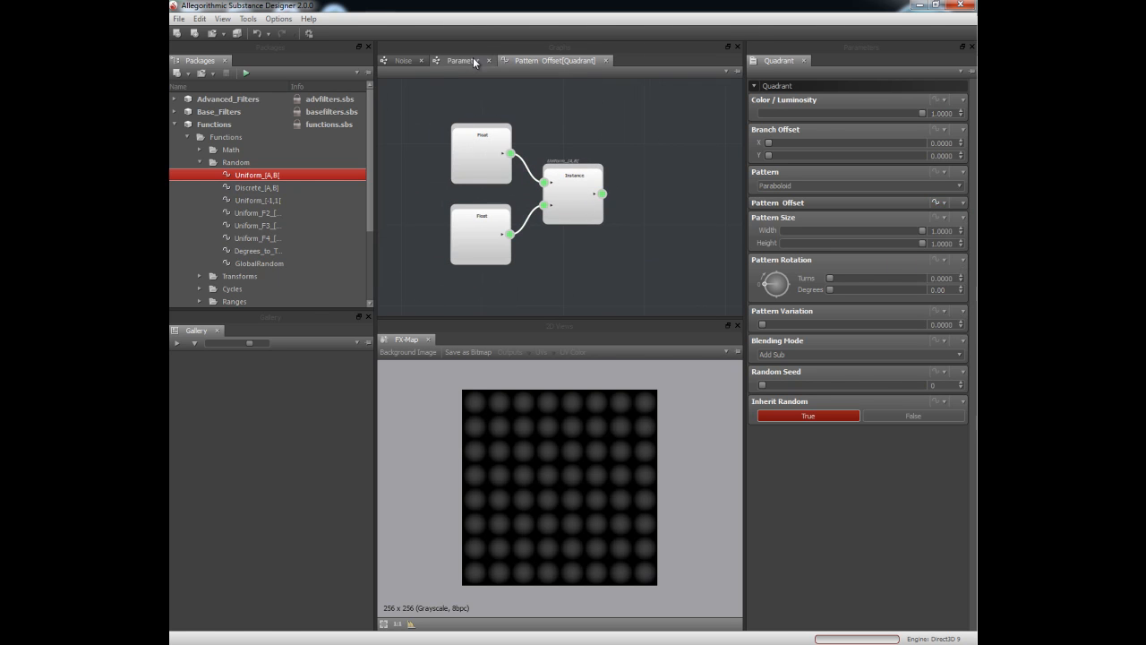
pyautogui.click(462, 61)
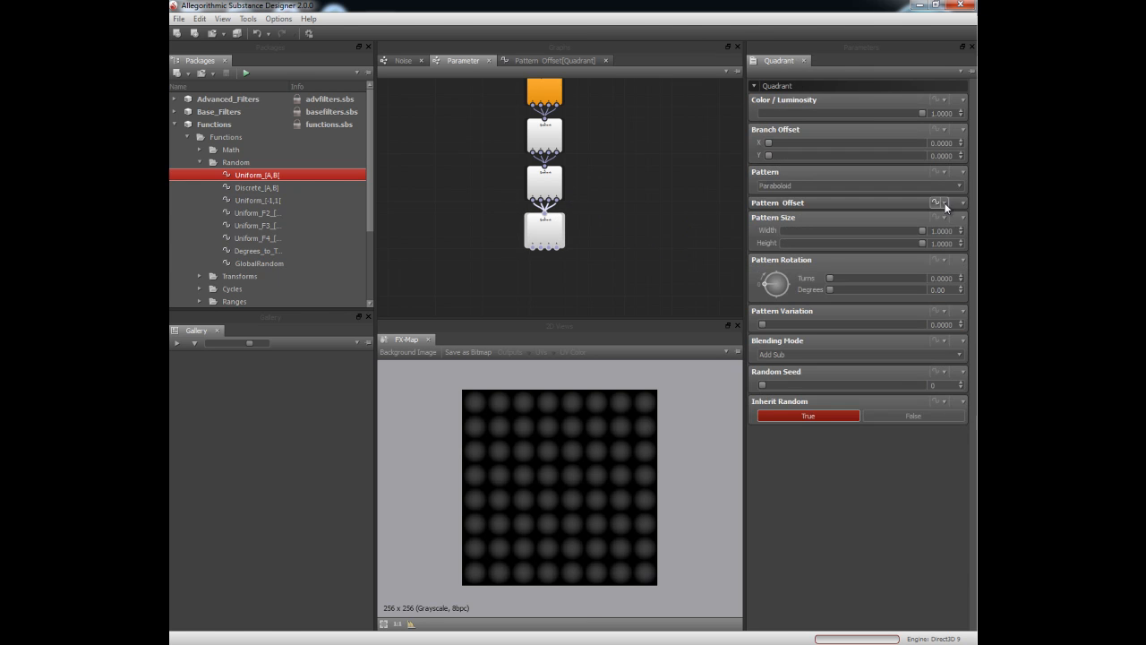
pyautogui.click(935, 203)
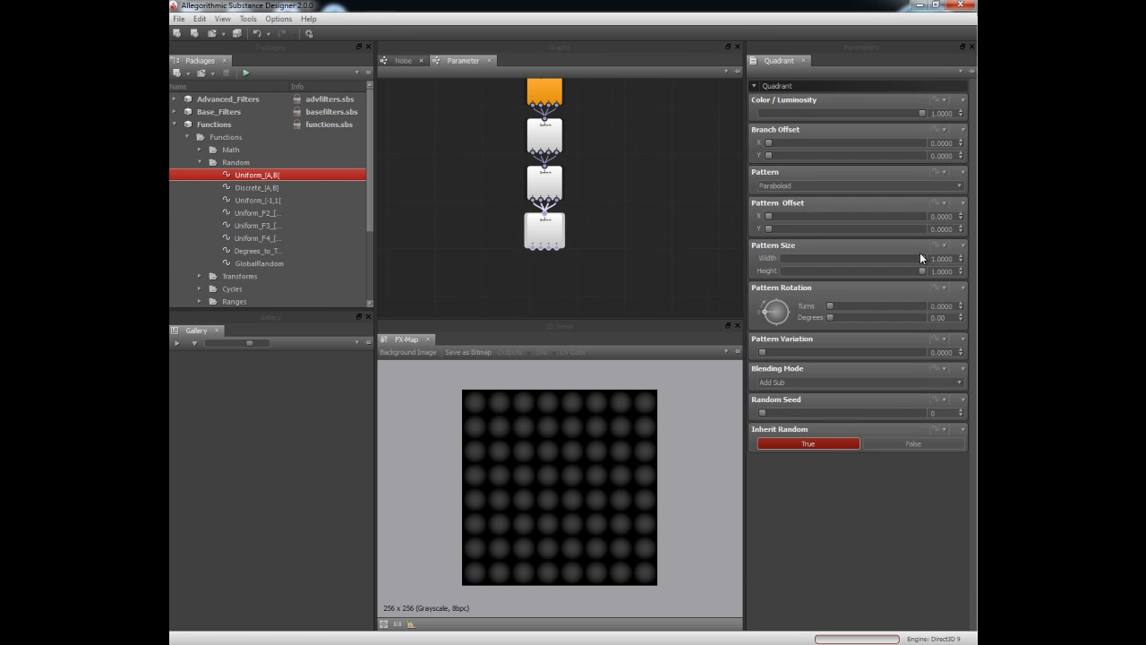
pyautogui.moveTo(772, 195)
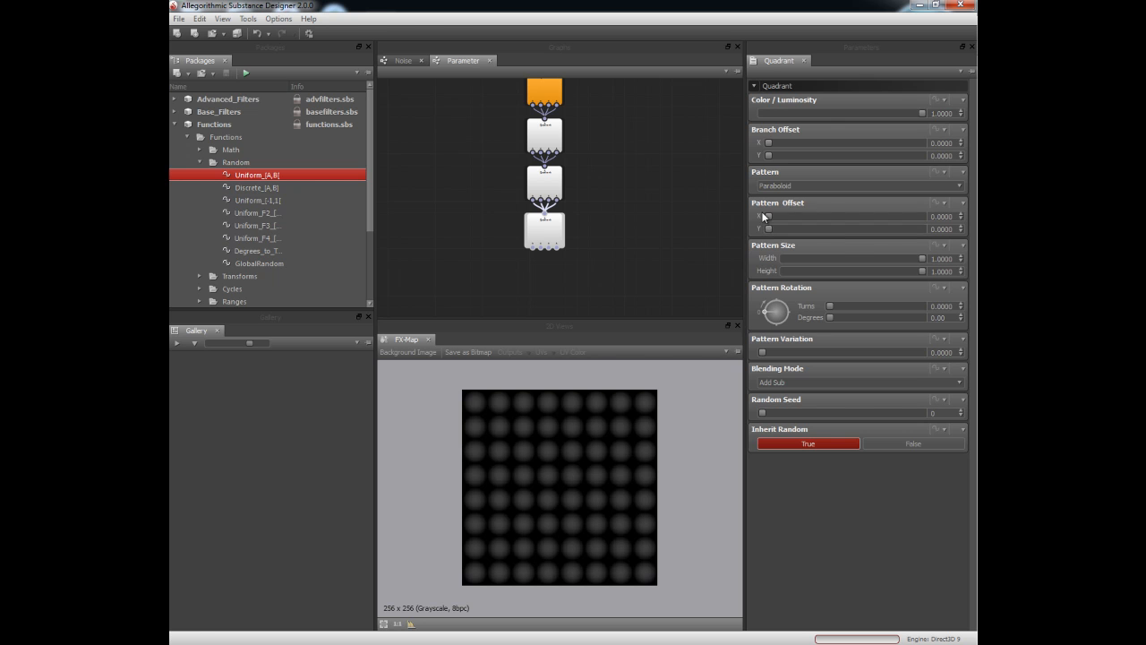
pyautogui.click(938, 202)
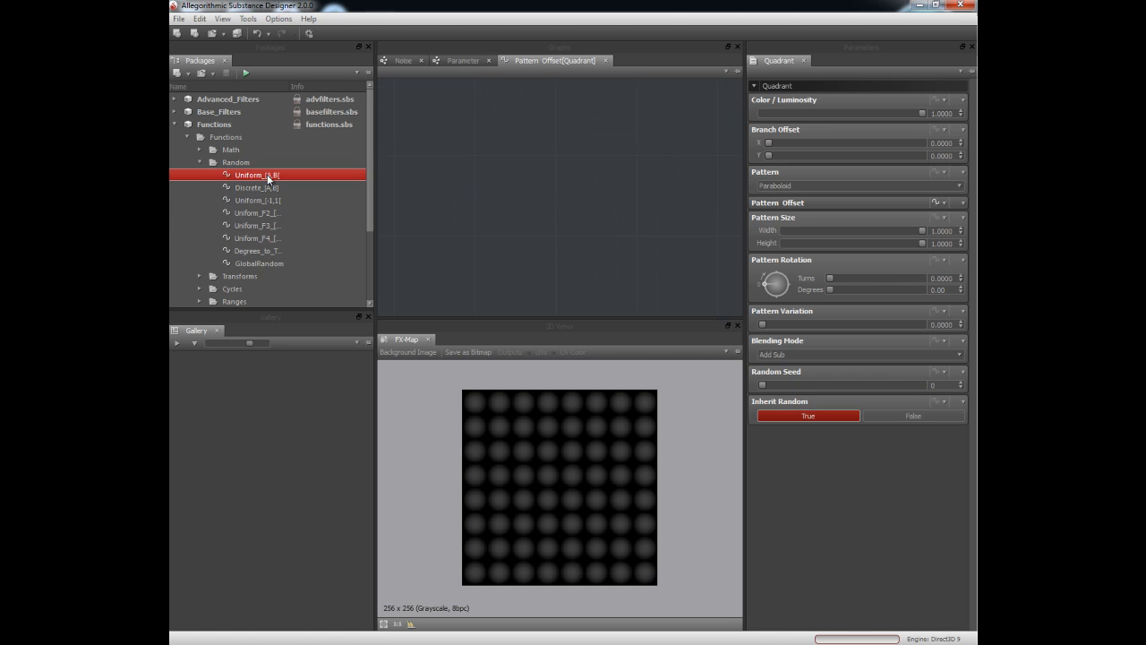
# Step: Add Uniform_[A,B], Float and Vector Float2 nodes and feed the random values into the vector
pyautogui.moveTo(258, 175); pyautogui.dragTo(581, 188)
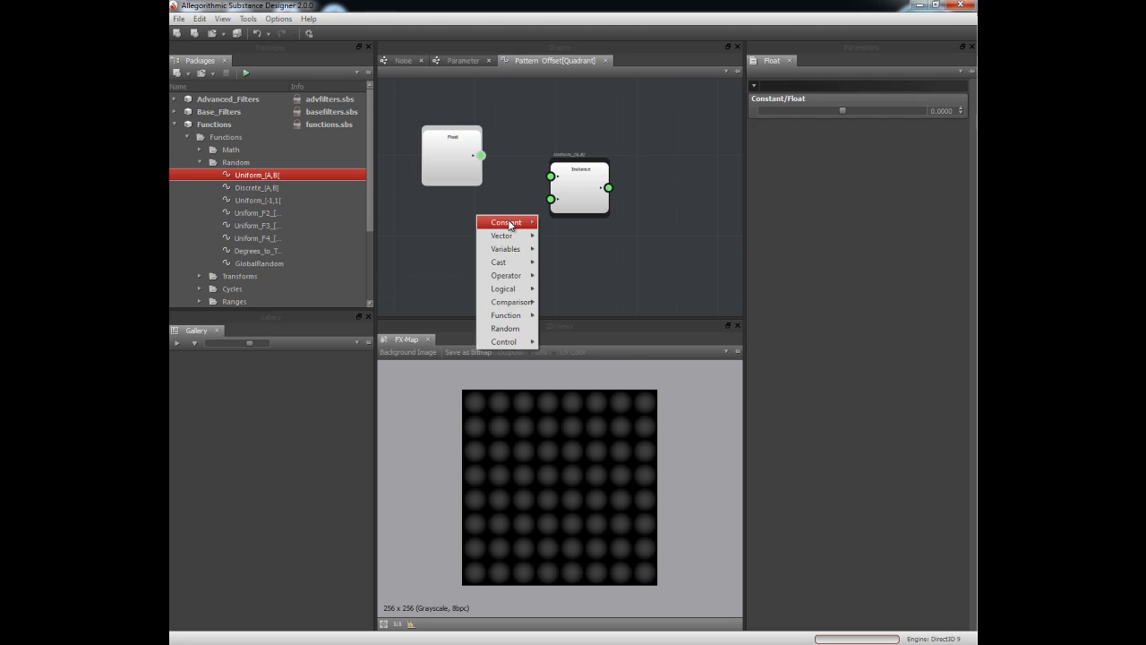
pyautogui.click(505, 222)
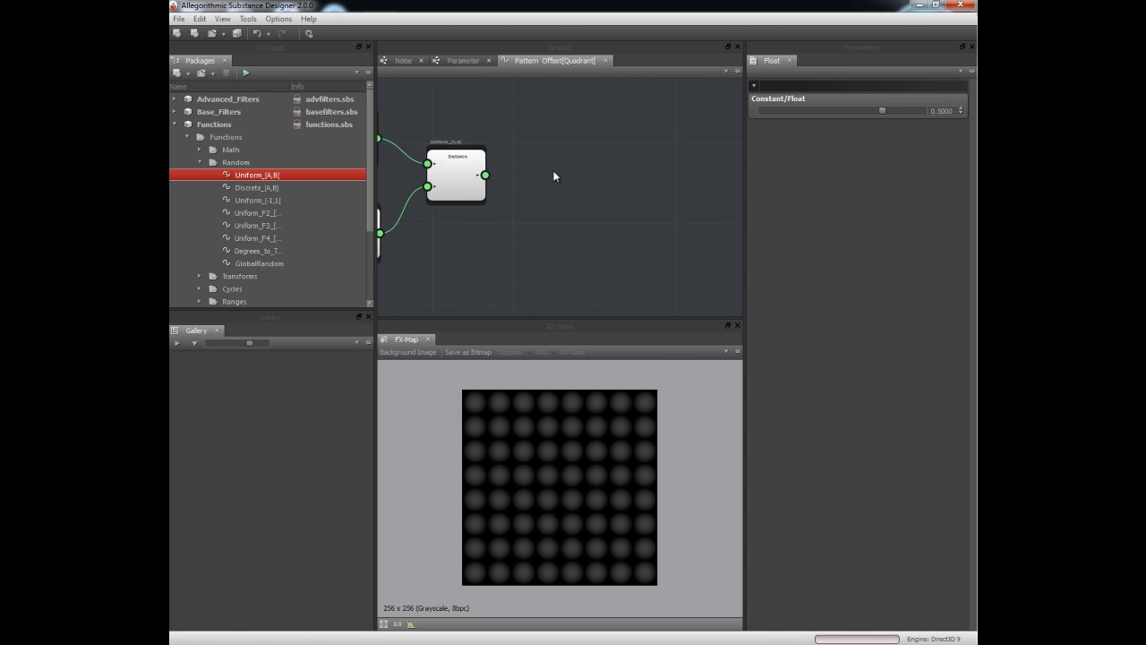
pyautogui.rightClick(537, 178)
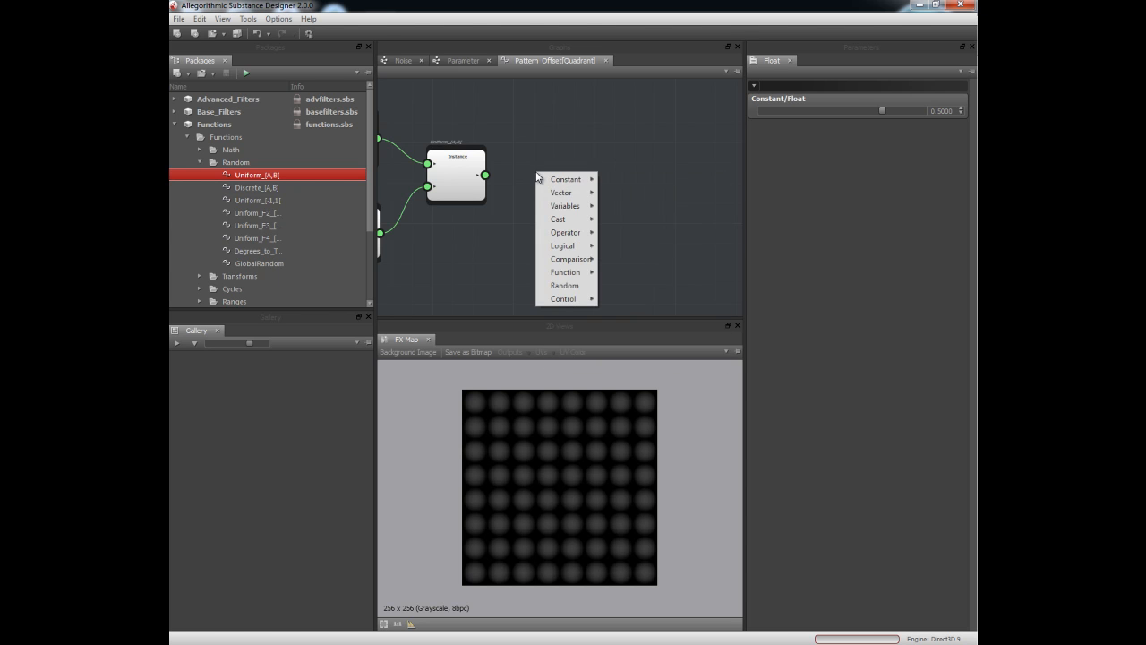
pyautogui.click(562, 192)
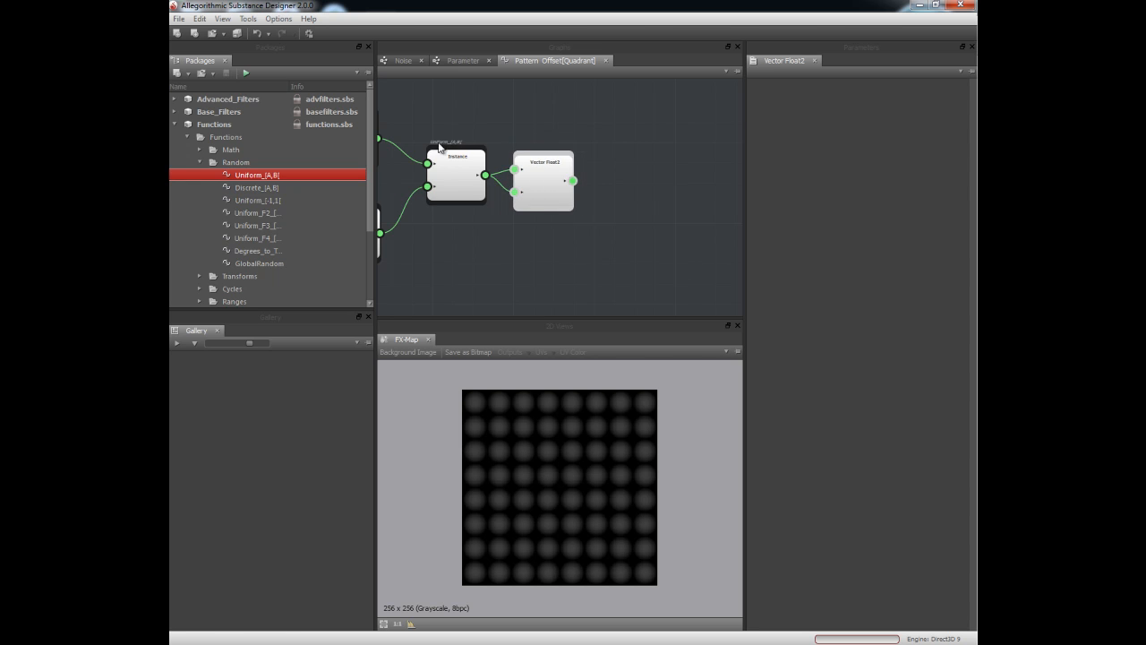
pyautogui.moveTo(545, 179); pyautogui.dragTo(548, 172)
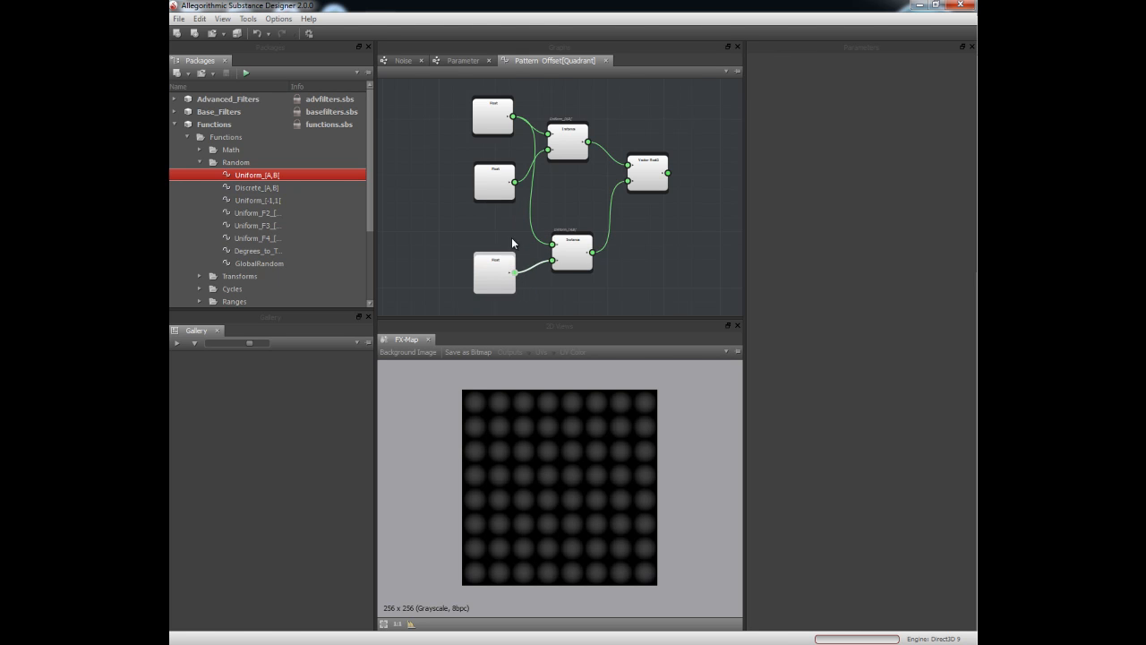
pyautogui.click(494, 182)
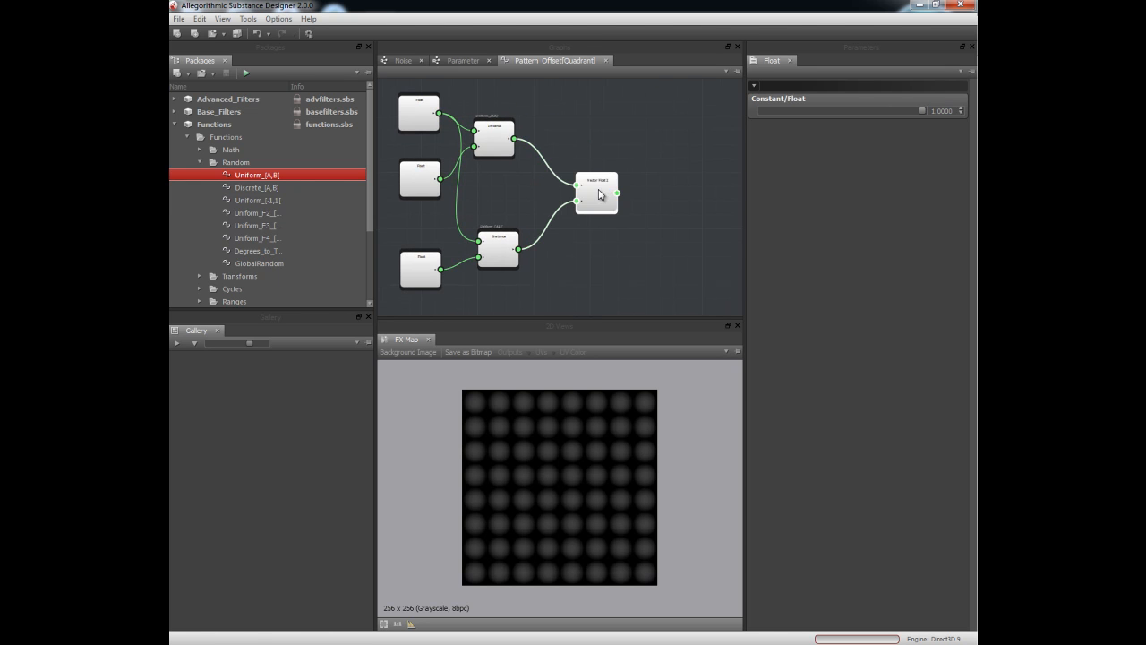
# Step: Make the vector the function output and tune the float limits until blobs scatter randomly
pyautogui.click(600, 188)
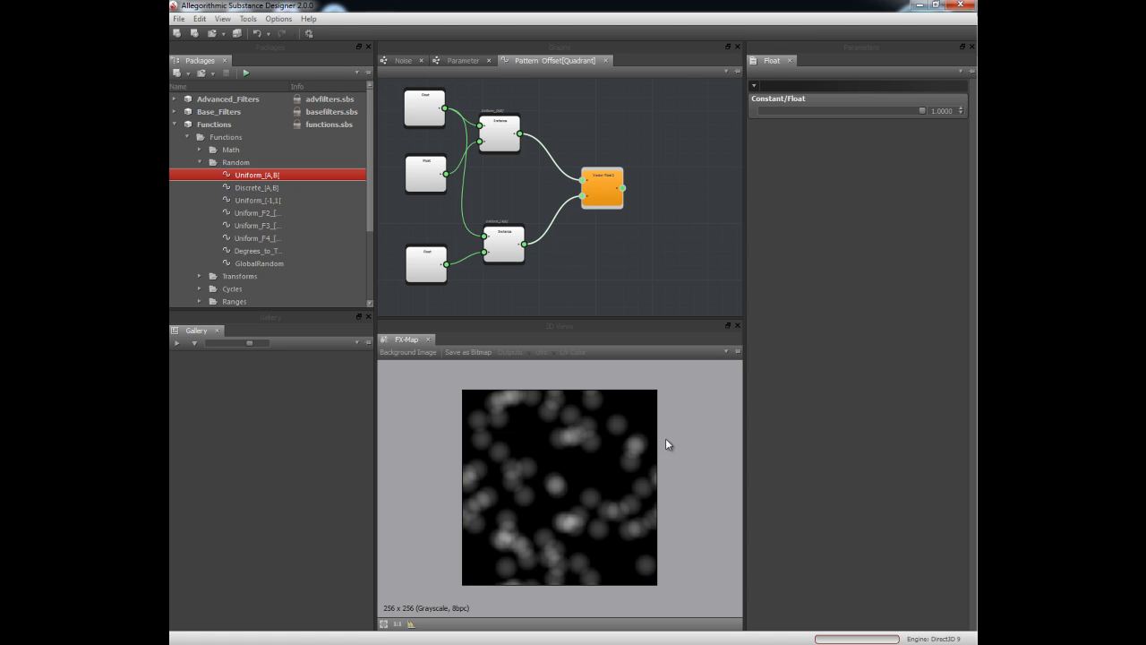
pyautogui.moveTo(589, 466)
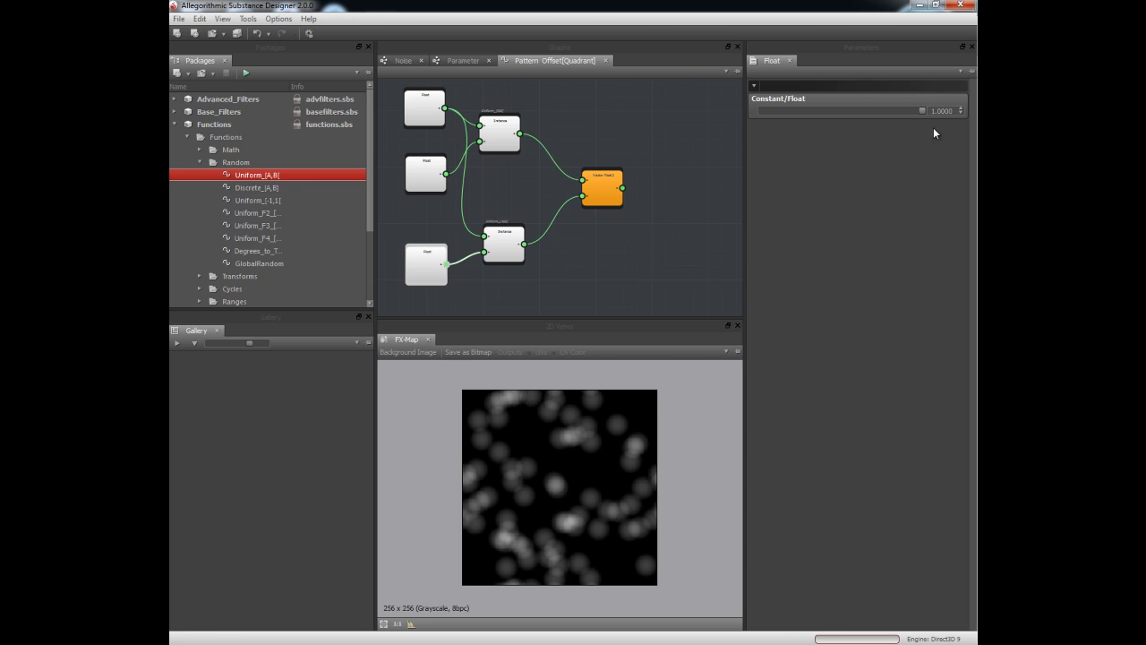
pyautogui.moveTo(922, 111); pyautogui.dragTo(888, 111)
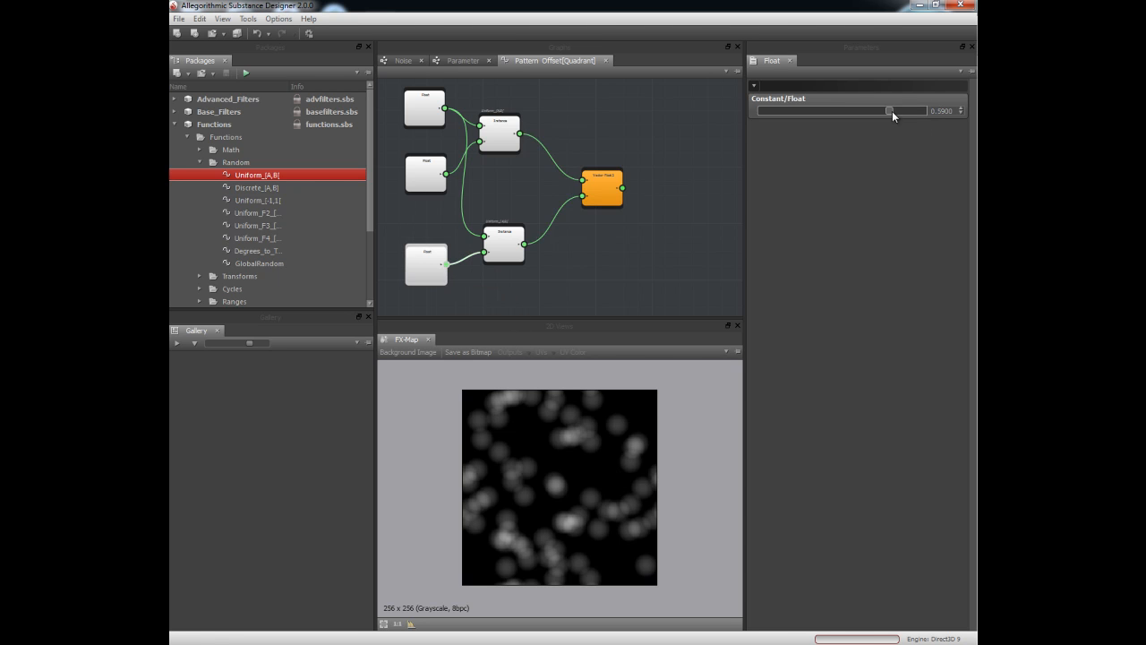
pyautogui.moveTo(890, 111); pyautogui.dragTo(874, 111)
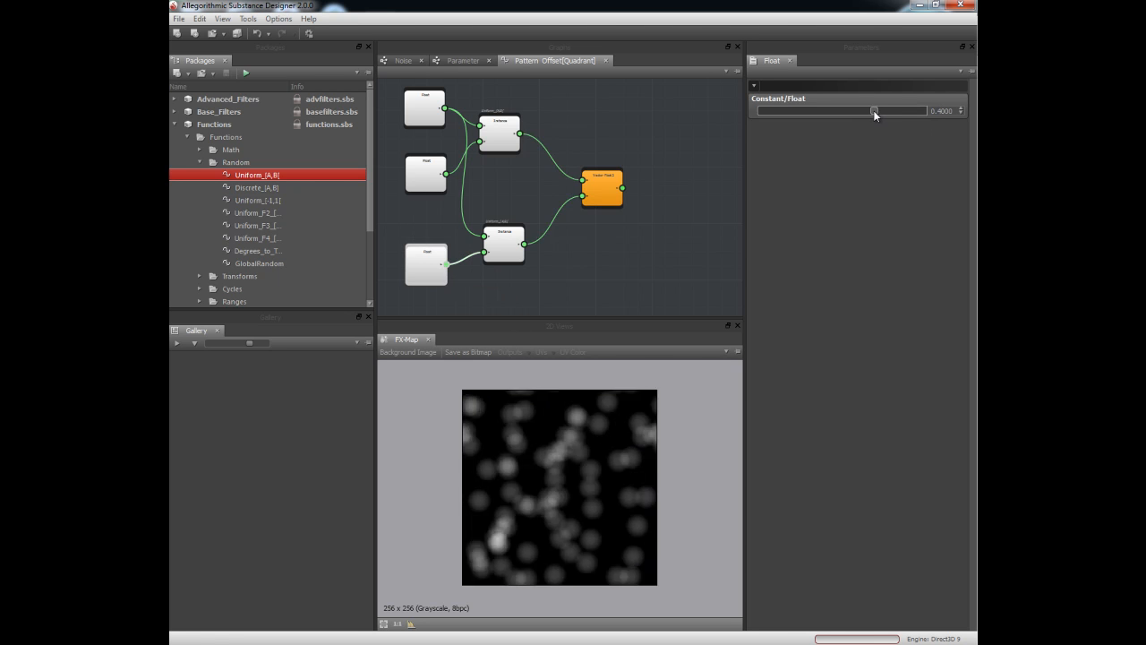
pyautogui.moveTo(874, 111); pyautogui.dragTo(815, 111)
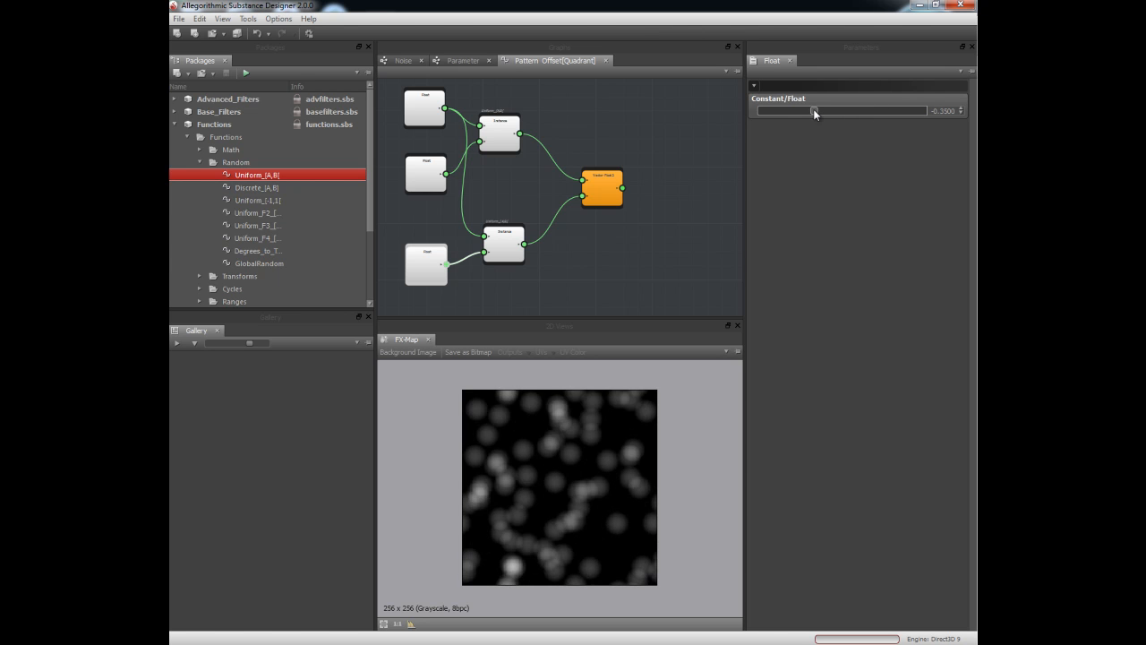
pyautogui.moveTo(813, 111); pyautogui.dragTo(820, 111)
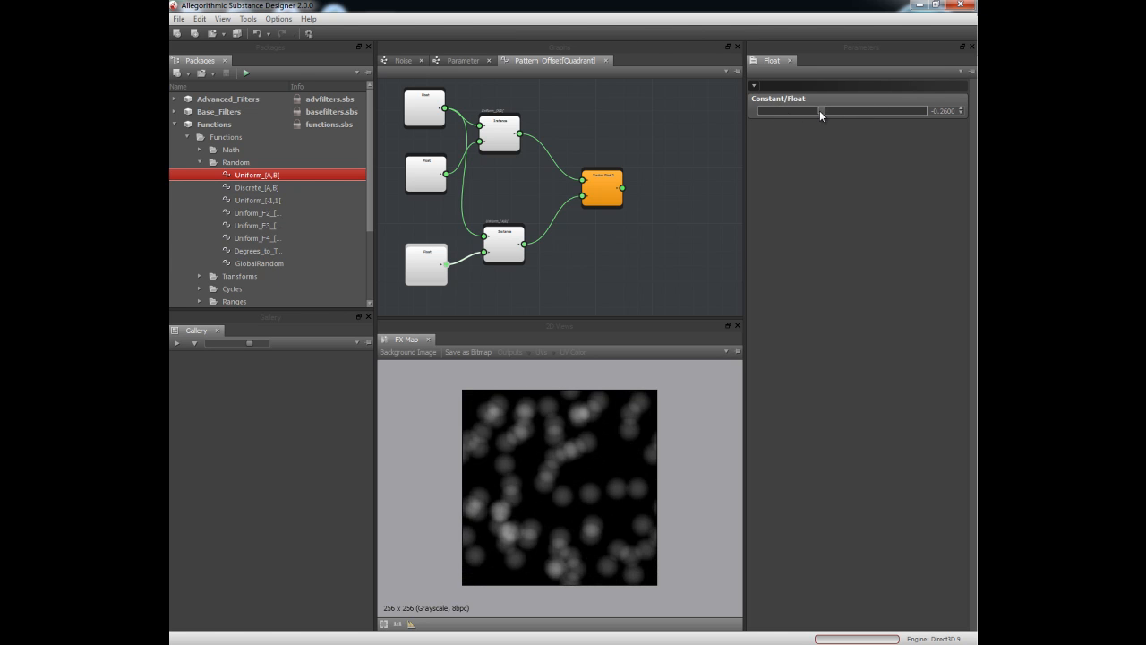
pyautogui.moveTo(820, 111); pyautogui.dragTo(863, 111)
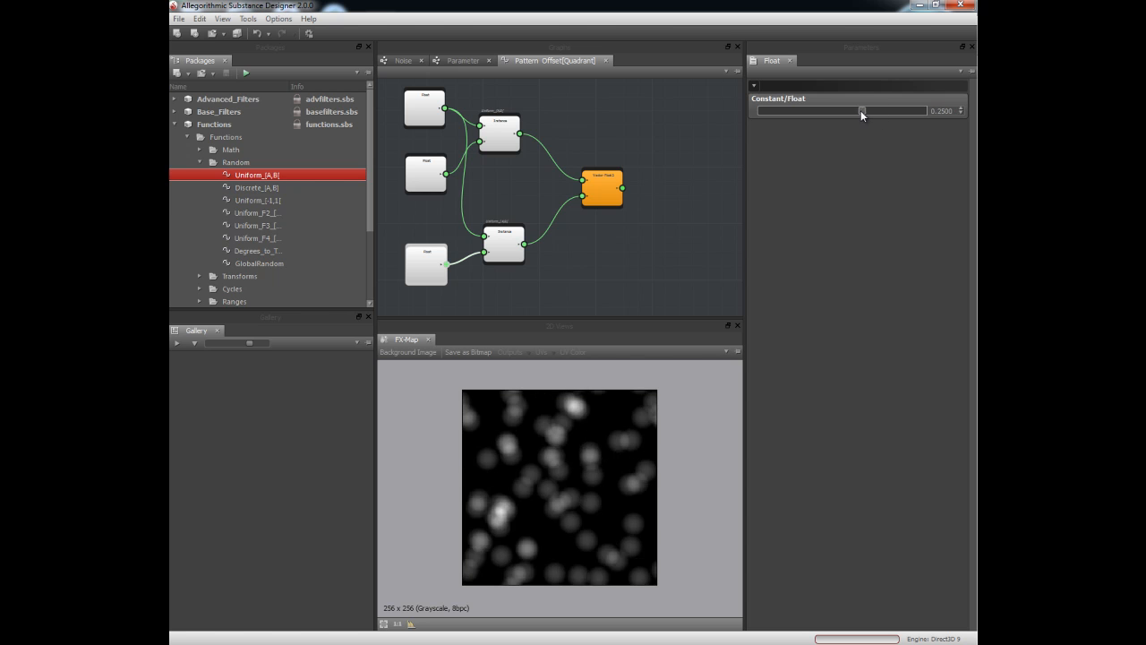
pyautogui.moveTo(863, 111); pyautogui.dragTo(917, 111)
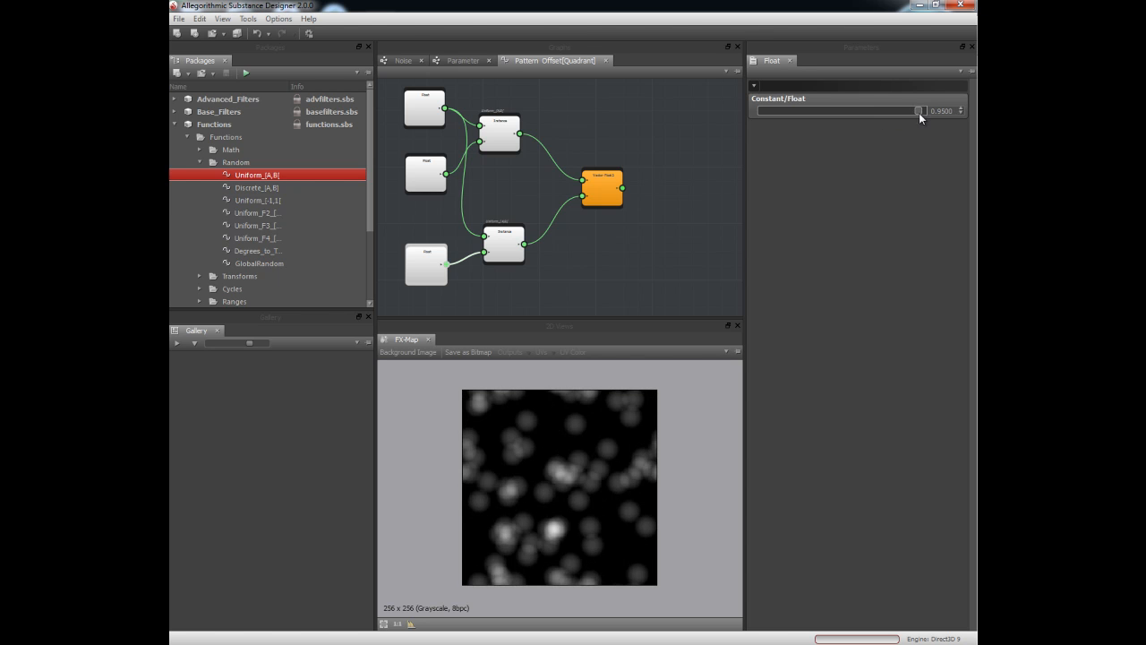
pyautogui.moveTo(917, 111); pyautogui.dragTo(882, 111)
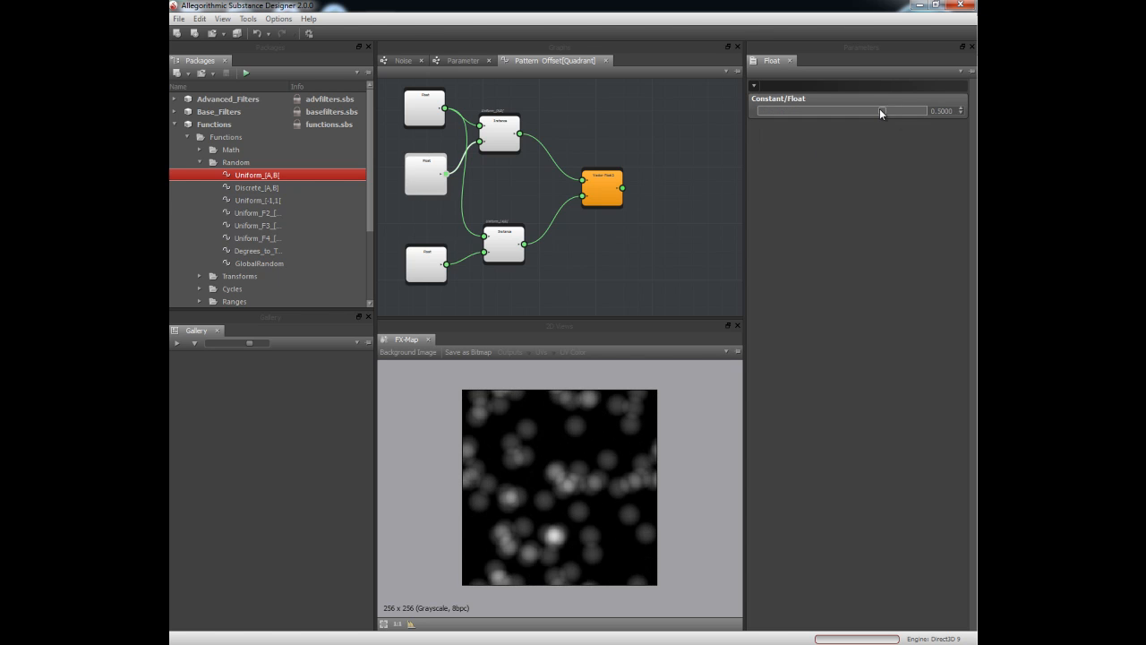
pyautogui.moveTo(881, 111); pyautogui.dragTo(914, 111)
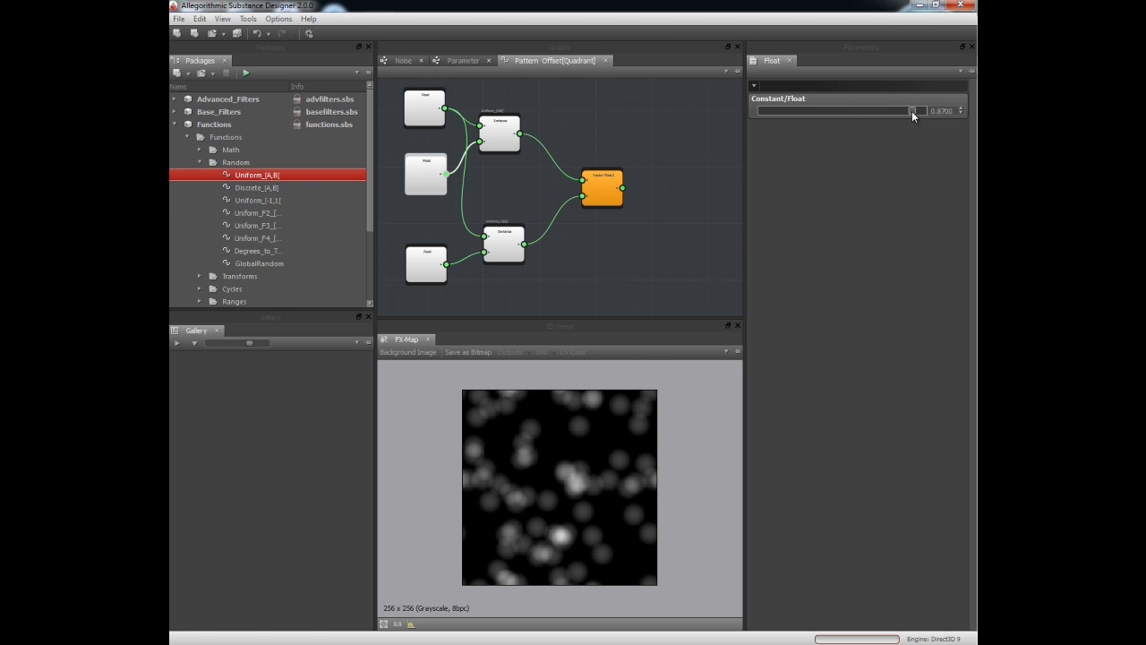
pyautogui.moveTo(912, 111); pyautogui.dragTo(866, 111)
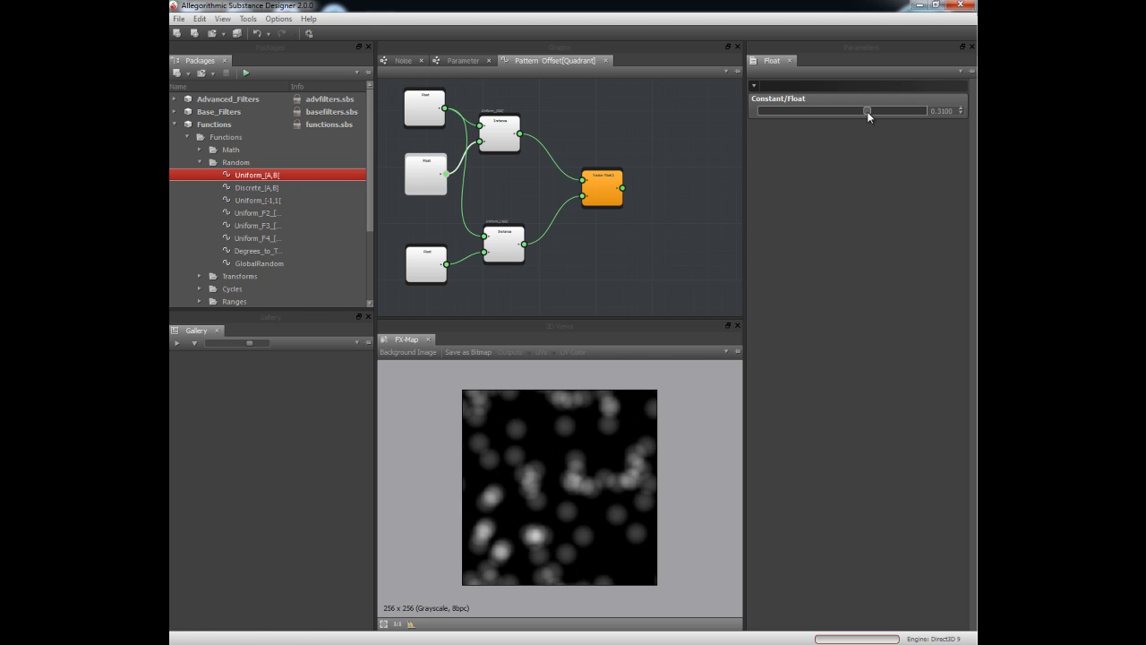
pyautogui.moveTo(867, 111); pyautogui.dragTo(874, 111)
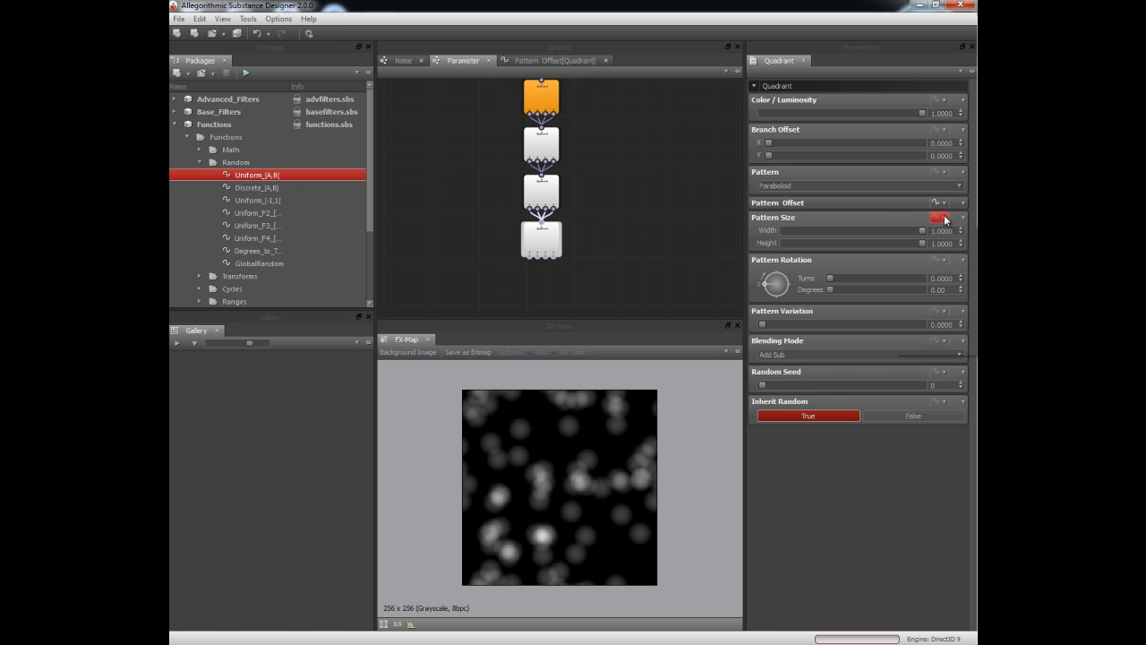
# Step: Give Pattern Size an empty function with a Uniform random node wired to its output
pyautogui.click(938, 218)
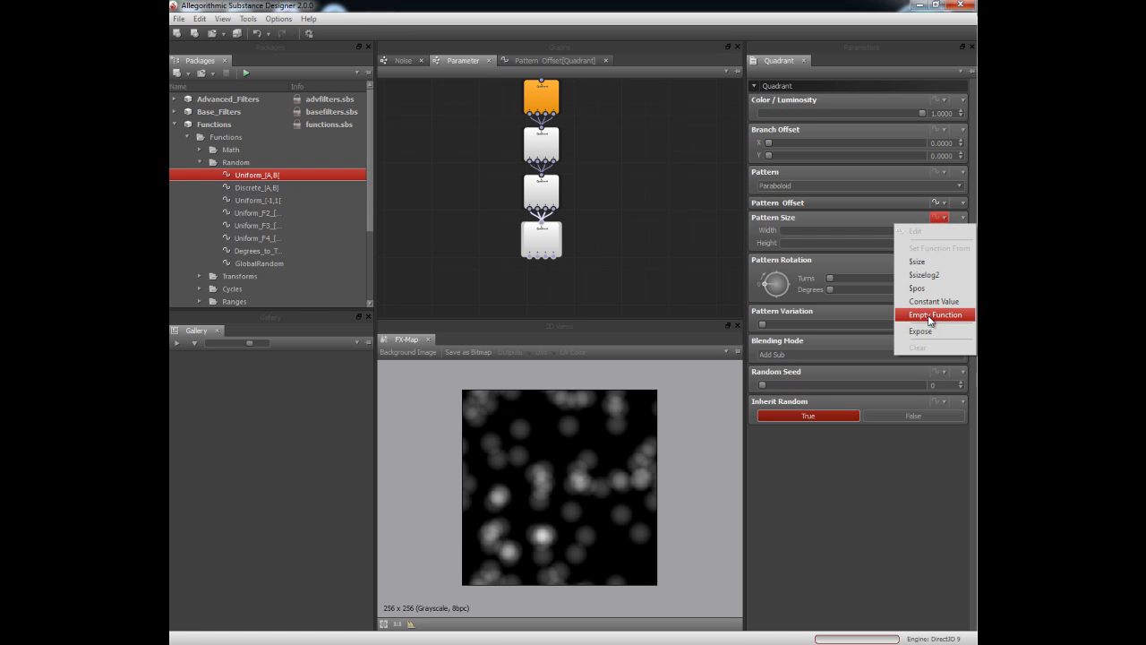
pyautogui.click(935, 315)
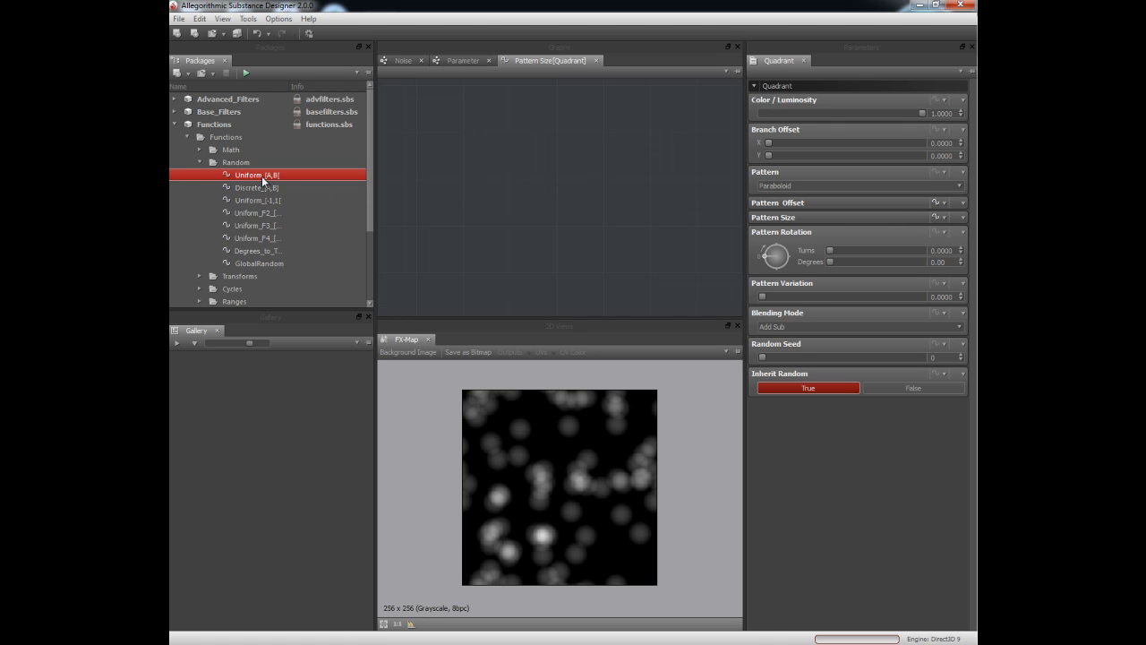
pyautogui.moveTo(258, 176); pyautogui.dragTo(598, 179)
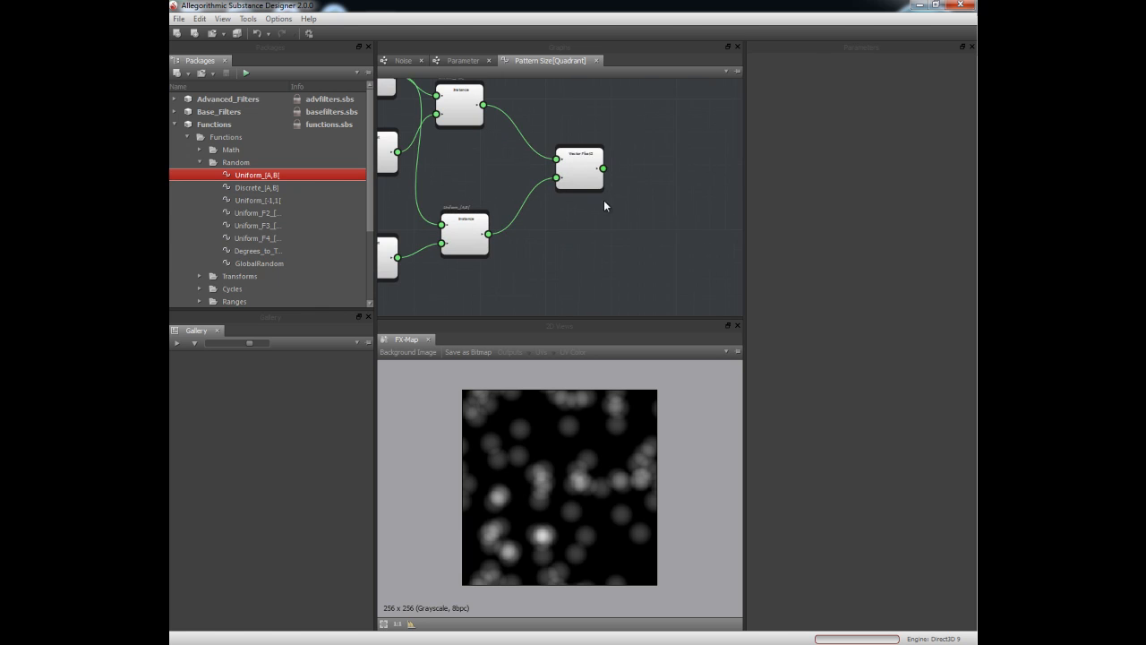
pyautogui.click(581, 168)
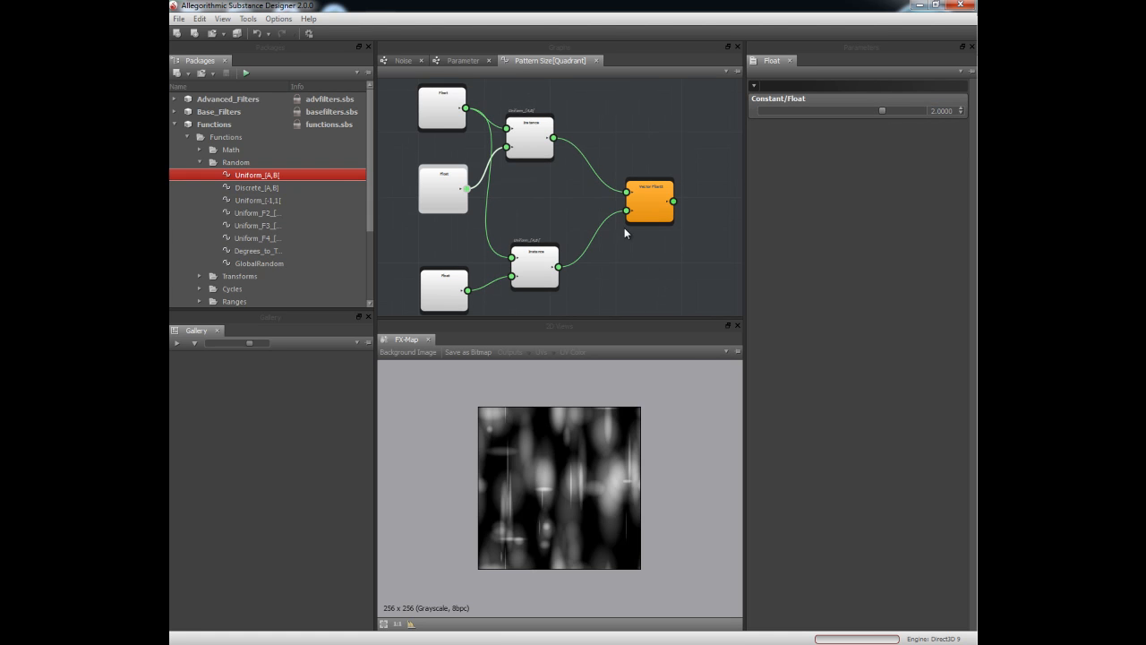
pyautogui.moveTo(553, 494)
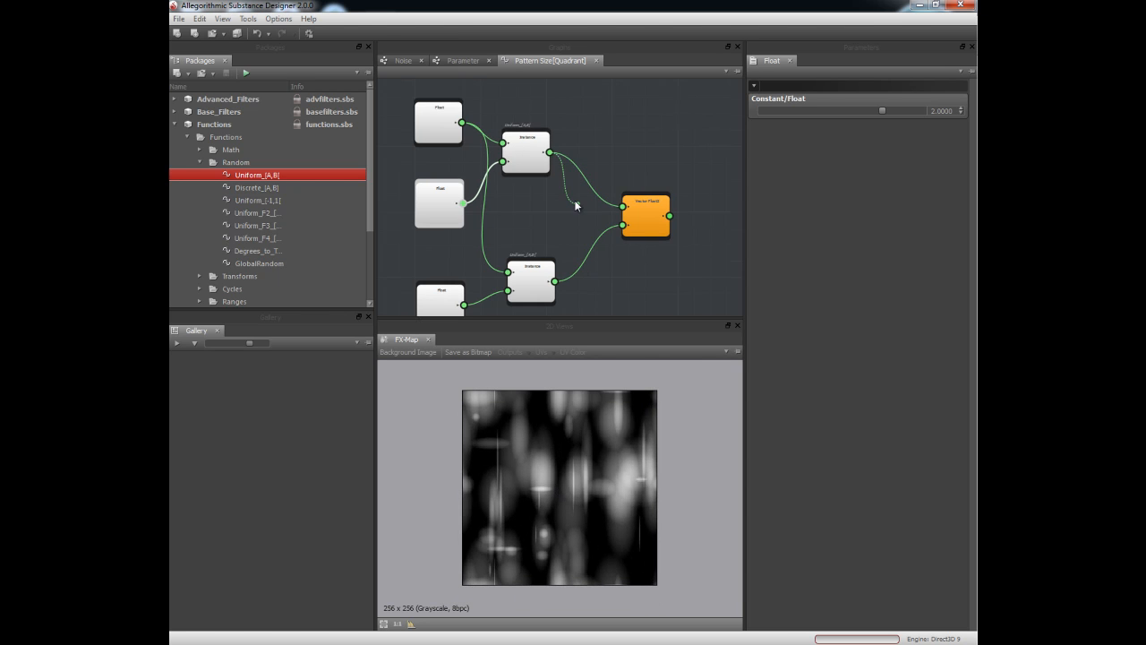
pyautogui.moveTo(576, 204); pyautogui.dragTo(623, 212)
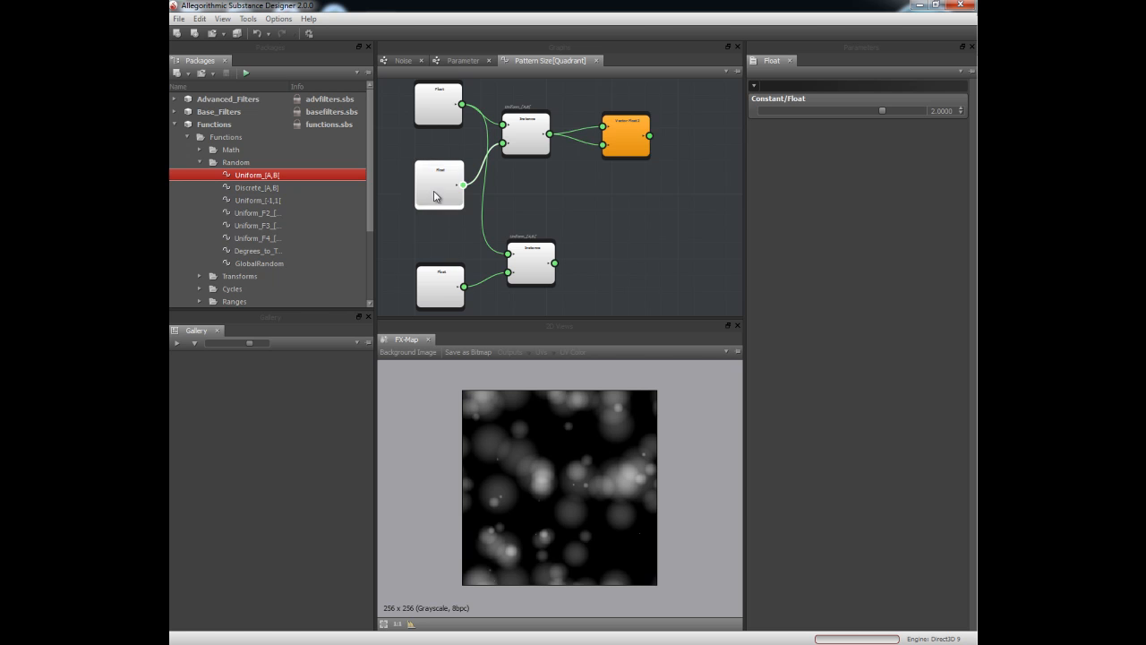
# Step: Tune the size function's float constants so the blobs vary in size
pyautogui.moveTo(881, 111); pyautogui.dragTo(904, 111)
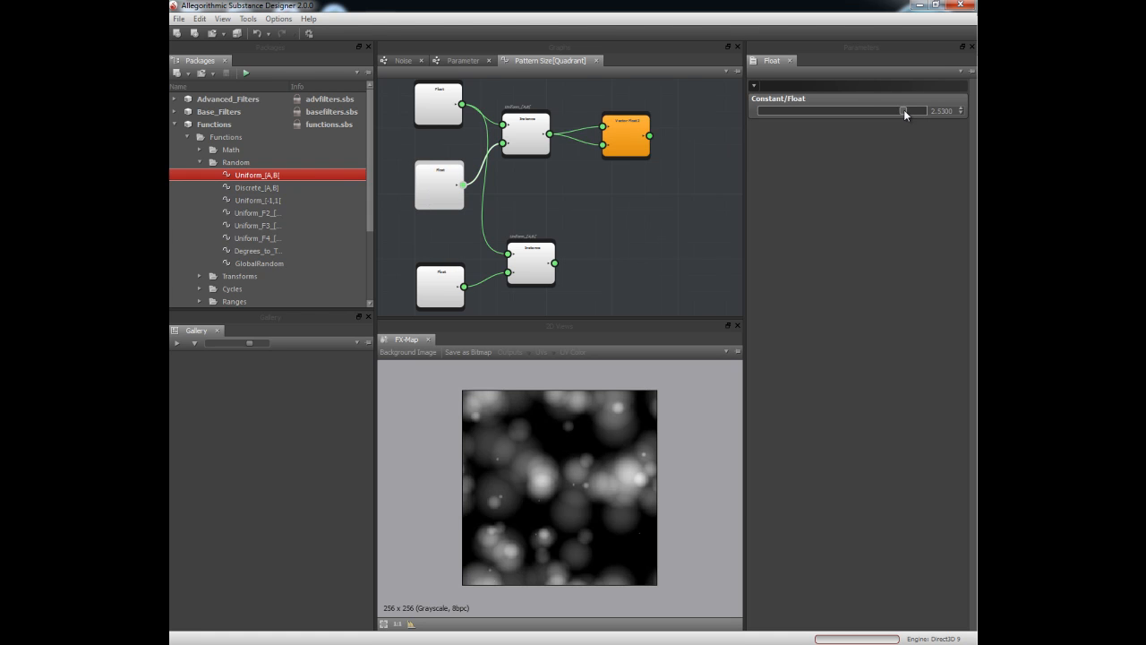
pyautogui.moveTo(905, 111); pyautogui.dragTo(917, 111)
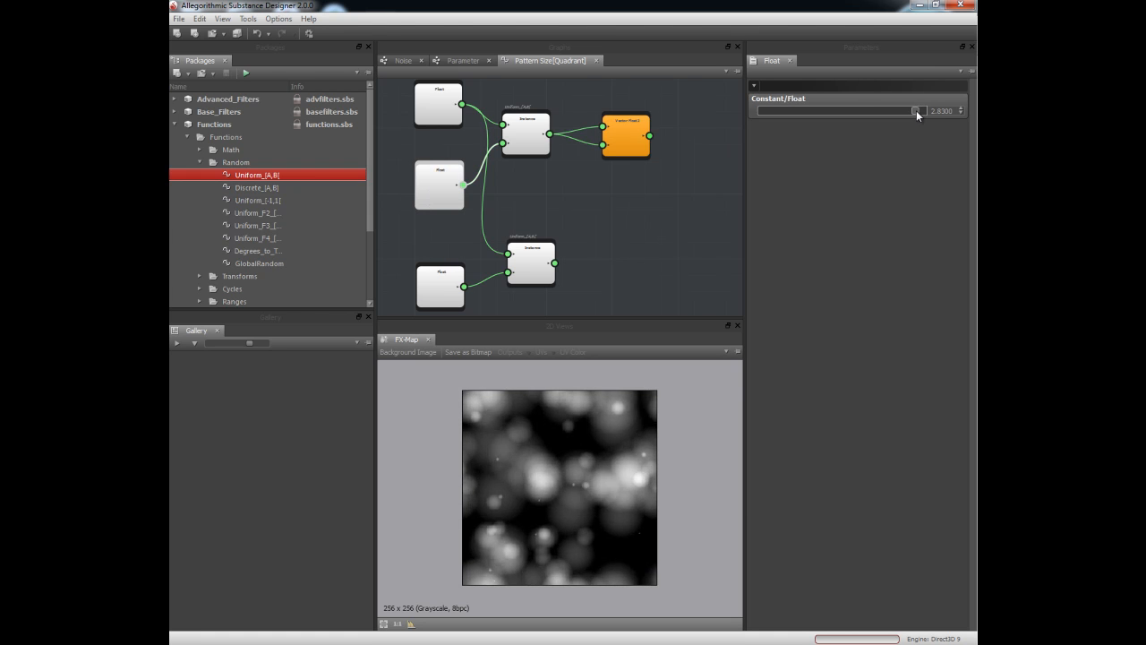
pyautogui.moveTo(915, 111); pyautogui.dragTo(840, 111)
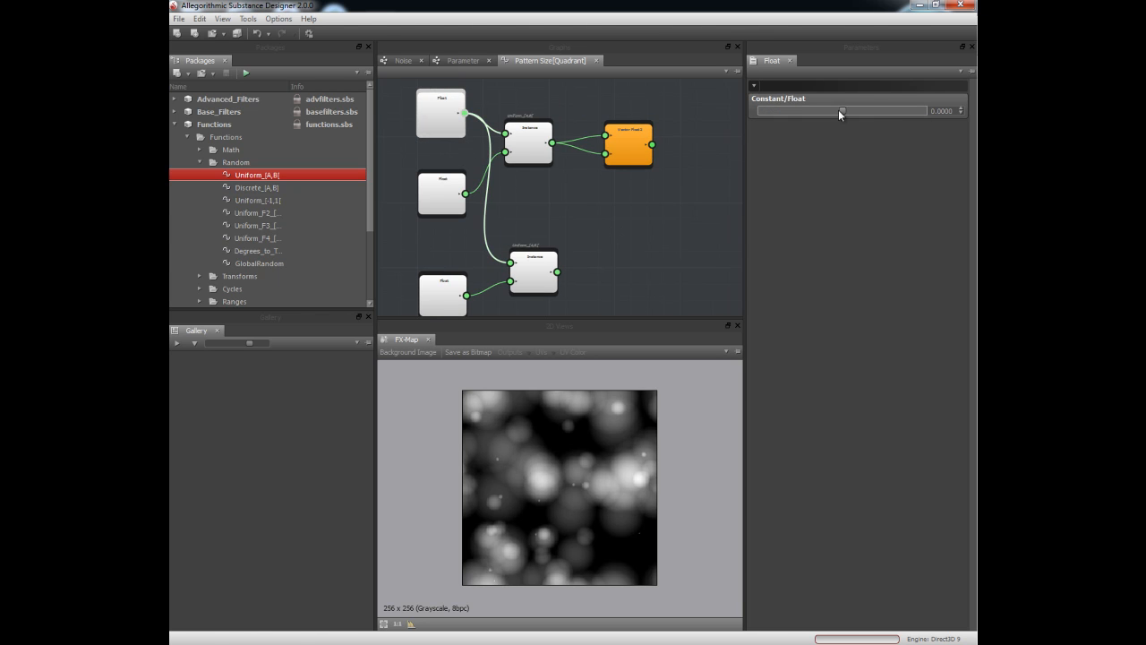
pyautogui.moveTo(842, 111); pyautogui.dragTo(910, 111)
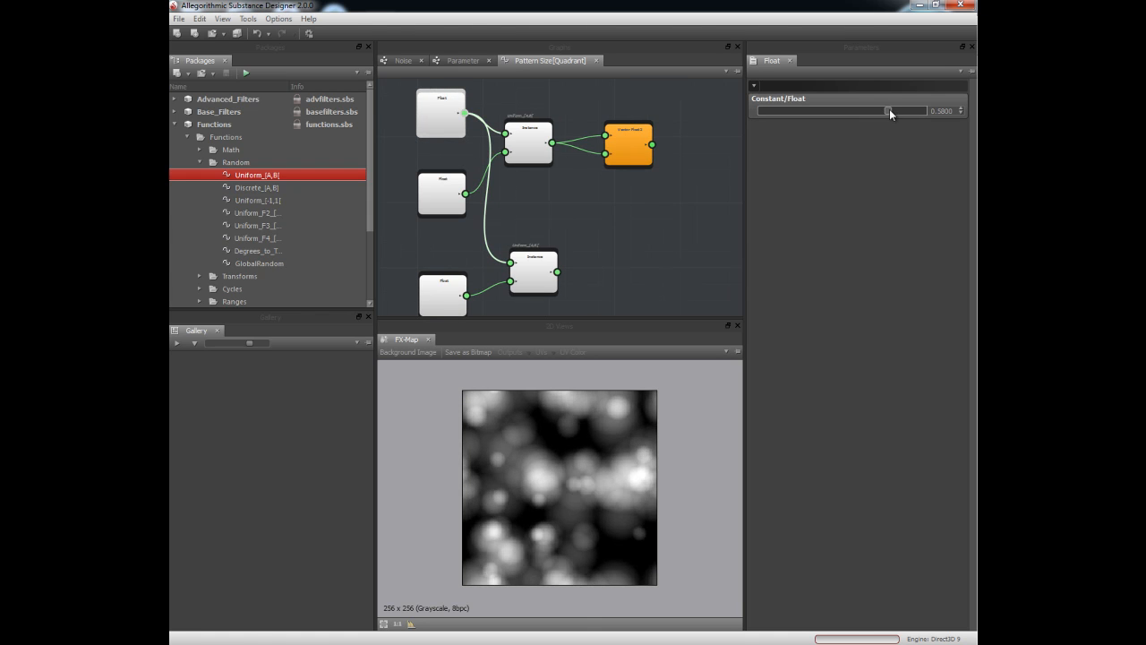
pyautogui.moveTo(891, 111); pyautogui.dragTo(917, 111)
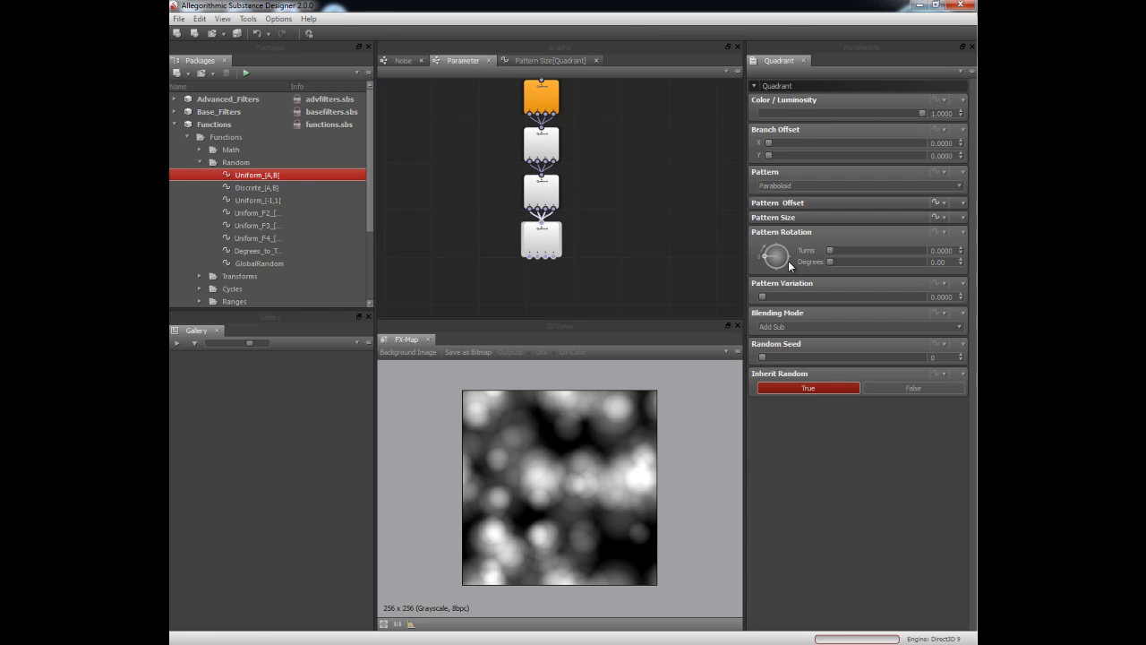
pyautogui.moveTo(919, 210)
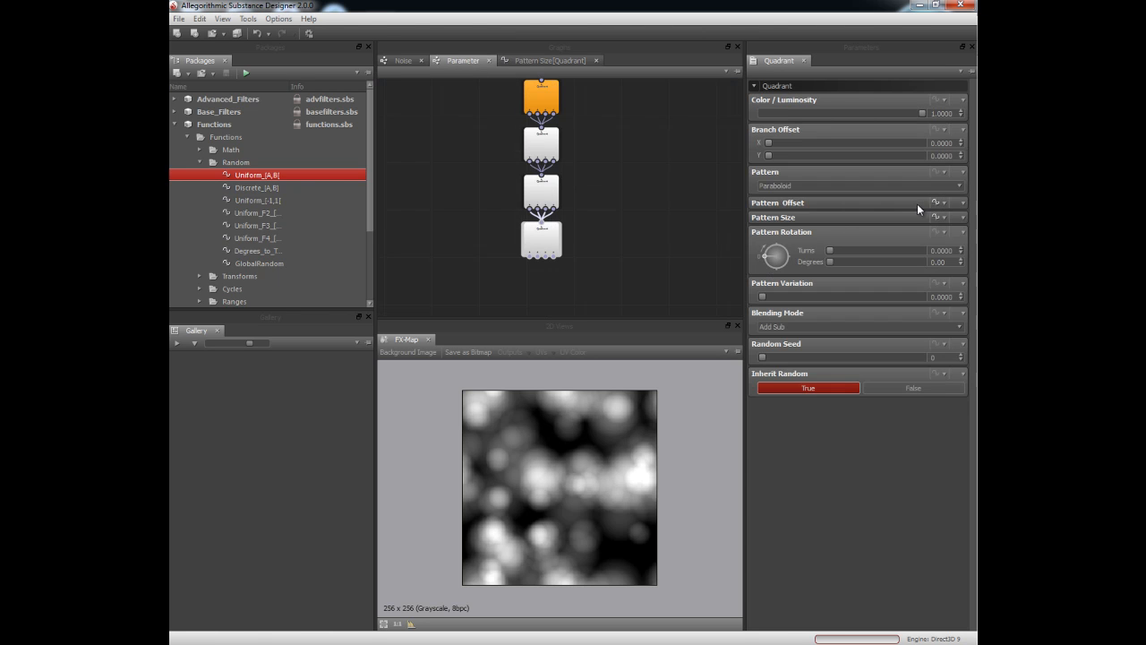
pyautogui.moveTo(580, 512)
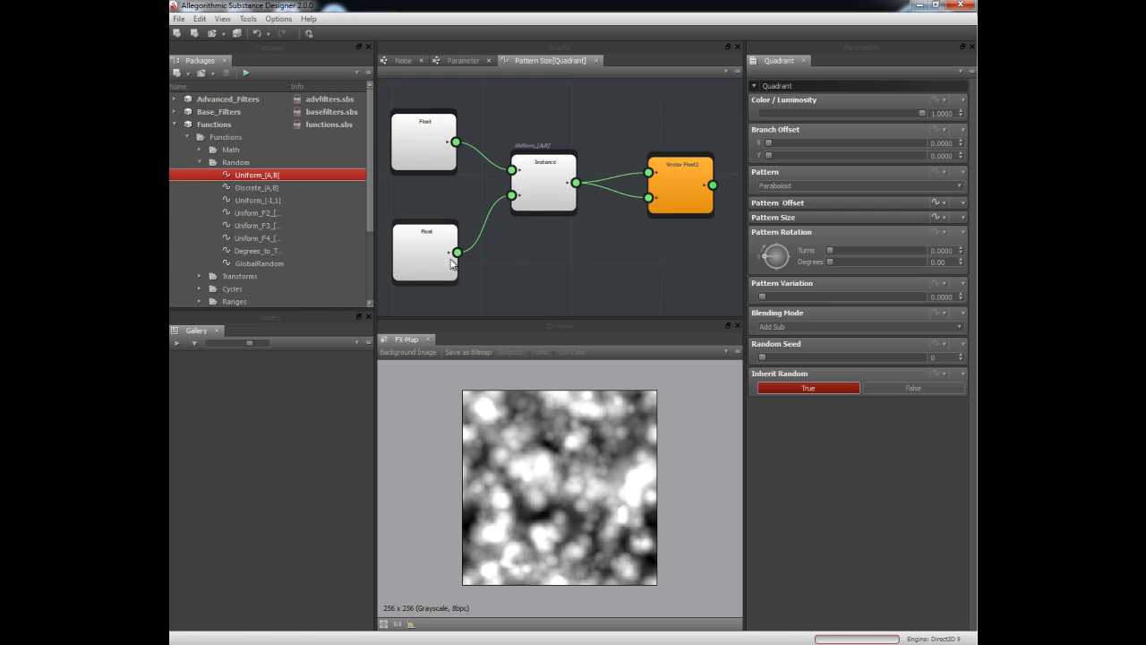
# Step: Retune a float constant in the pattern size function to vary the blob sizes
pyautogui.click(424, 254)
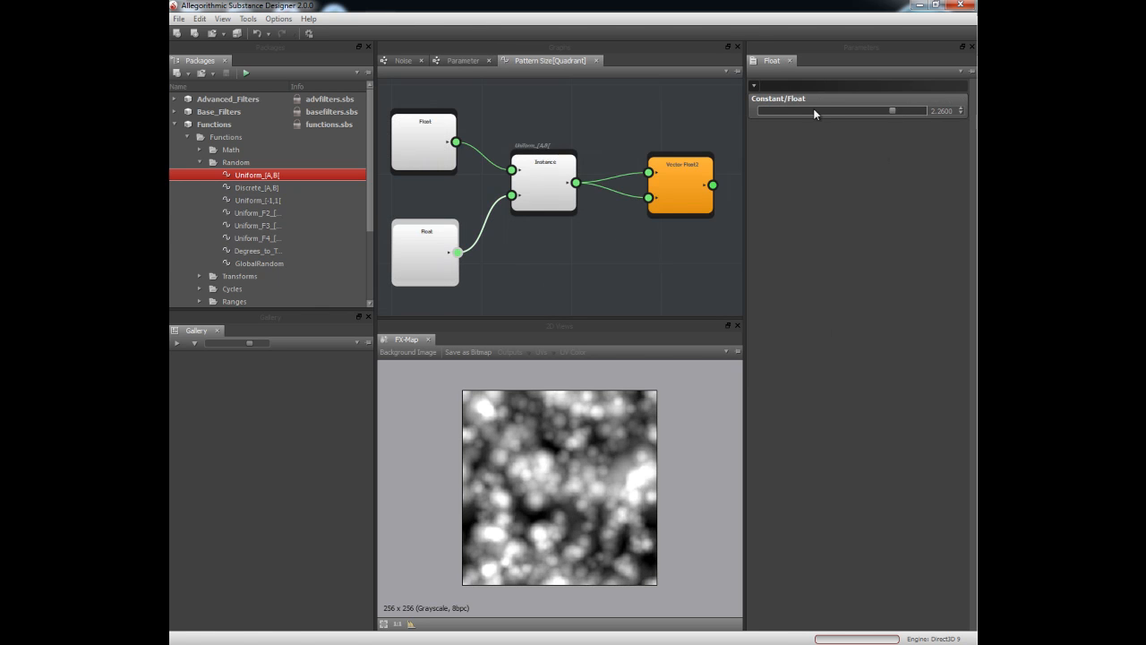
pyautogui.moveTo(910, 111); pyautogui.dragTo(880, 111)
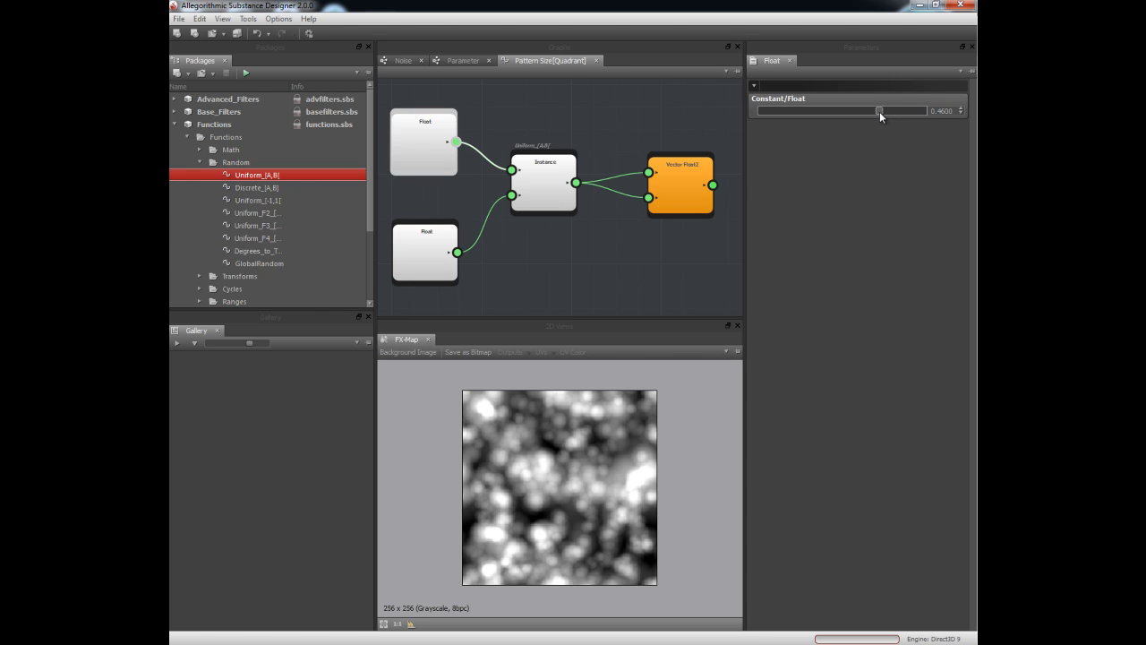
pyautogui.moveTo(882, 111); pyautogui.dragTo(892, 111)
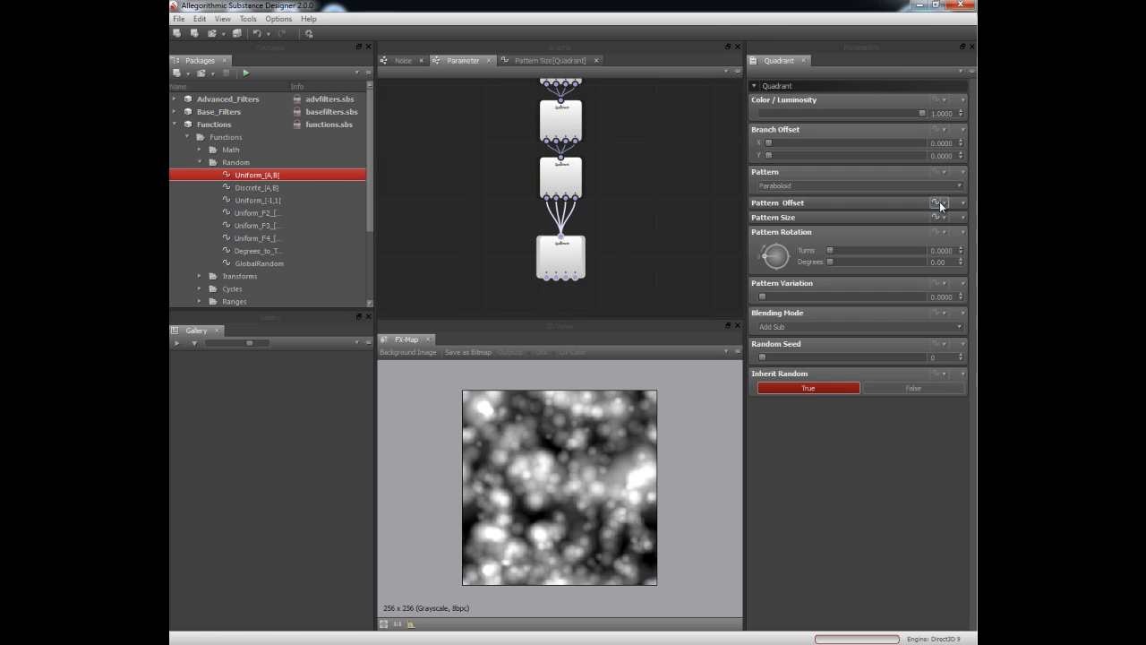
# Step: Retune the float constants in the pattern offset function so the blobs merge into denser noise
pyautogui.click(935, 202)
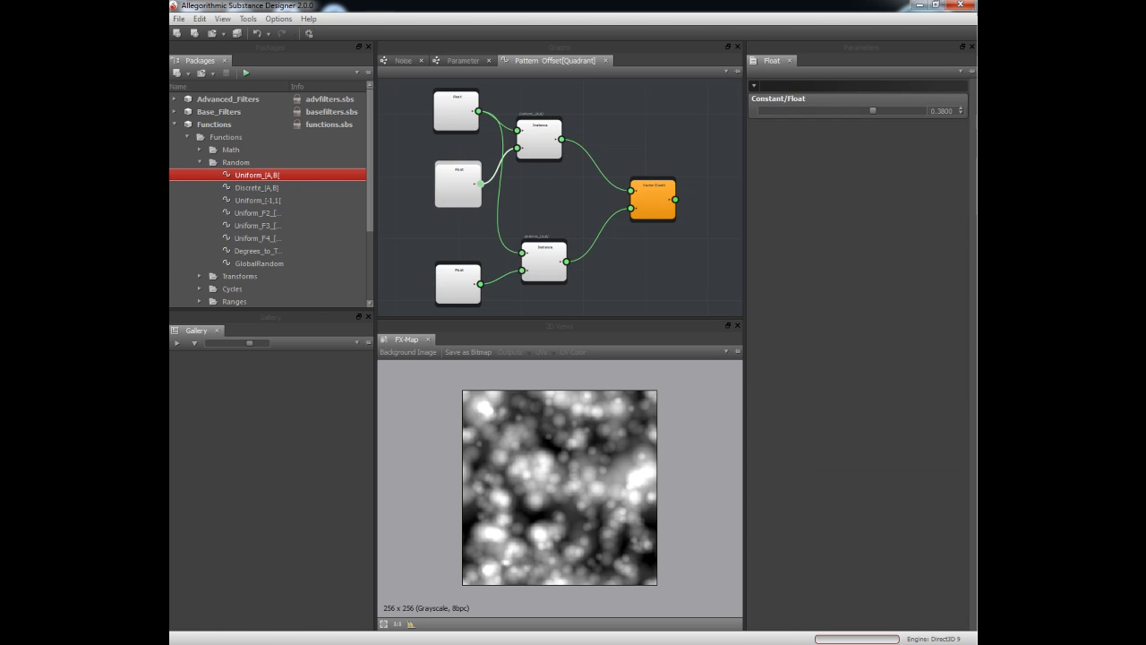
pyautogui.moveTo(874, 111); pyautogui.dragTo(895, 111)
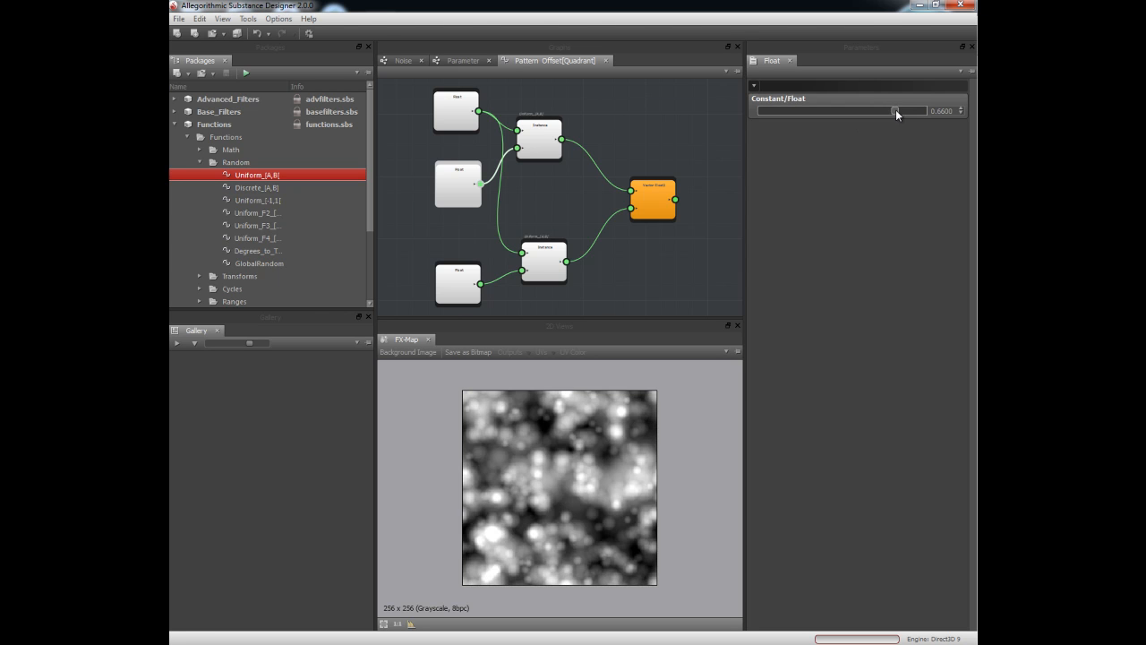
pyautogui.moveTo(899, 111); pyautogui.dragTo(878, 111)
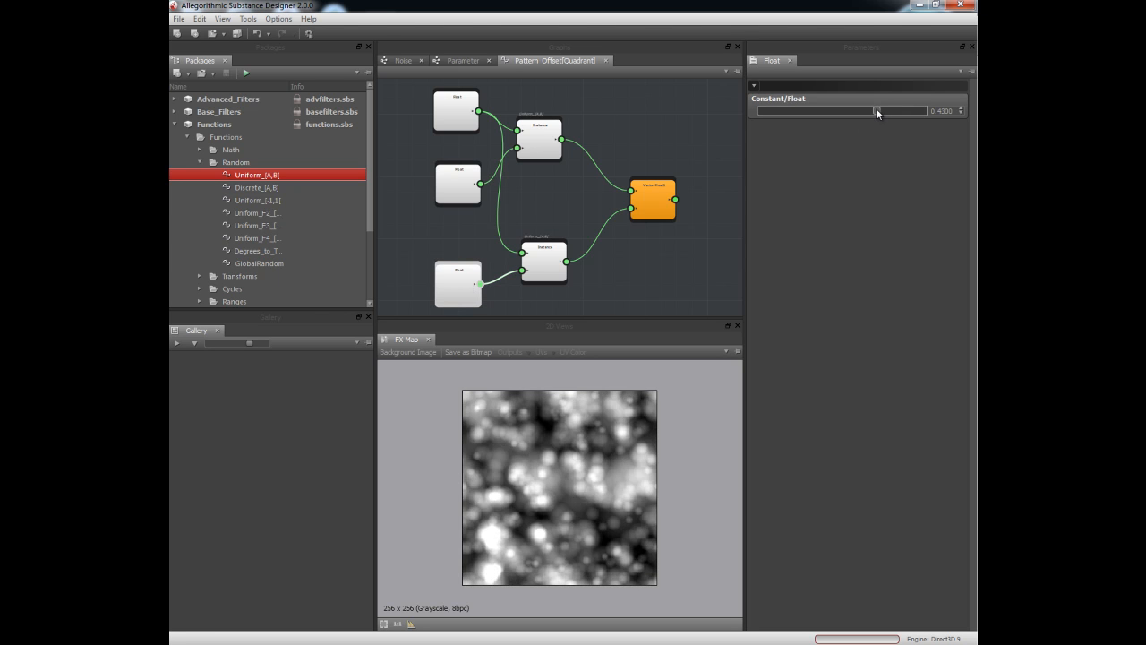
pyautogui.moveTo(877, 111); pyautogui.dragTo(910, 111)
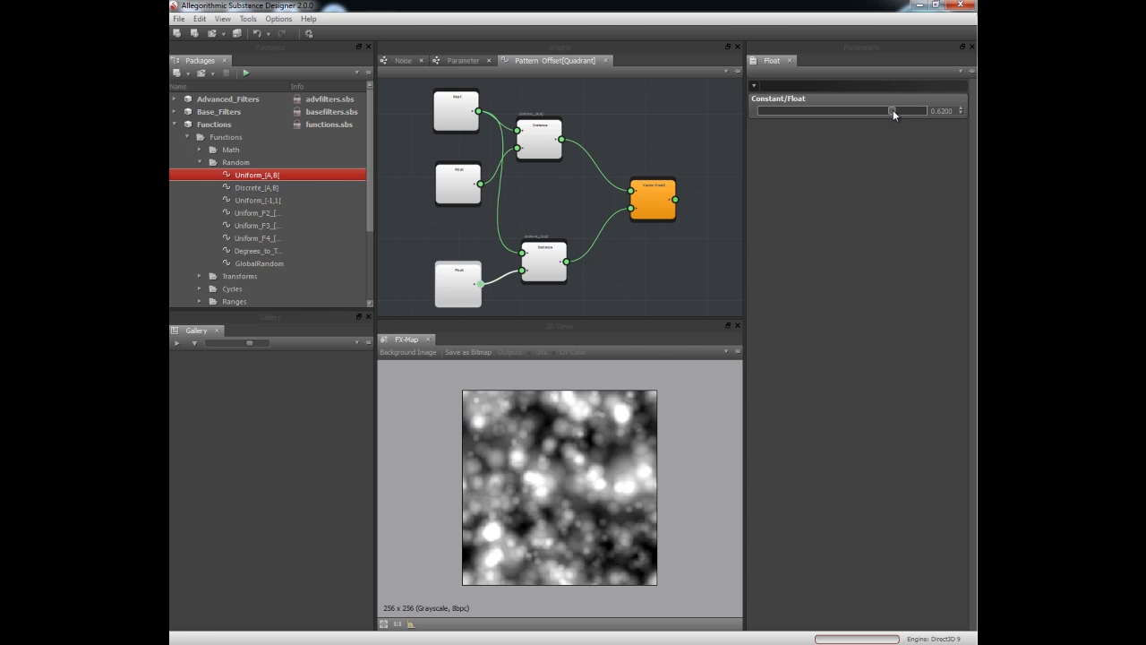
pyautogui.moveTo(892, 111); pyautogui.dragTo(903, 111)
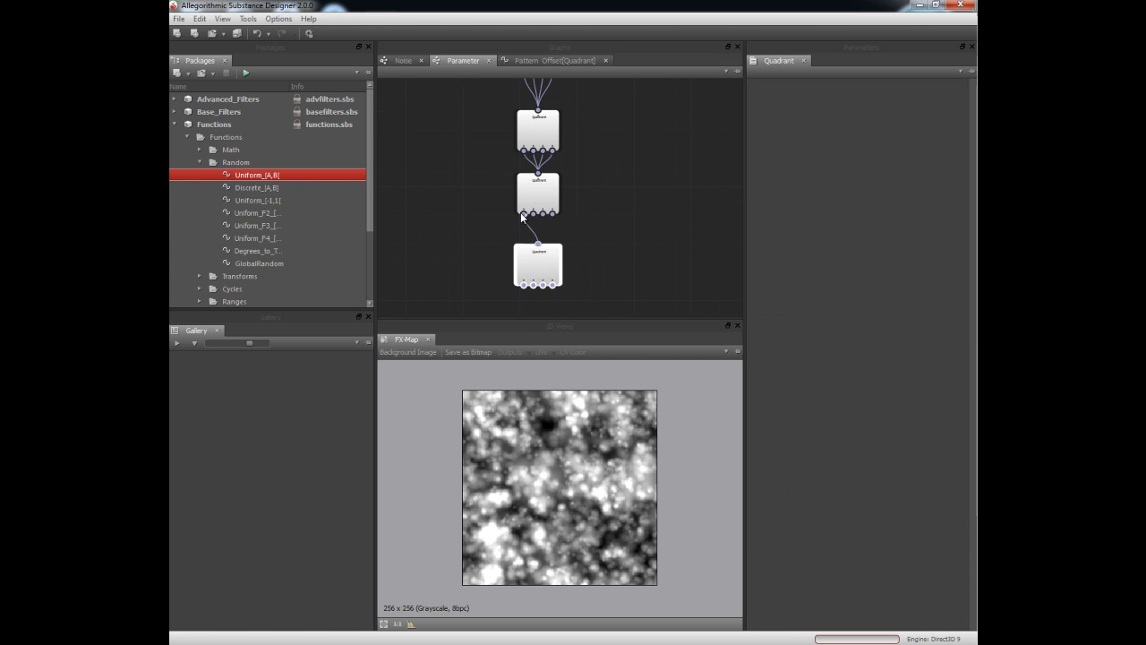
# Step: Raise the FX-Map detail for finer noise and reopen the Pattern Size function graph
pyautogui.click(538, 266)
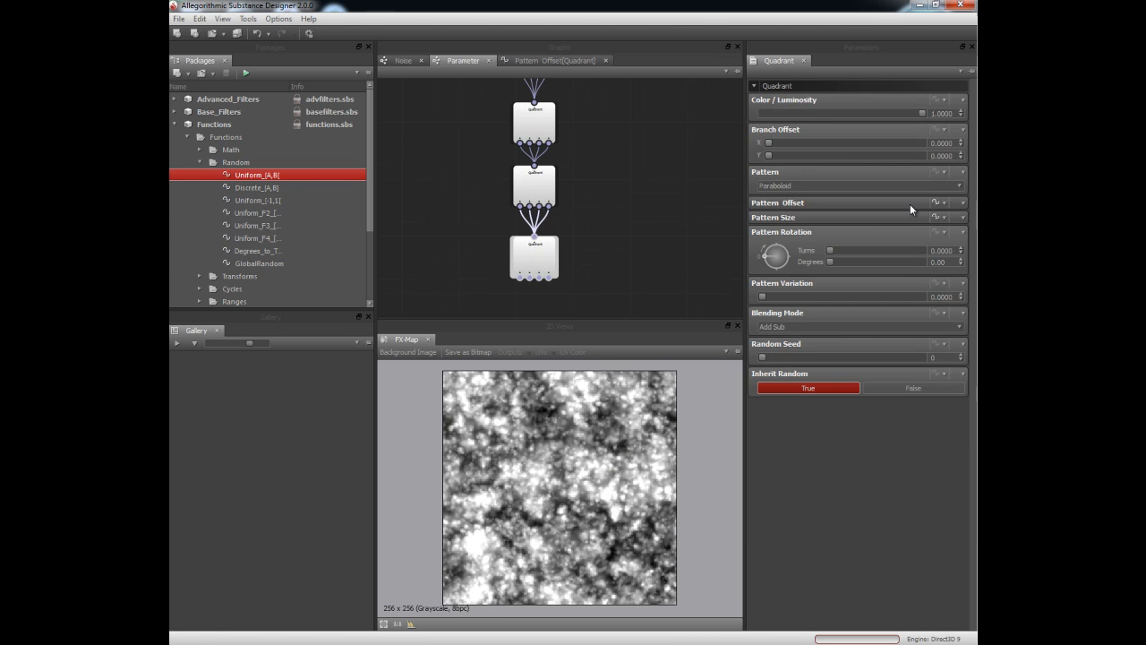
pyautogui.click(938, 218)
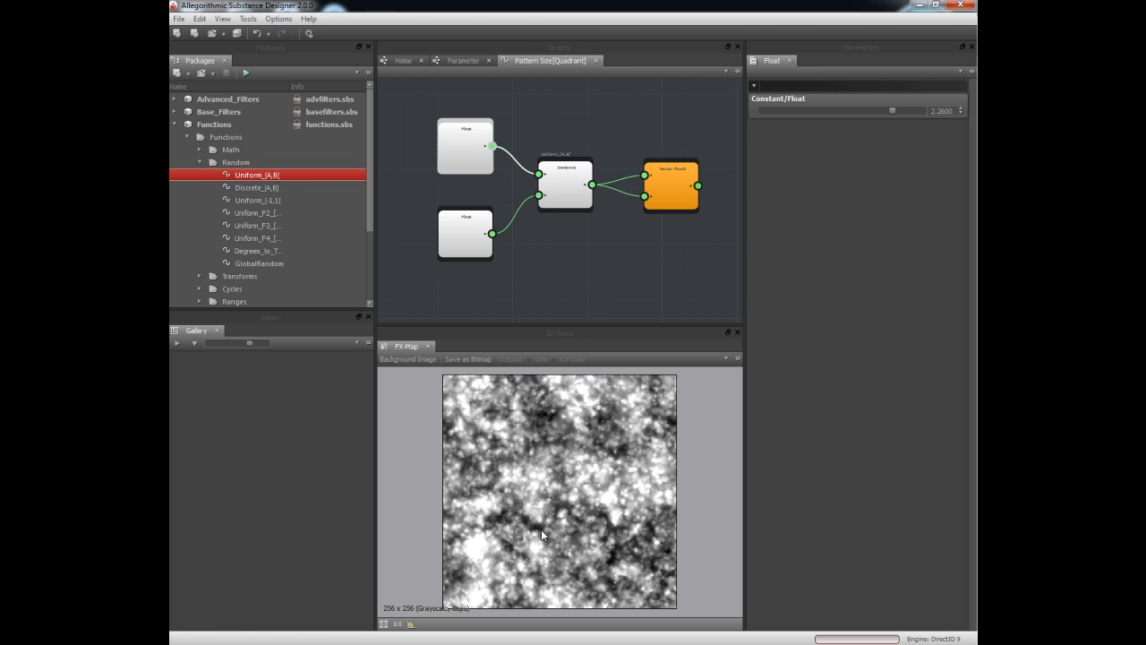
pyautogui.moveTo(609, 335)
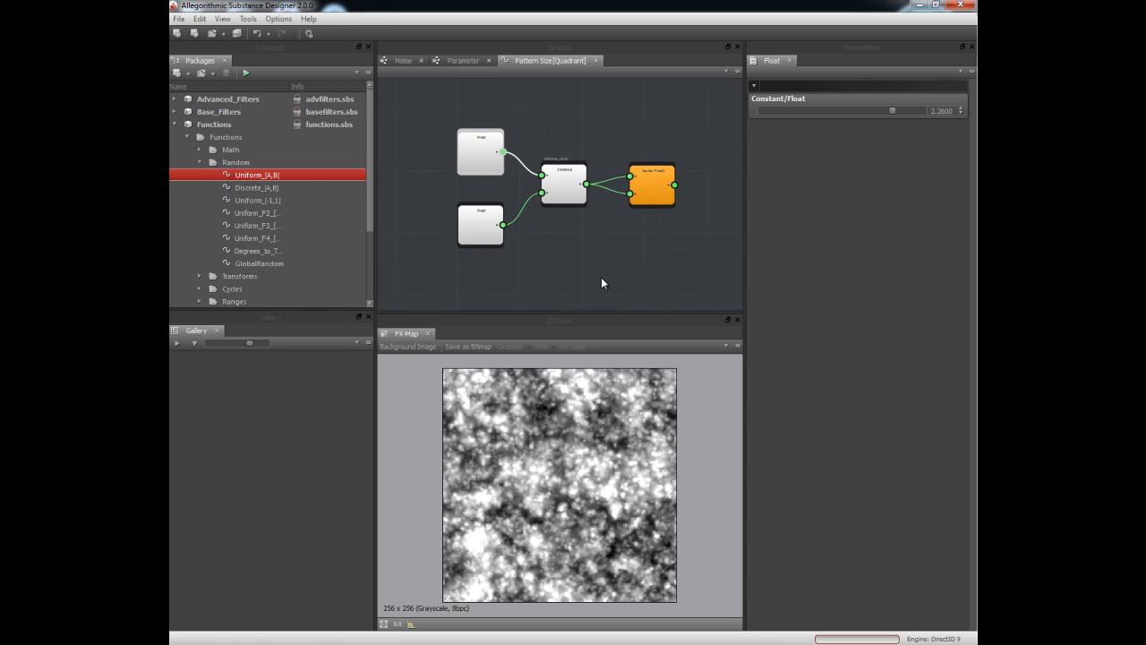
pyautogui.moveTo(609, 283)
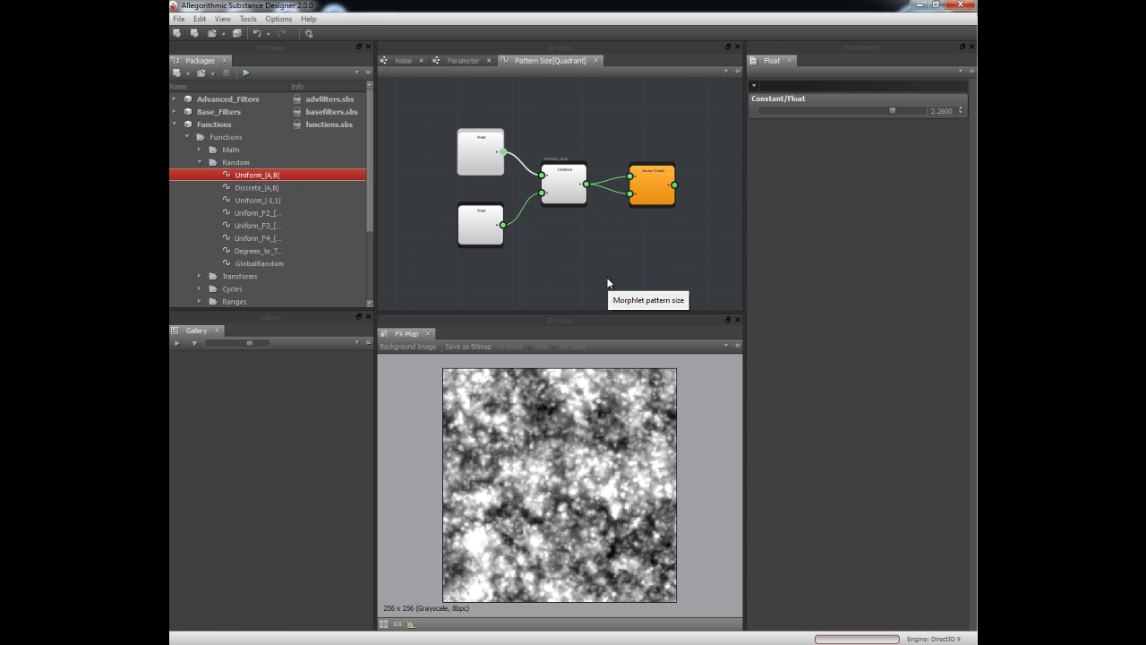
pyautogui.moveTo(548, 544)
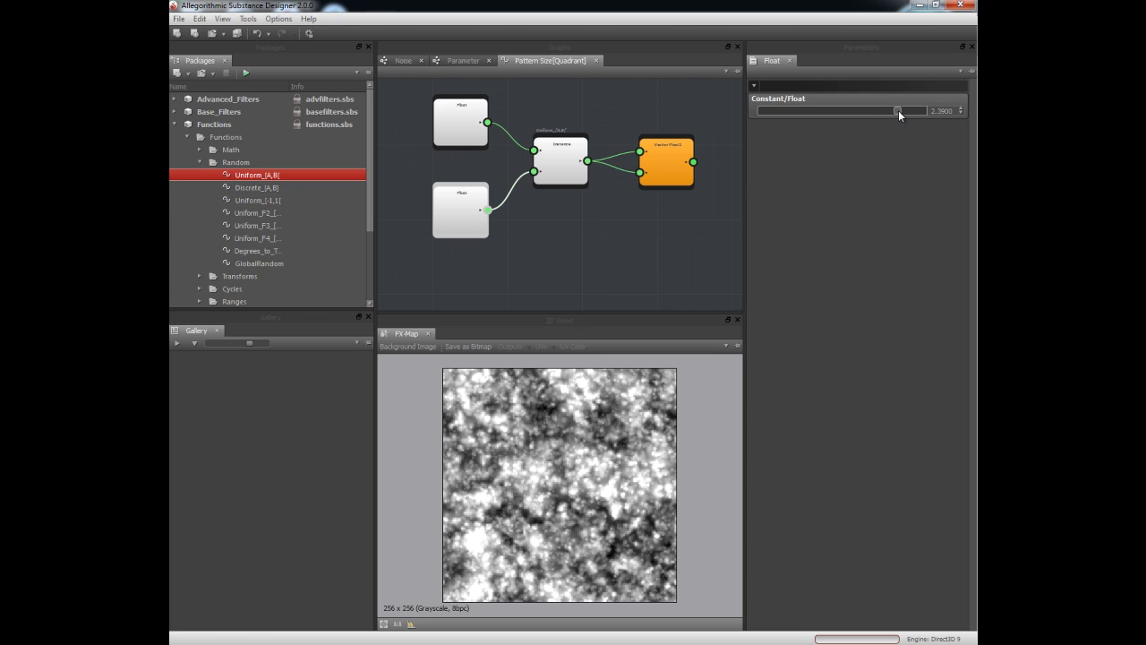
# Step: Select the top Quadrant node and expose its Pattern Offset as a new empty function
pyautogui.moveTo(896, 111); pyautogui.dragTo(838, 111)
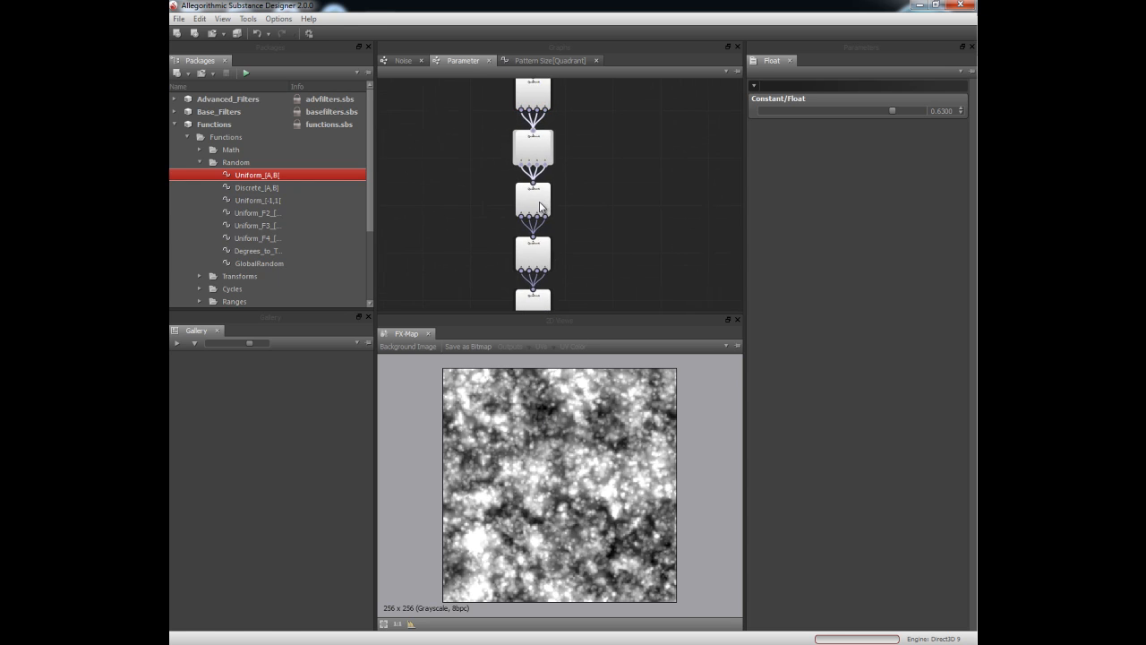
pyautogui.click(537, 86)
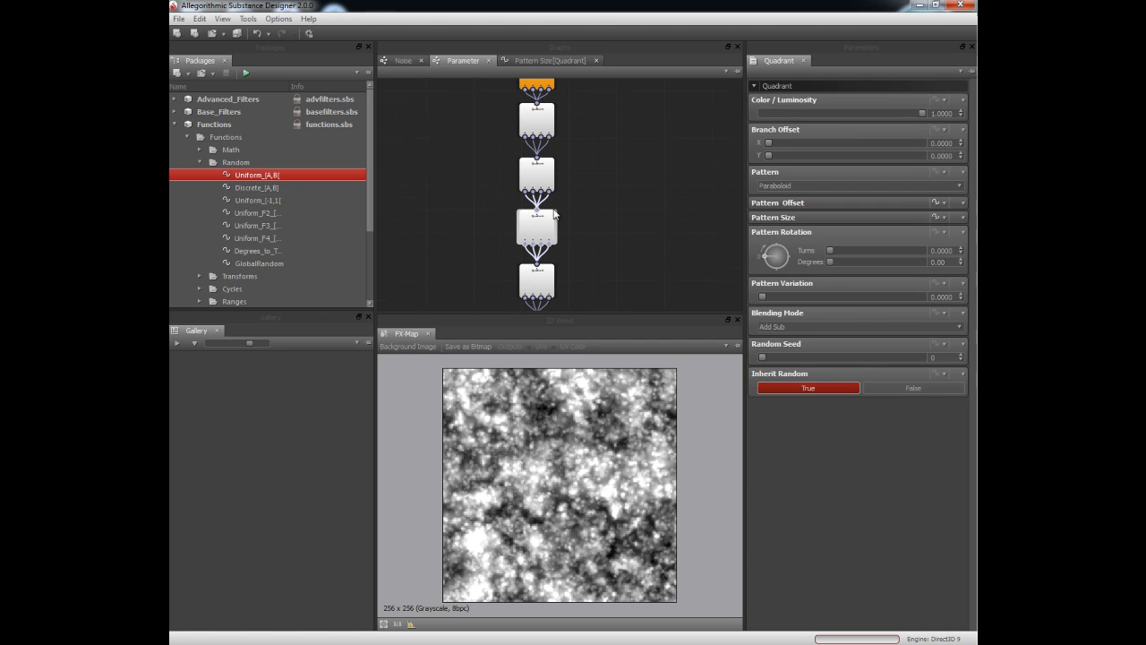
pyautogui.click(856, 185)
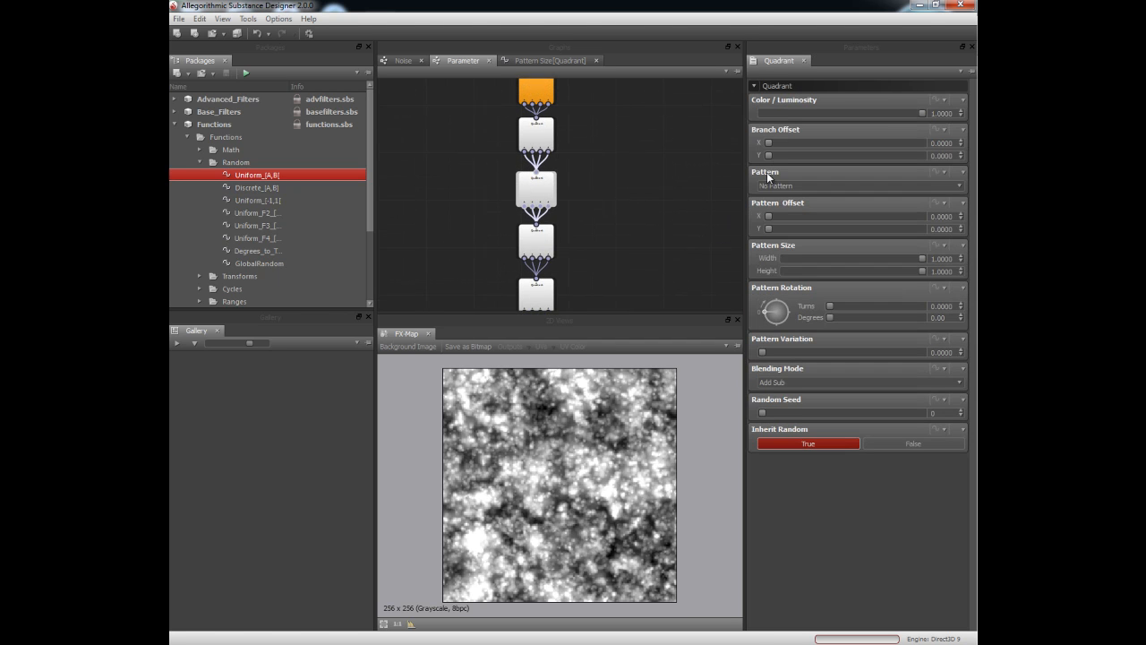
pyautogui.click(856, 185)
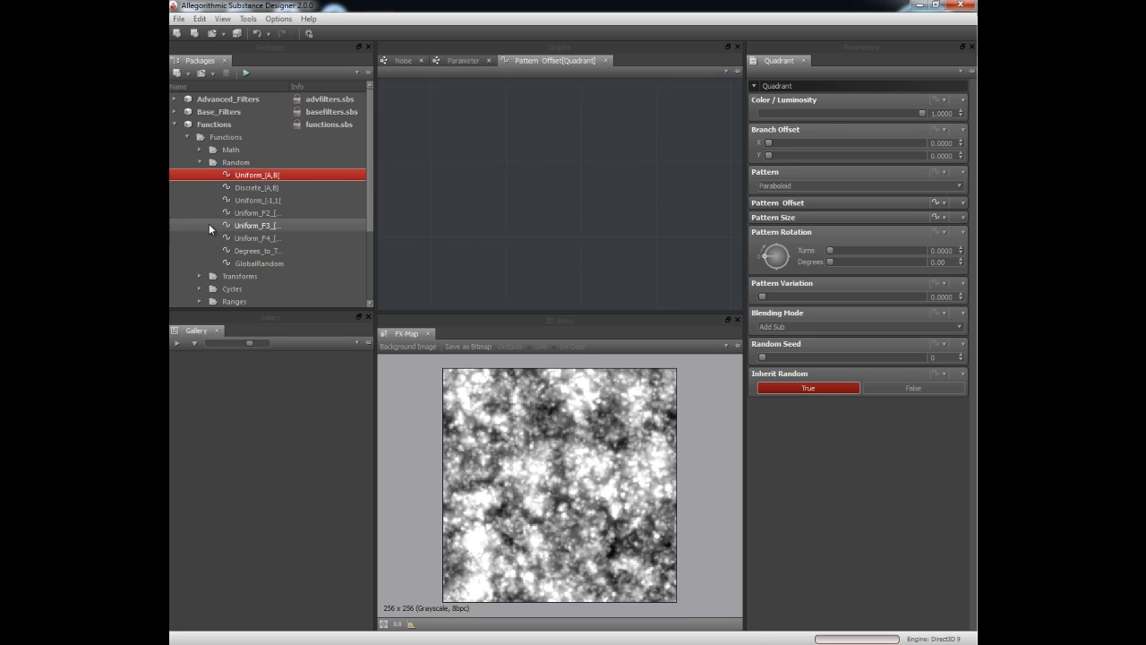
# Step: Feed a Uniform [-1,1] random into a Vector Float2 and make it the offset output
pyautogui.moveTo(258, 174); pyautogui.dragTo(589, 188)
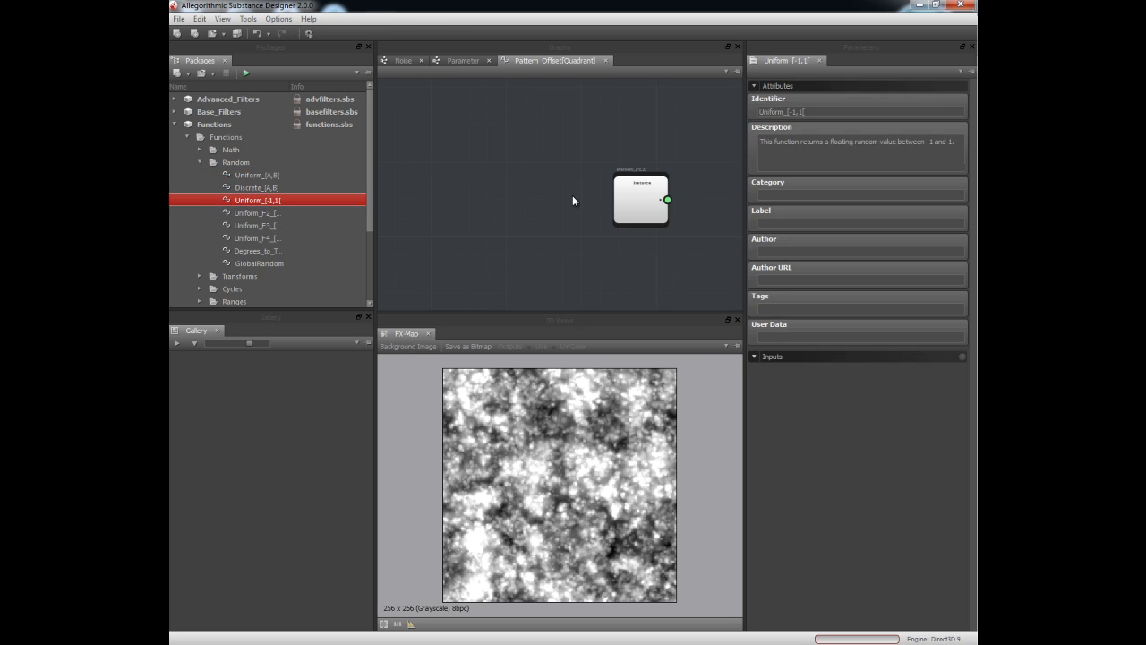
pyautogui.moveTo(641, 201); pyautogui.dragTo(483, 188)
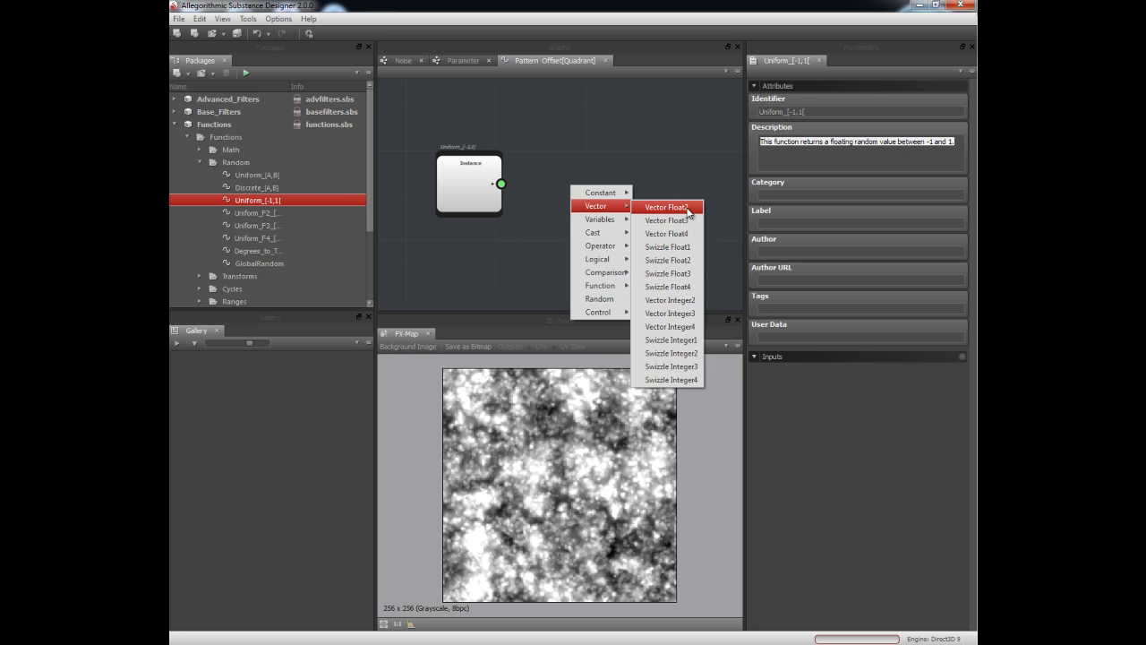
pyautogui.click(666, 207)
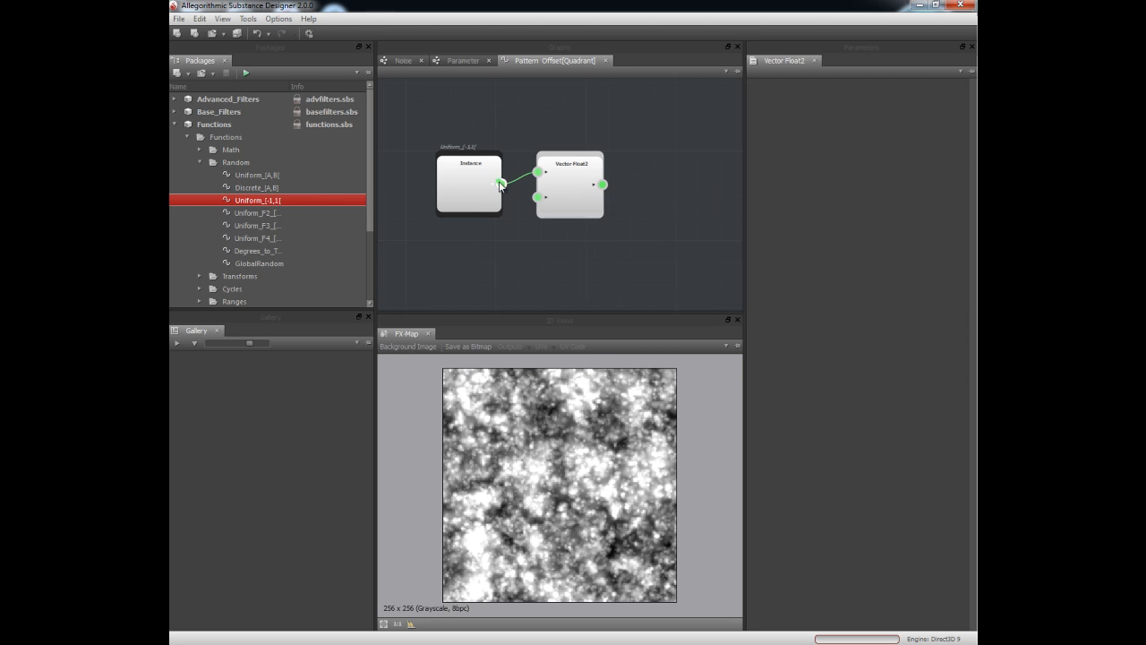
pyautogui.click(572, 185)
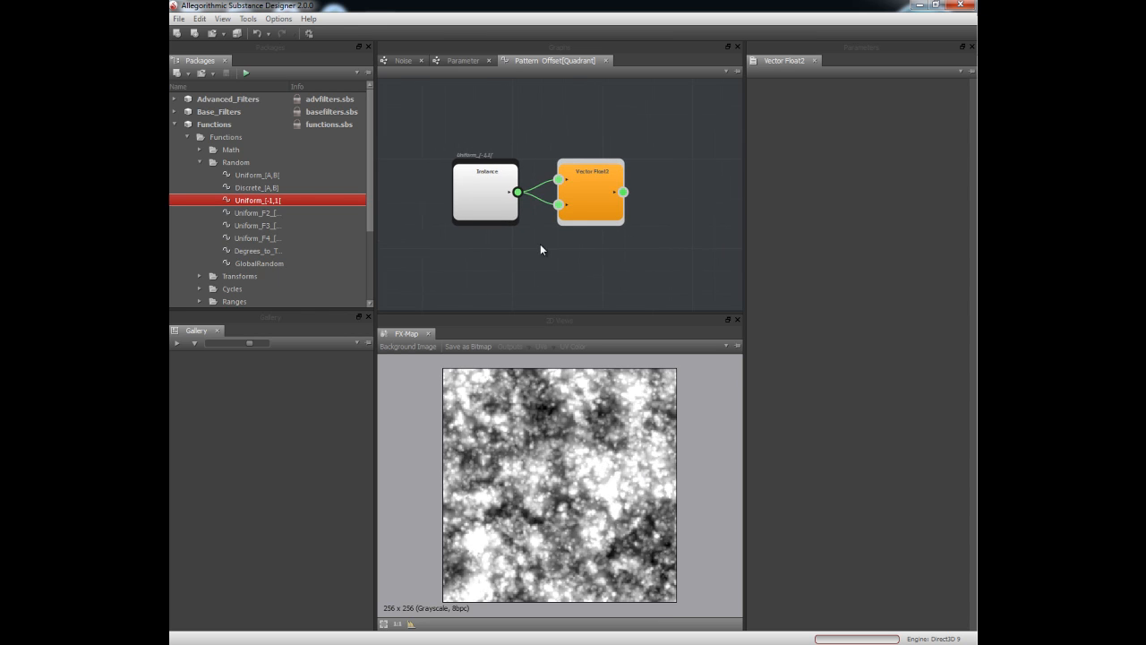
# Step: Place a Uniform [A,B] random with two Constant Float nodes as its bounds in the size graph
pyautogui.click(462, 61)
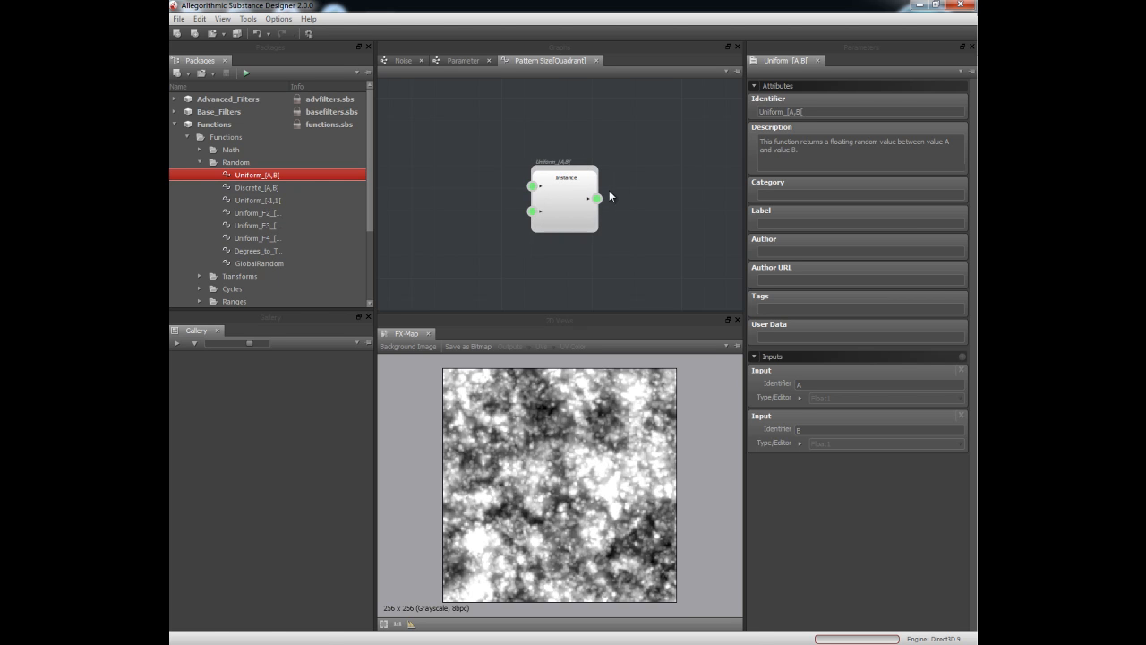
pyautogui.moveTo(564, 199); pyautogui.dragTo(580, 169)
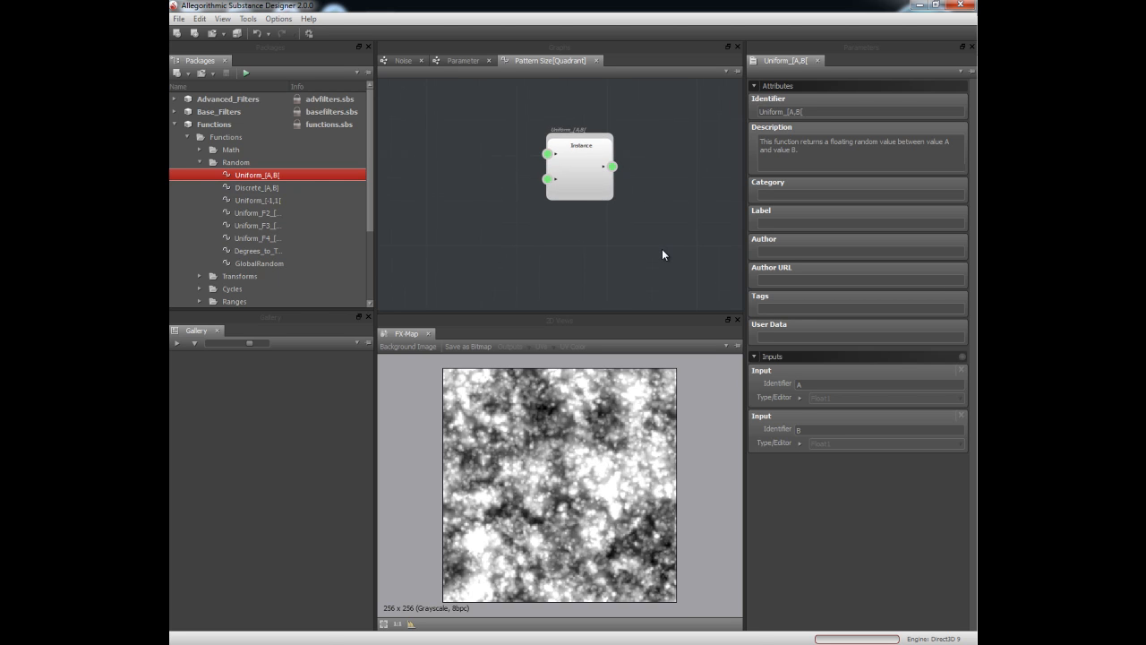
pyautogui.moveTo(625, 312)
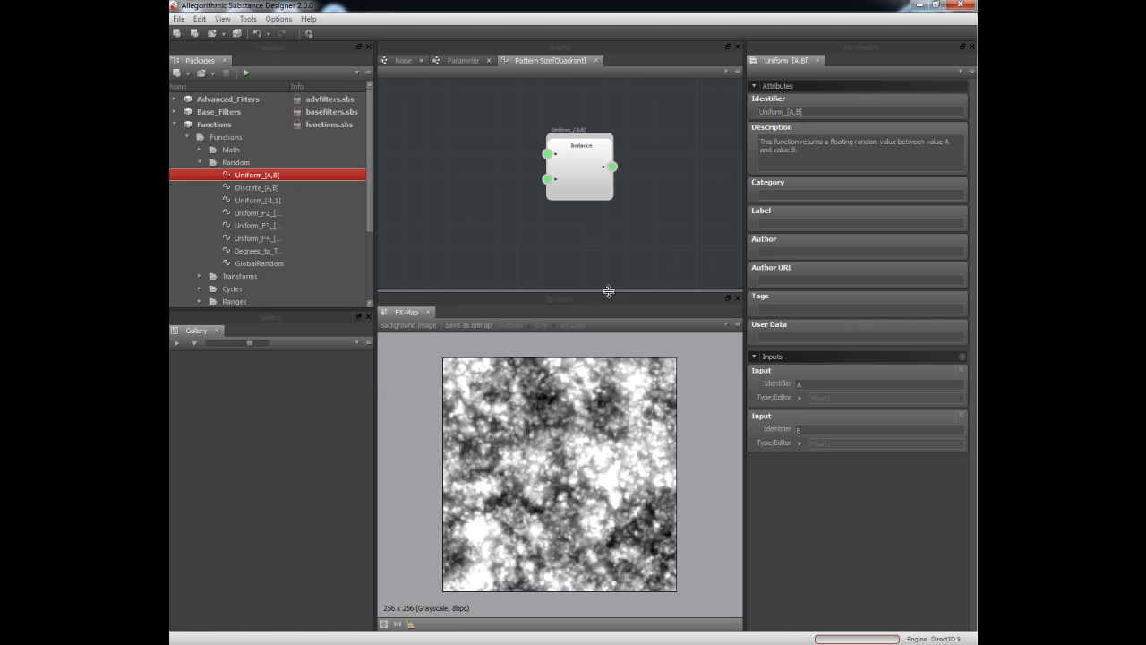
pyautogui.moveTo(580, 168); pyautogui.dragTo(616, 178)
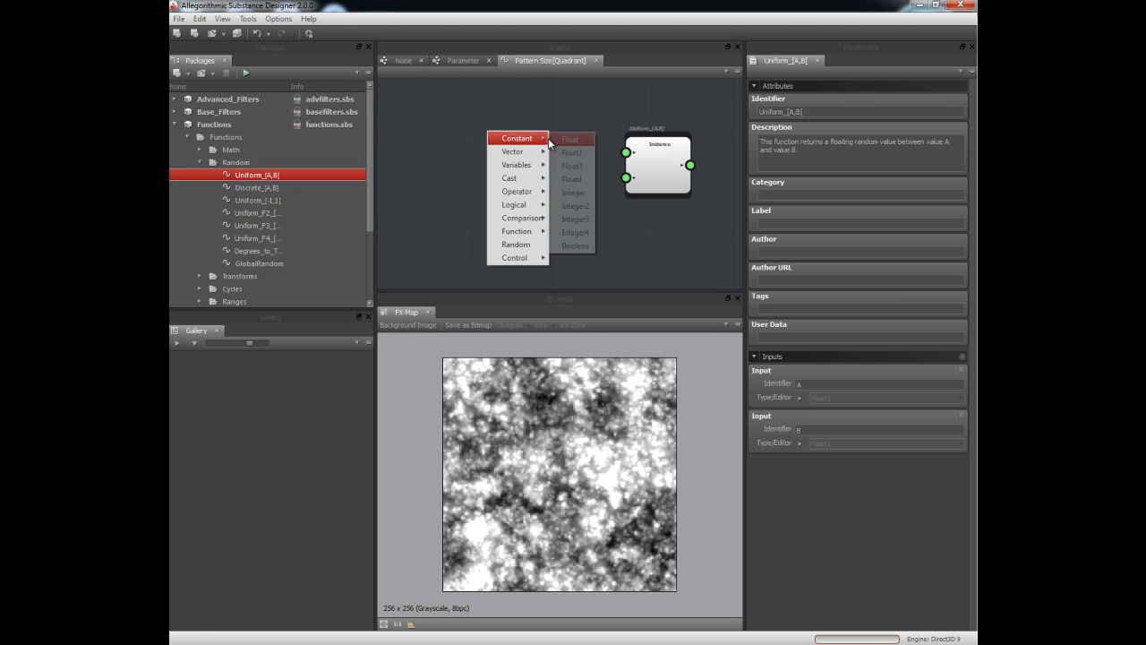
pyautogui.click(569, 140)
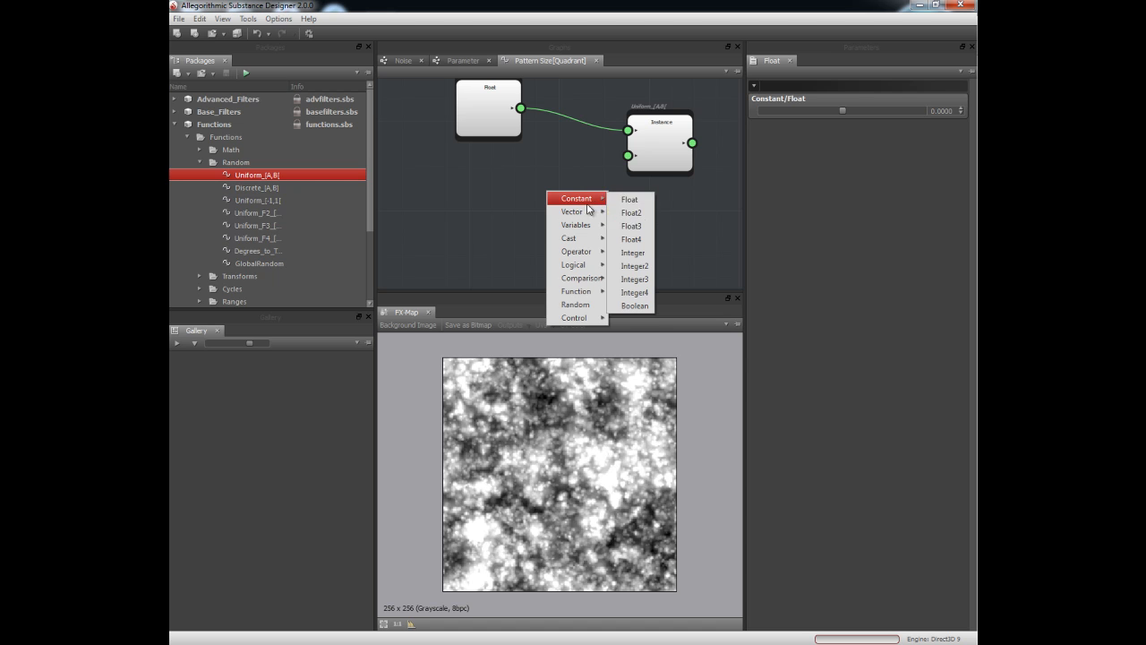
pyautogui.click(630, 199)
pyautogui.write('1.0000')
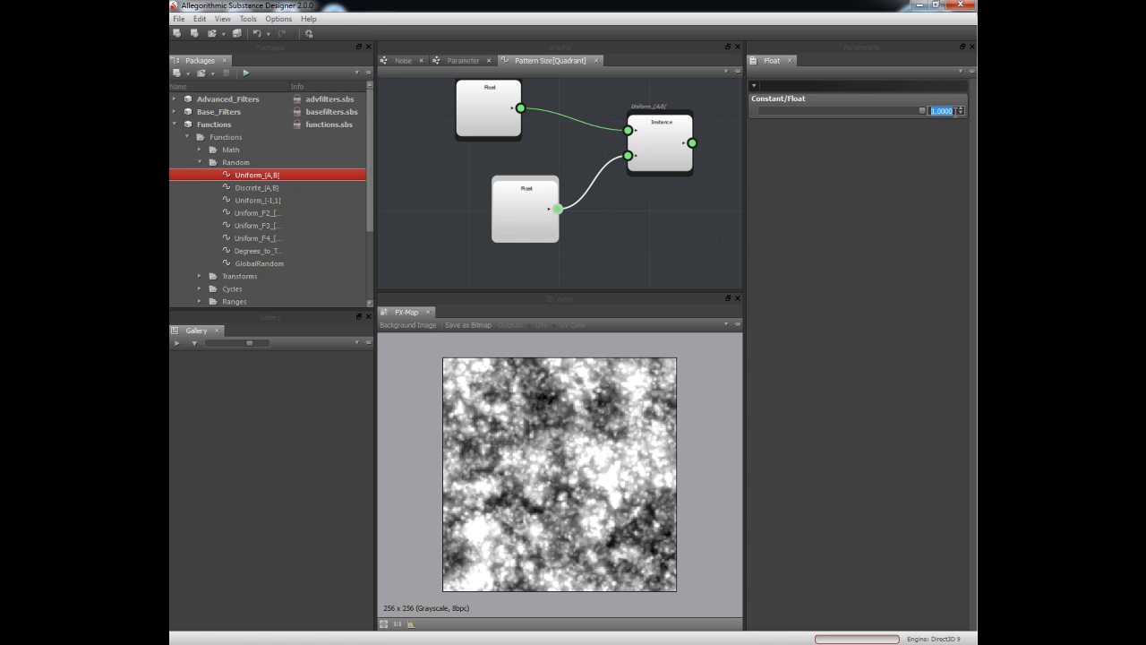
# Step: Add a Vector Float2 node and wire the random value into both of its inputs
pyautogui.rightClick(498, 144)
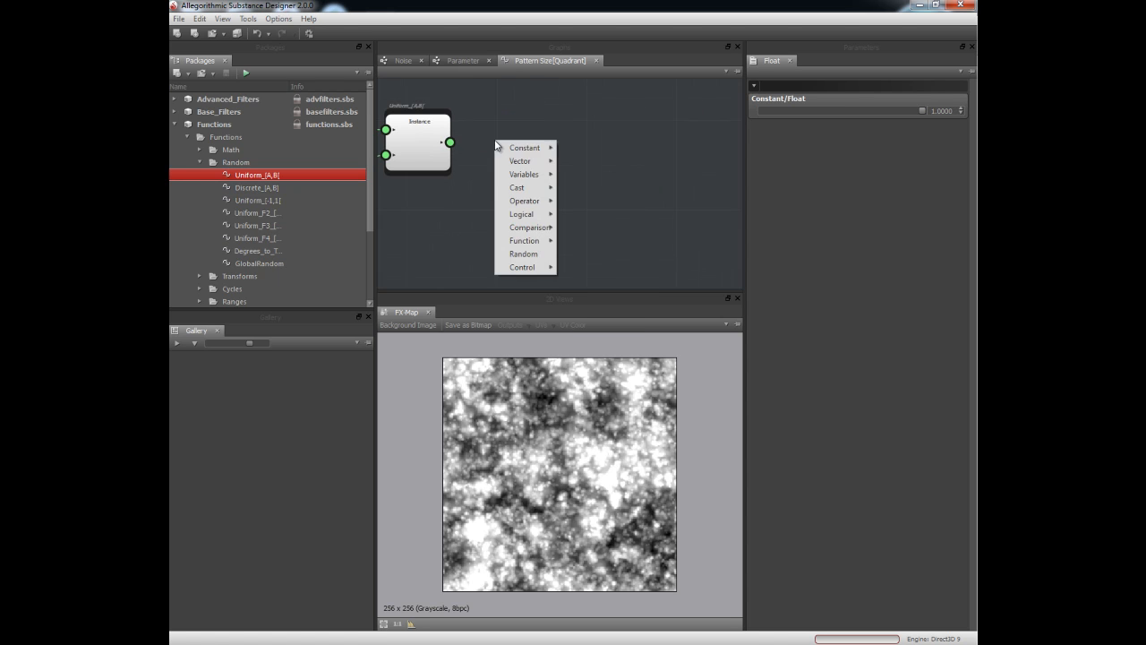
pyautogui.click(519, 161)
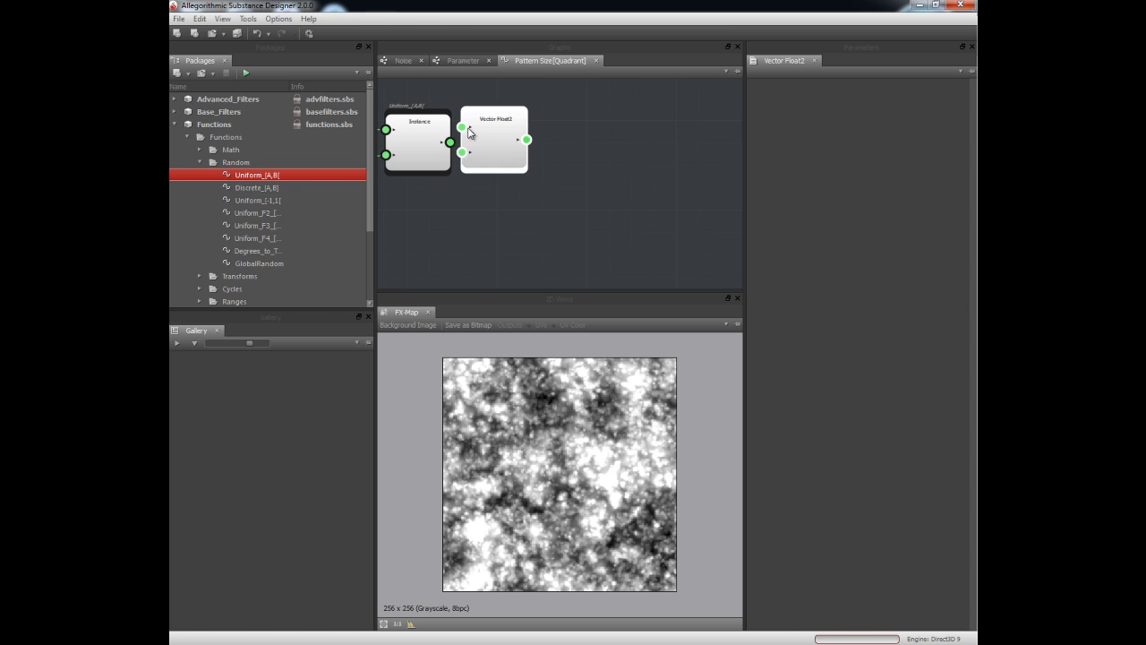
pyautogui.moveTo(494, 140); pyautogui.dragTo(530, 154)
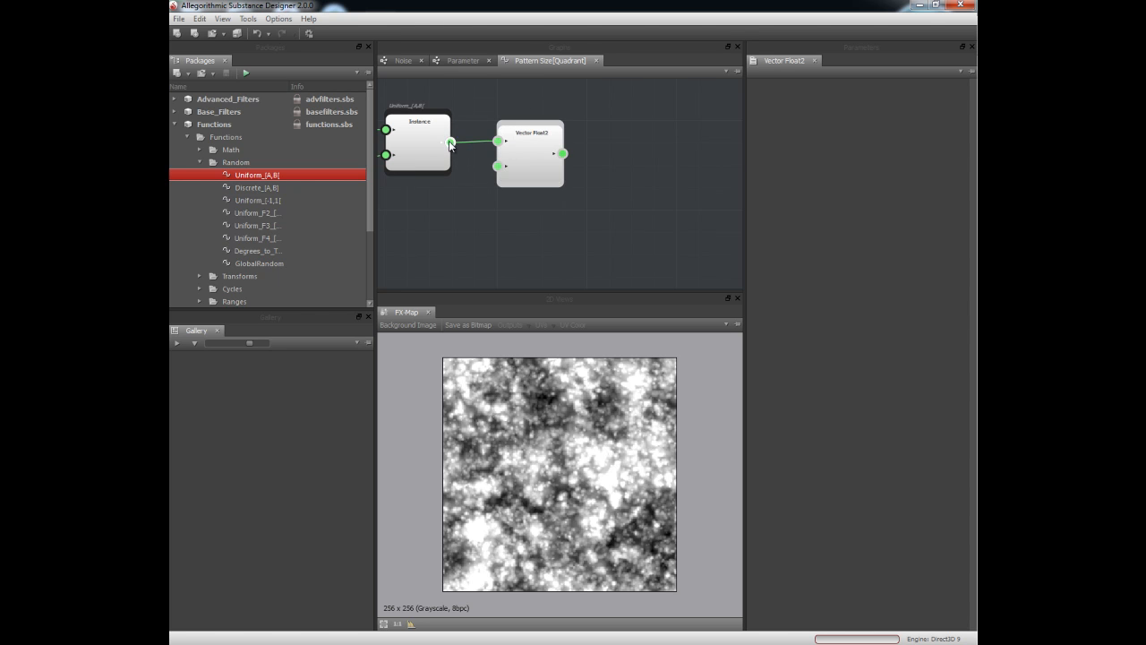
pyautogui.click(538, 160)
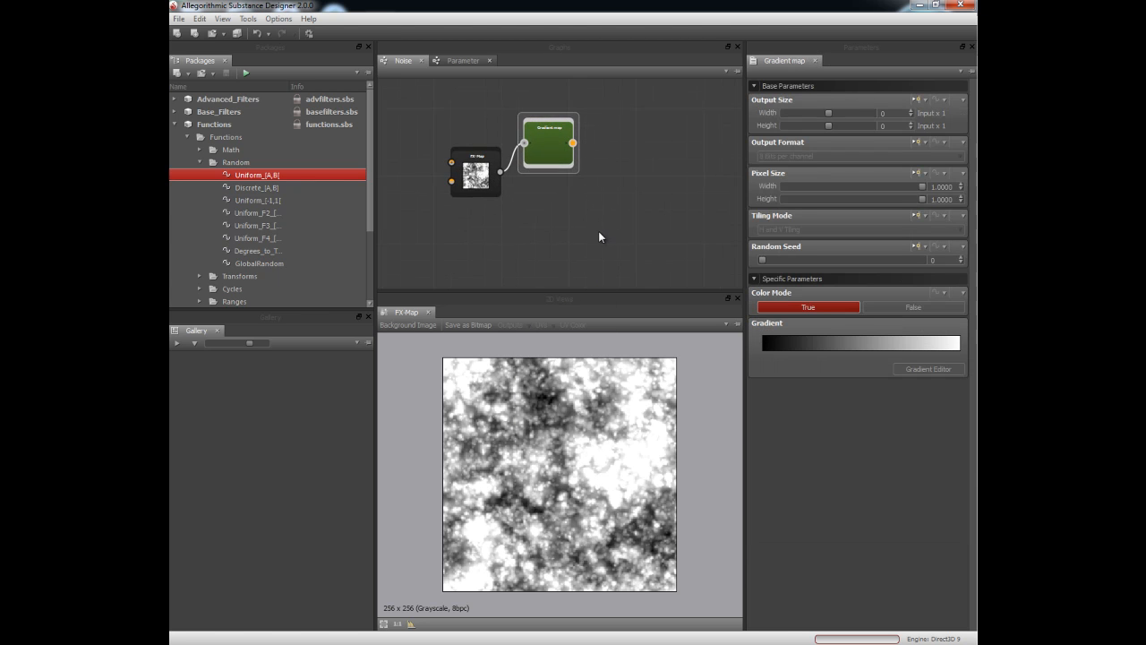
# Step: Check a reference gradient page and open the Gradient Map's gradient editor
pyautogui.press('alt+tab')
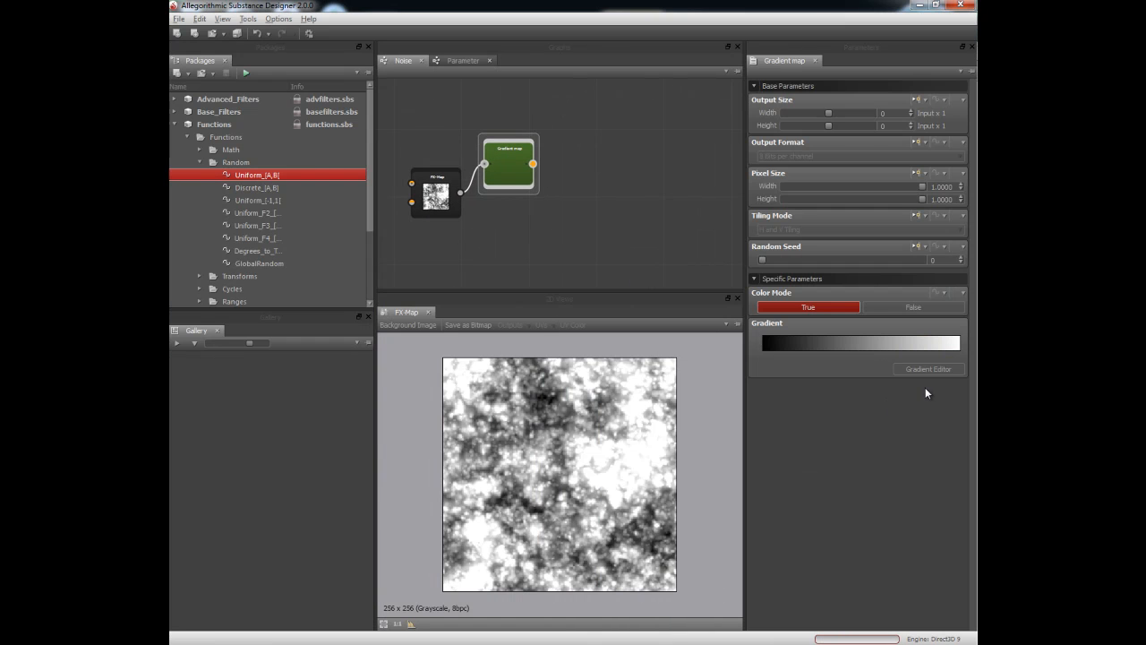
pyautogui.moveTo(928, 369)
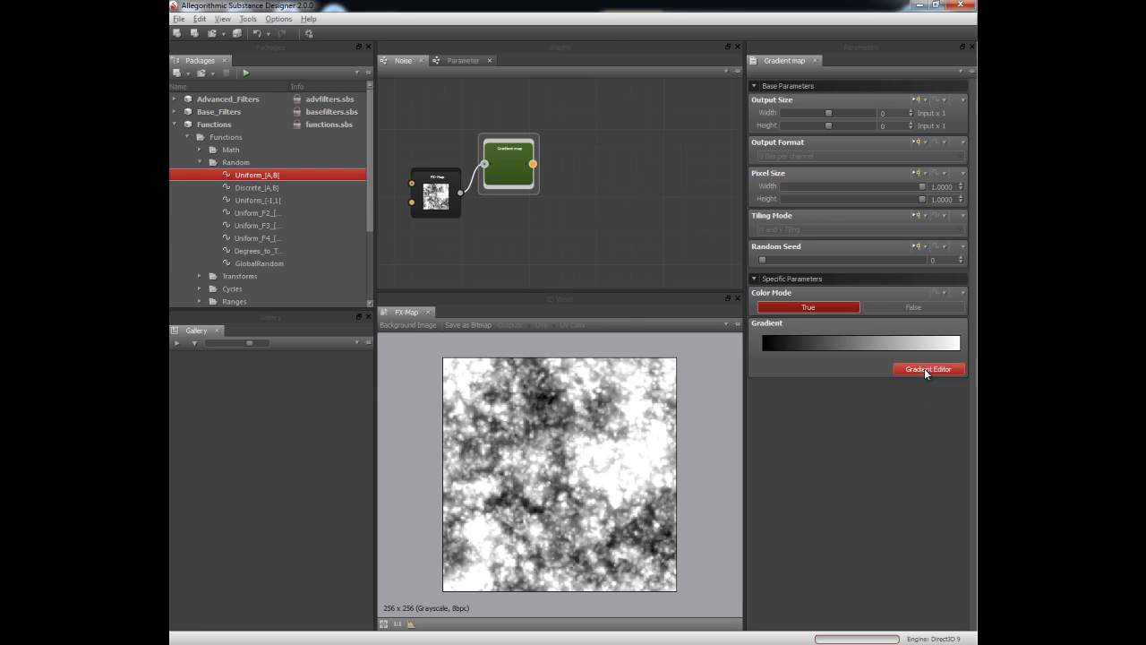
pyautogui.click(927, 369)
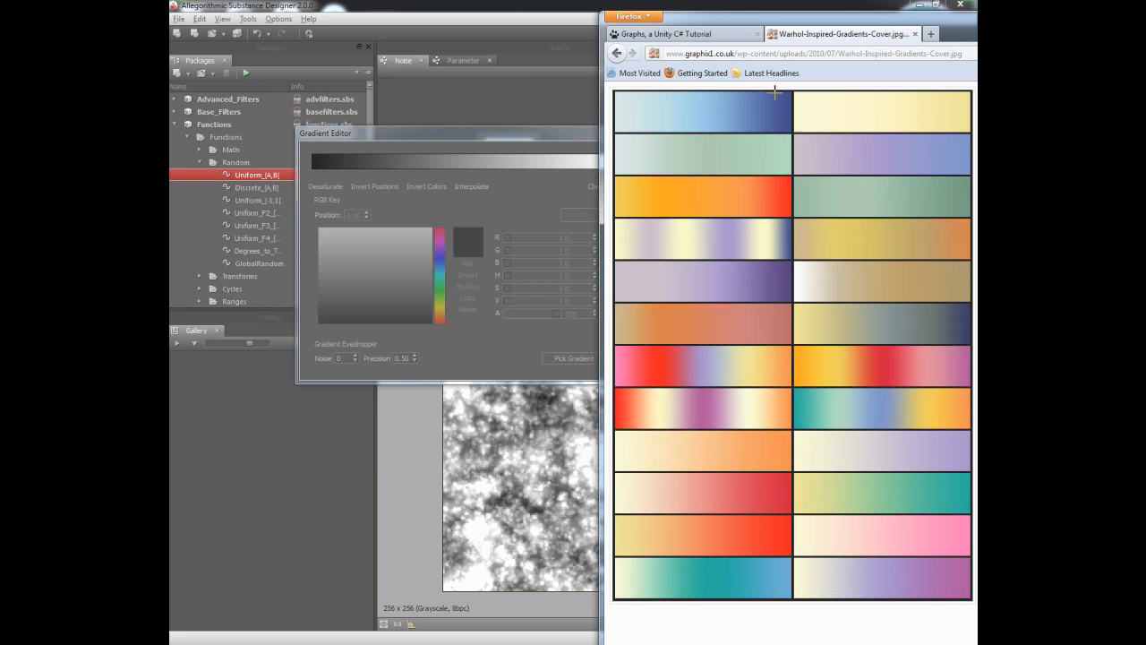
pyautogui.moveTo(616, 367)
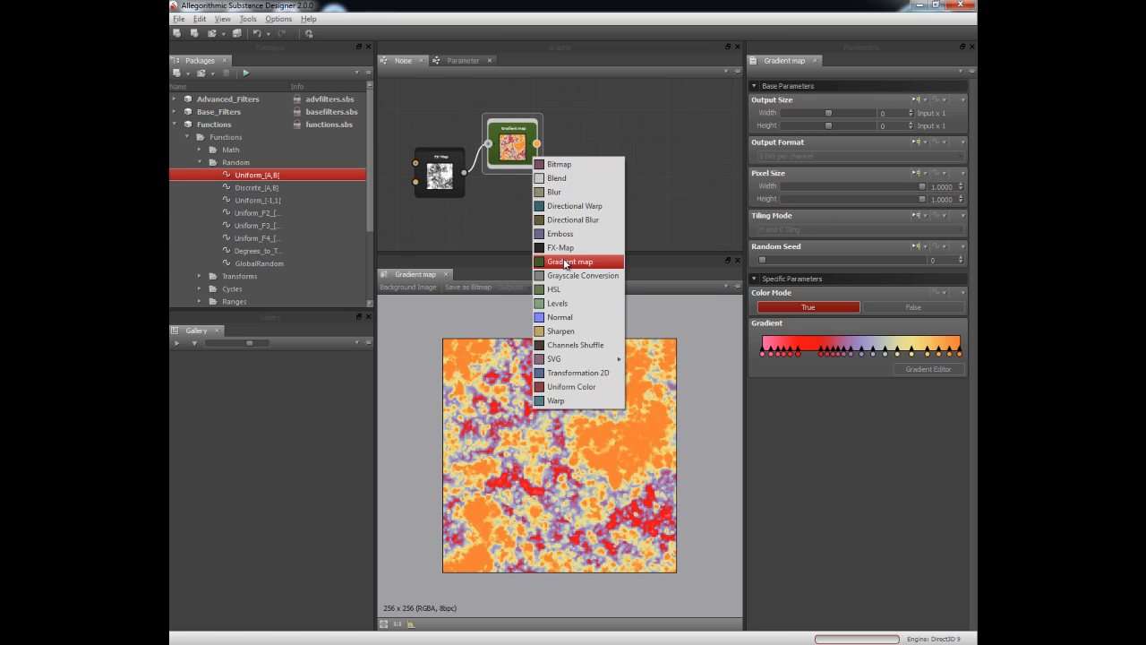
# Step: Add an HSL node after the gradient map and tweak saturation and hue around red-pink
pyautogui.click(553, 288)
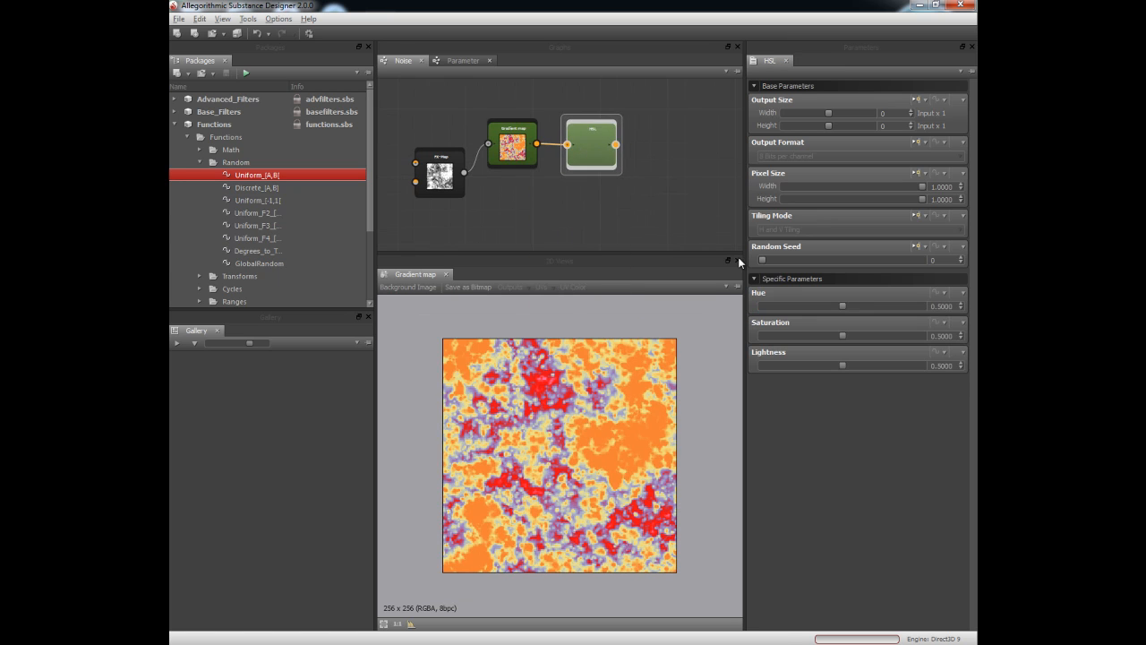
pyautogui.moveTo(842, 337); pyautogui.dragTo(803, 336)
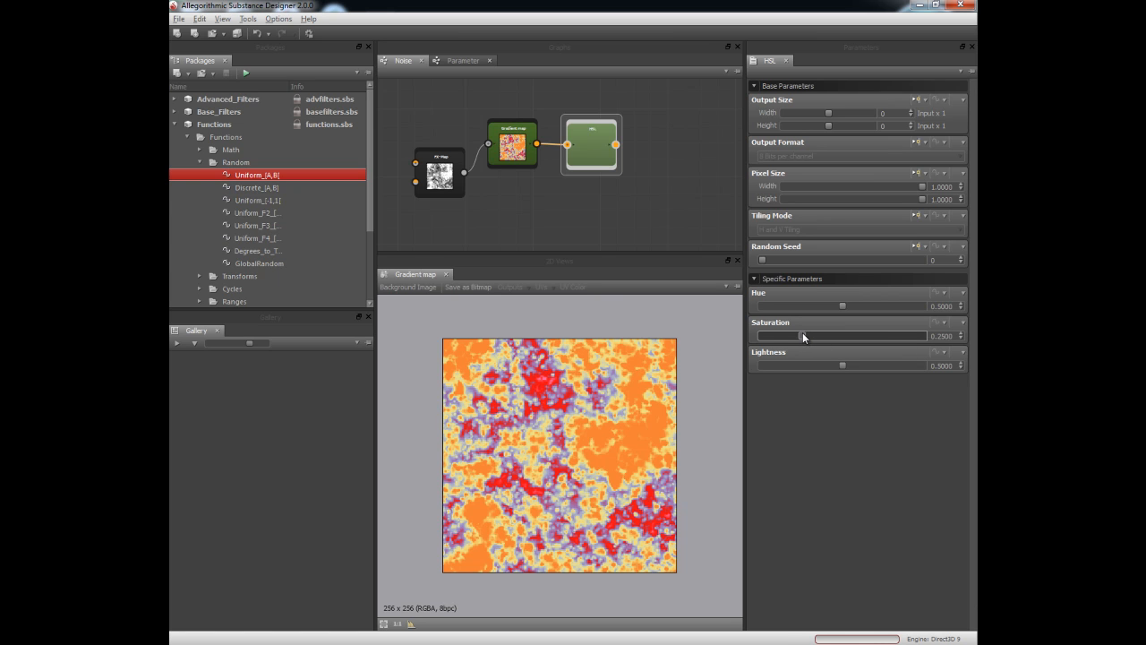
pyautogui.moveTo(804, 337); pyautogui.dragTo(794, 337)
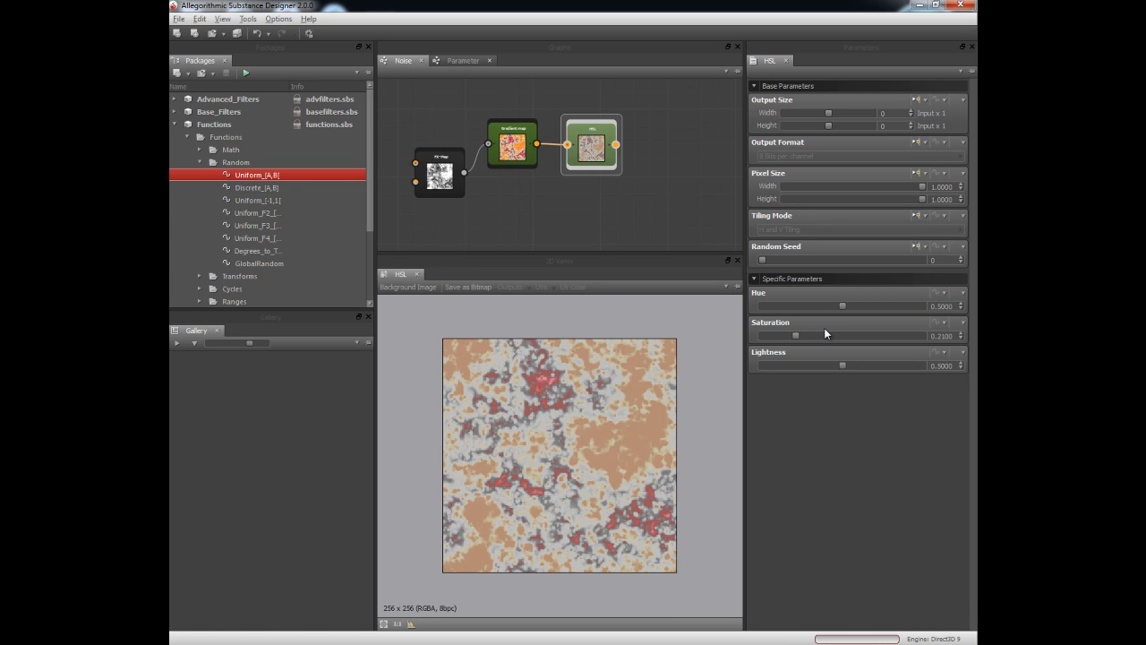
pyautogui.moveTo(795, 335); pyautogui.dragTo(847, 335)
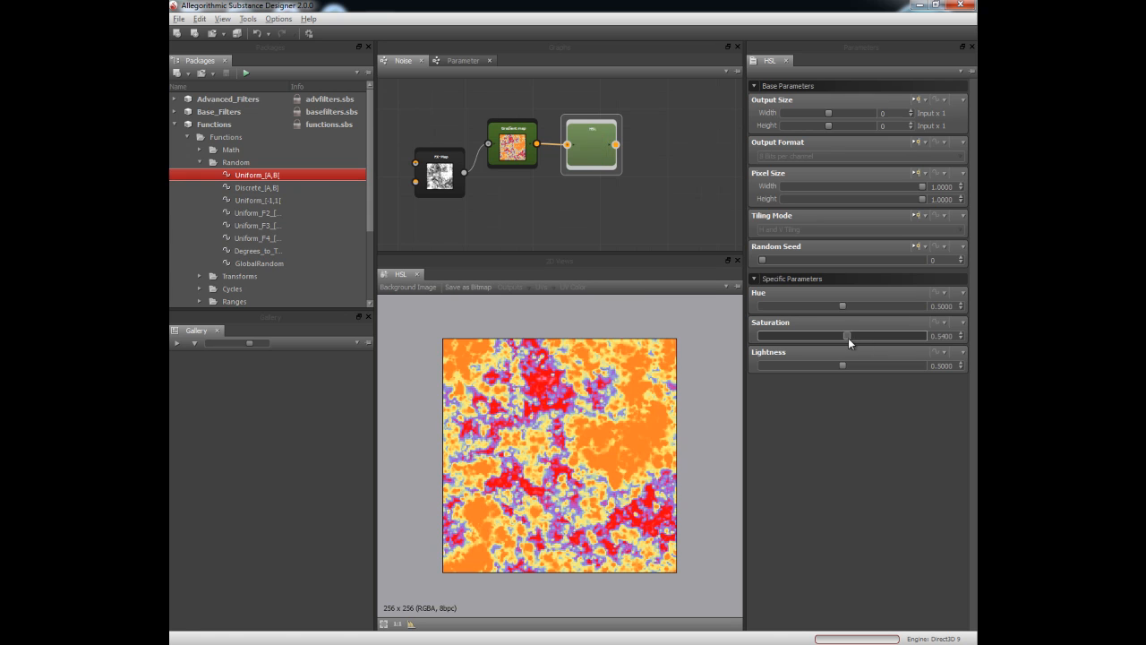
pyautogui.moveTo(842, 304); pyautogui.dragTo(824, 304)
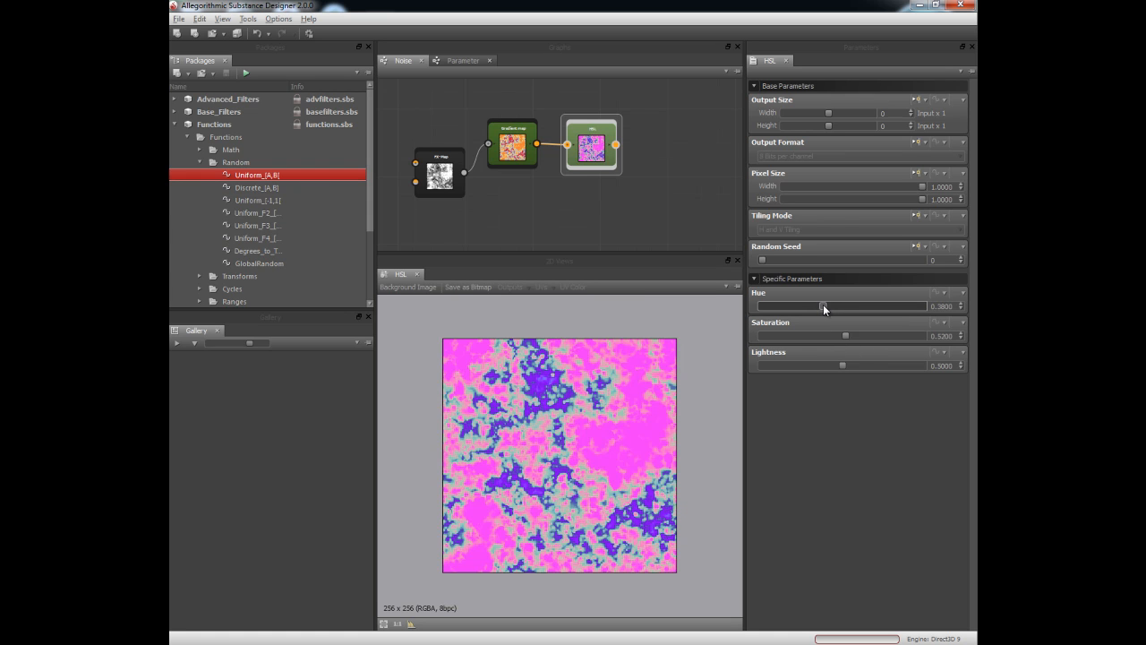
pyautogui.moveTo(803, 307); pyautogui.dragTo(838, 307)
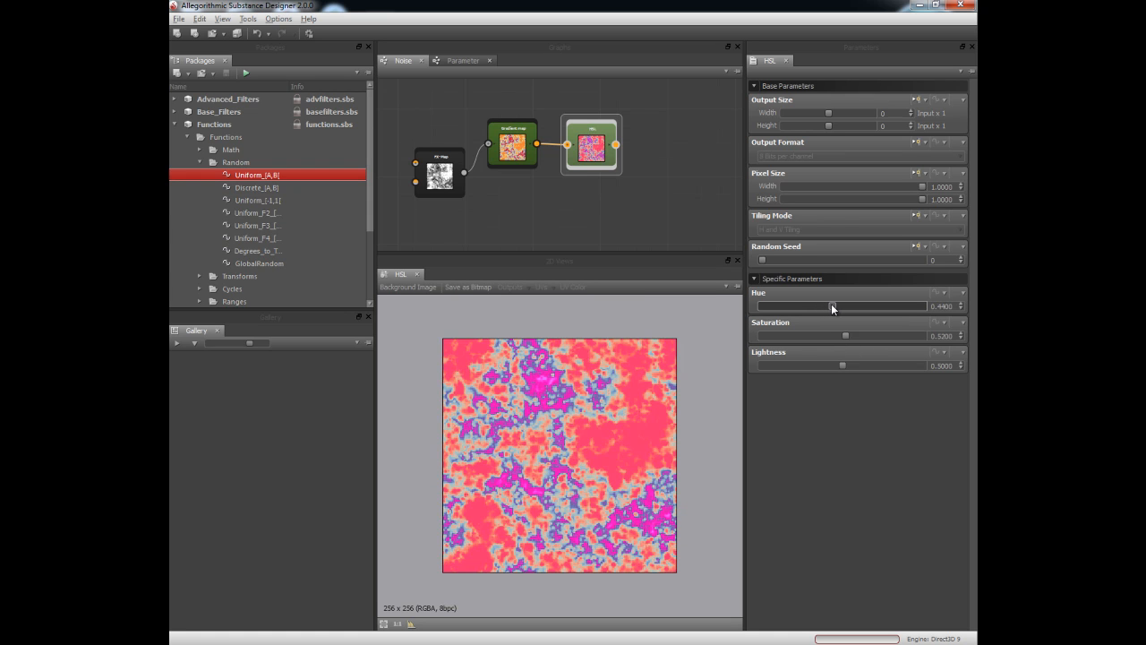
pyautogui.moveTo(835, 306); pyautogui.dragTo(829, 307)
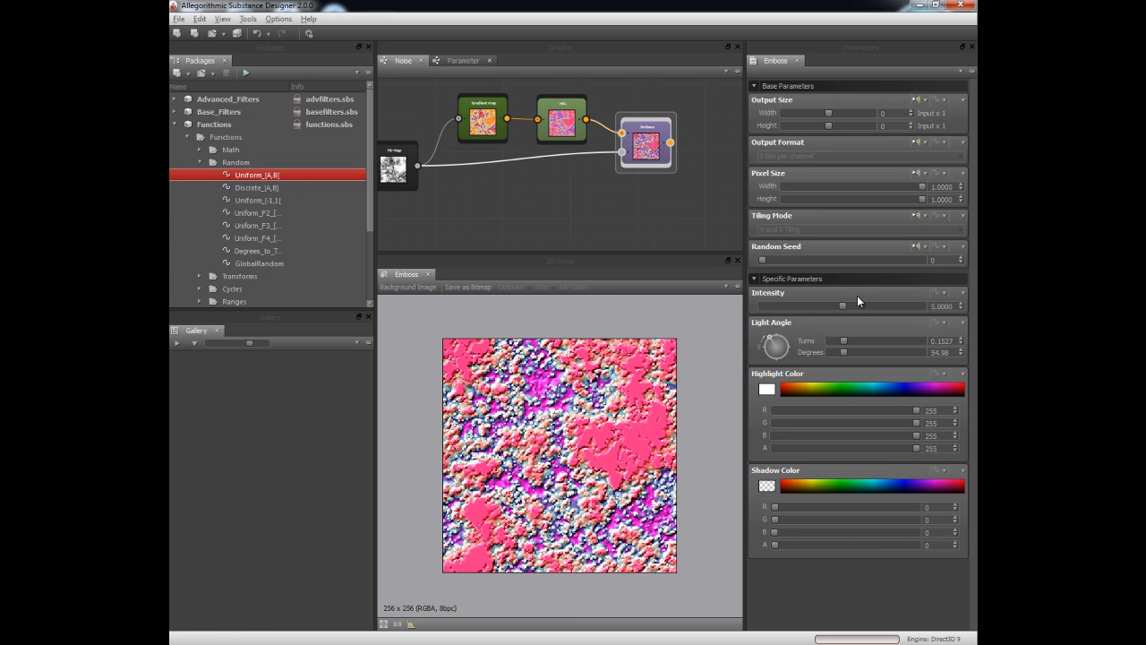
# Step: Route the Emboss into a new output node and set its usage from the list
pyautogui.moveTo(842, 304); pyautogui.dragTo(772, 304)
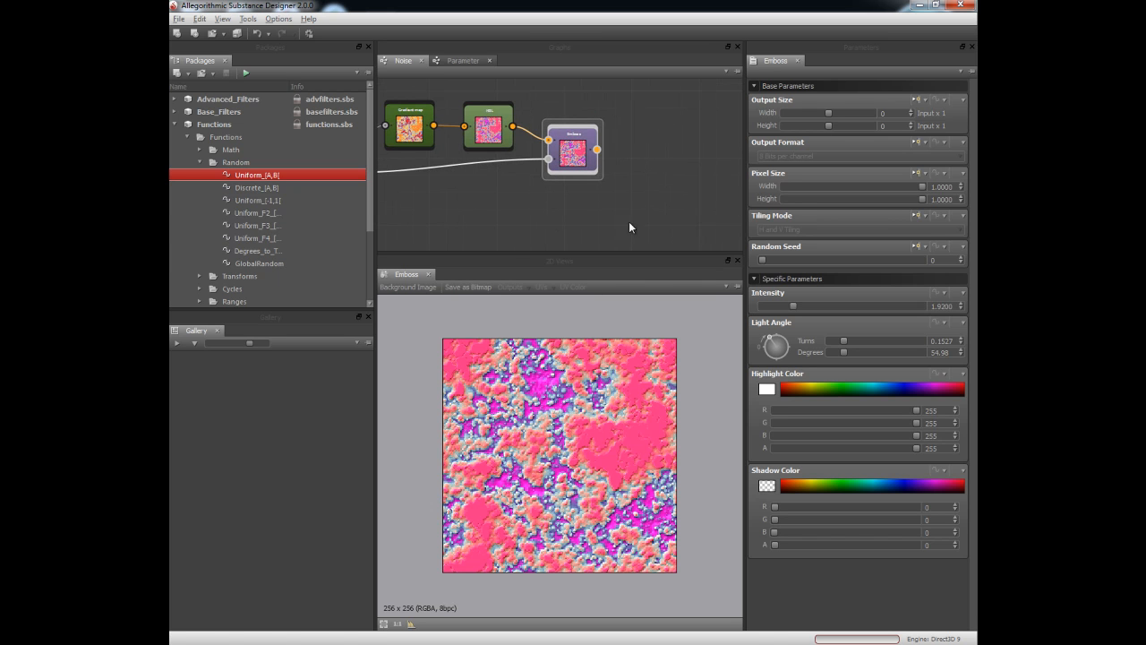
pyautogui.moveTo(648, 159)
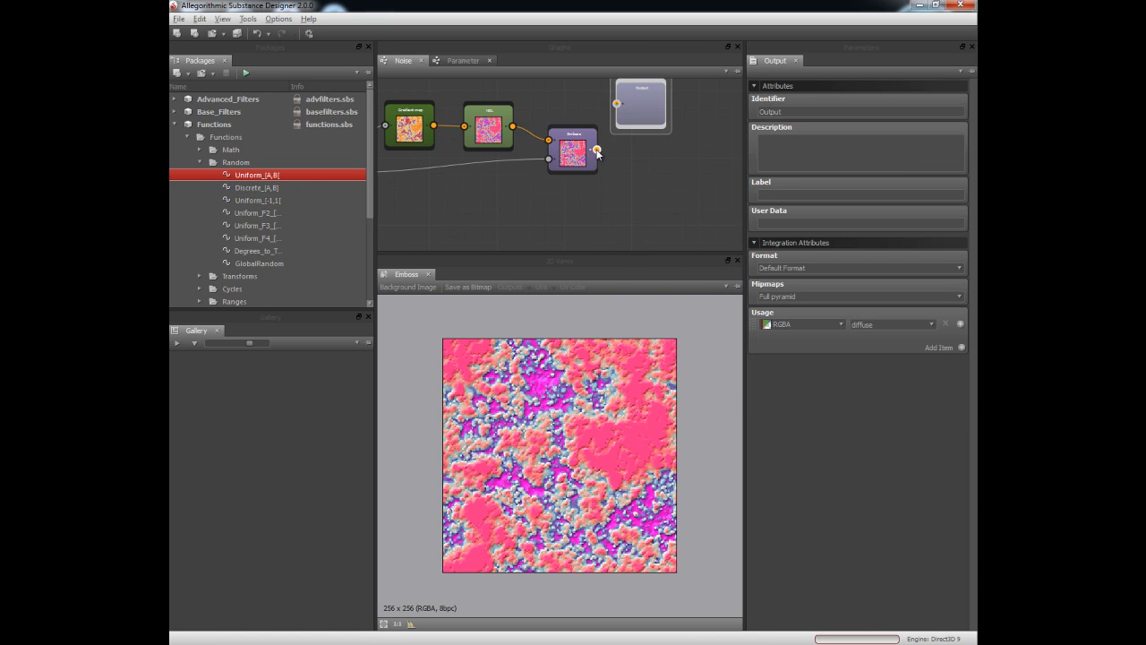
pyautogui.click(931, 325)
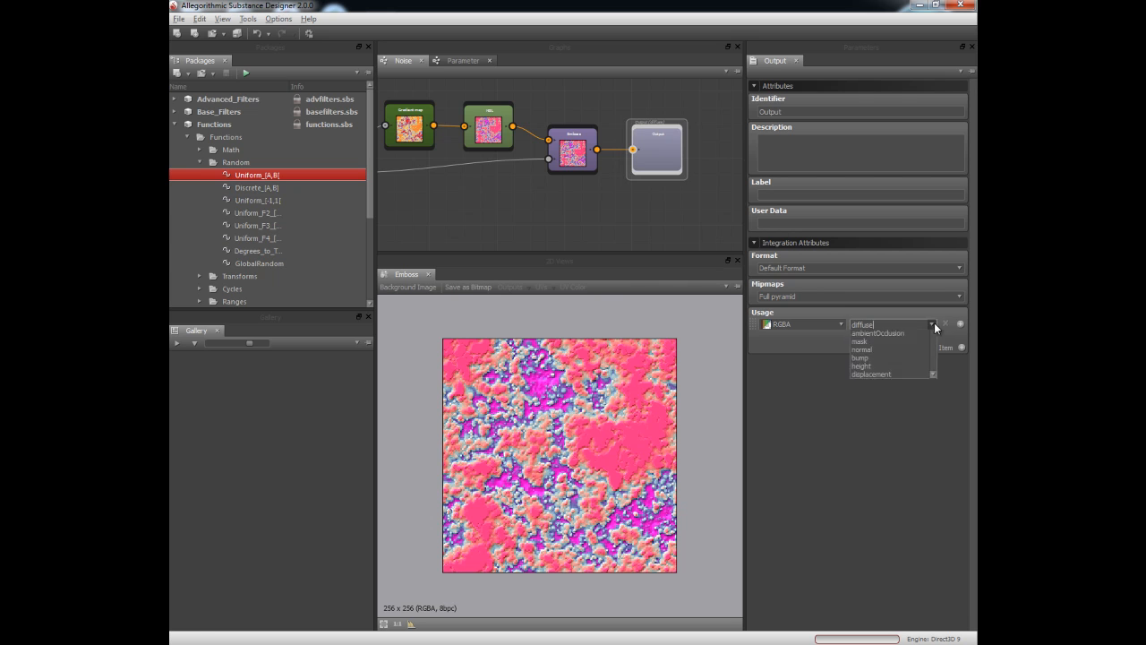
pyautogui.click(863, 324)
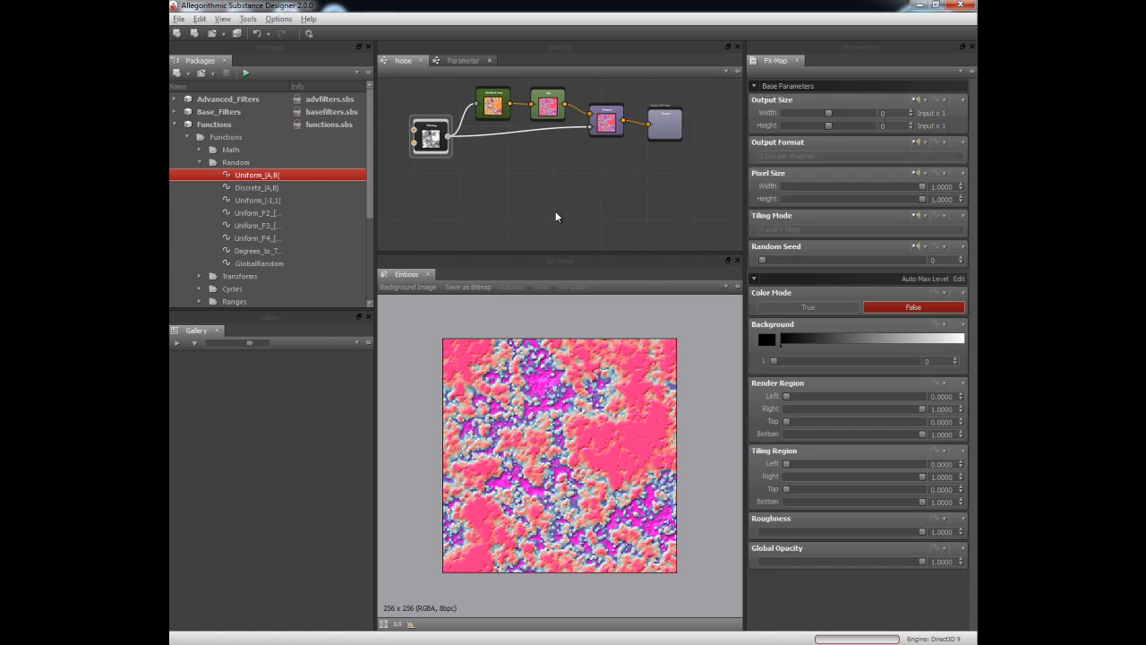
# Step: Add a Normal Mapper branch with a Channels Shuffle and a Uniform Color node
pyautogui.click(173, 99)
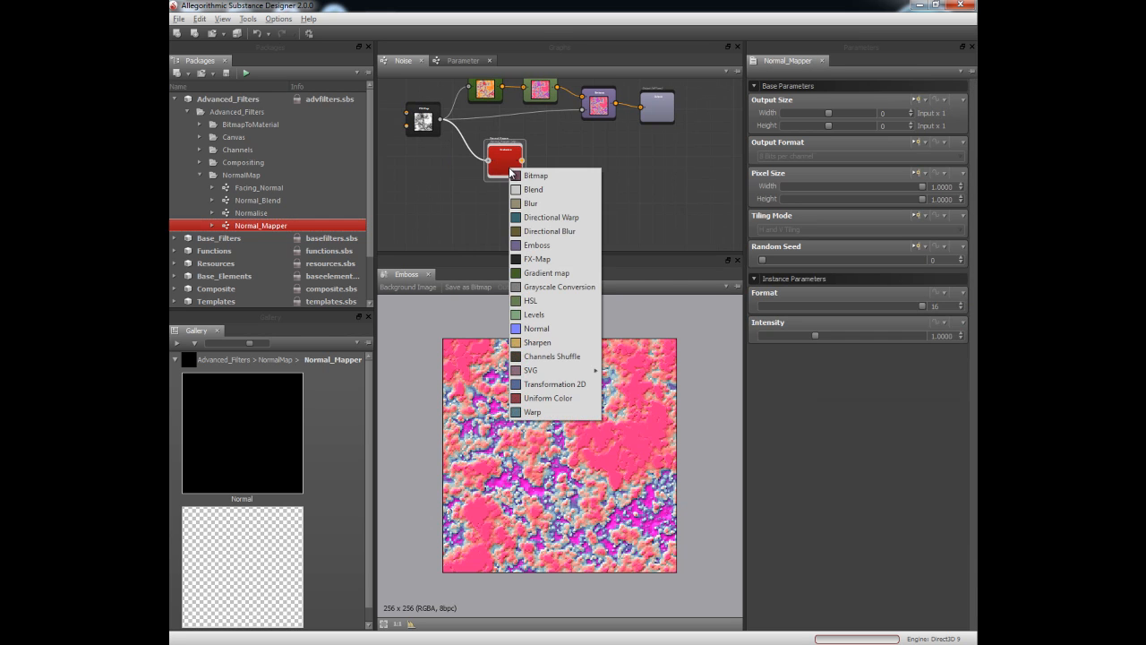
pyautogui.click(551, 356)
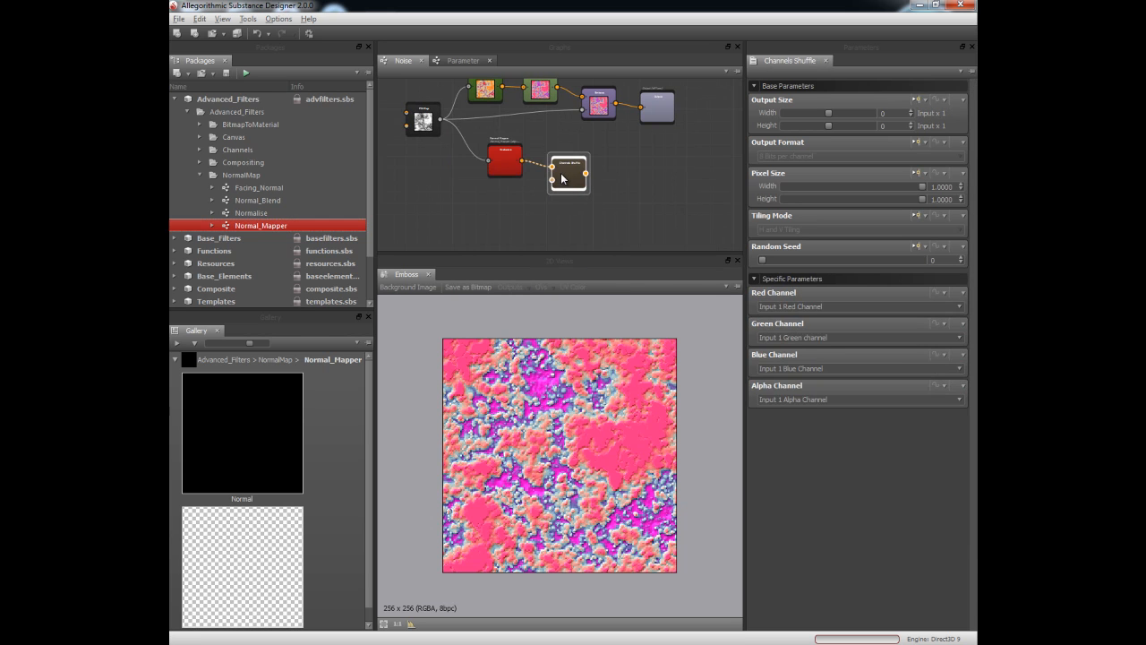
pyautogui.rightClick(569, 172)
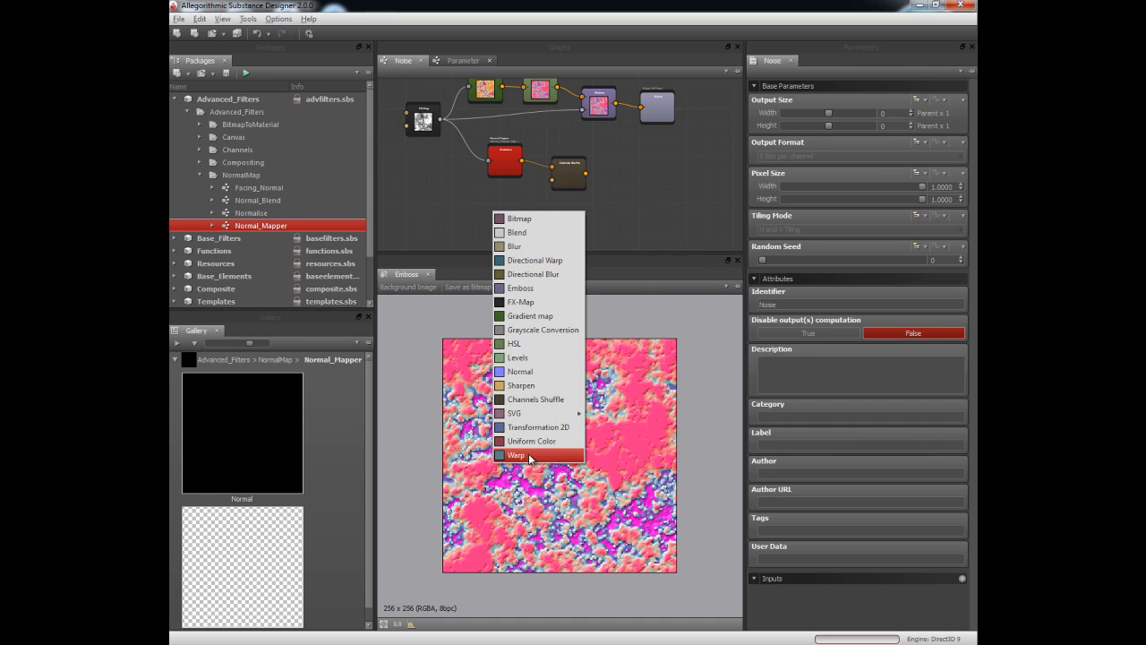
pyautogui.click(530, 440)
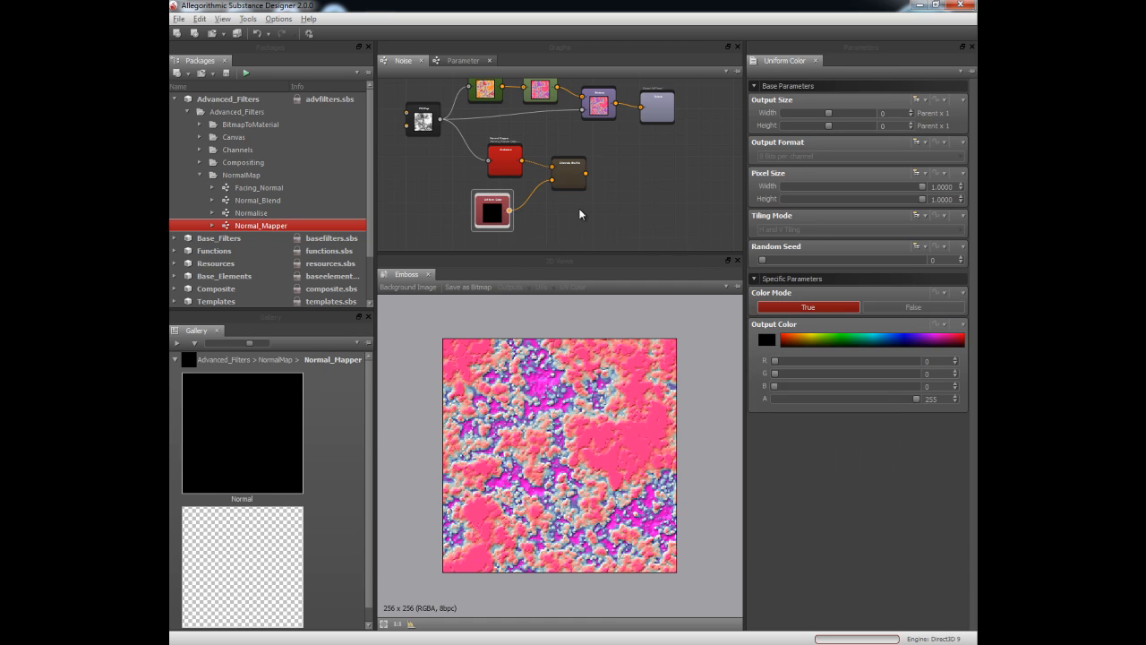
pyautogui.click(569, 176)
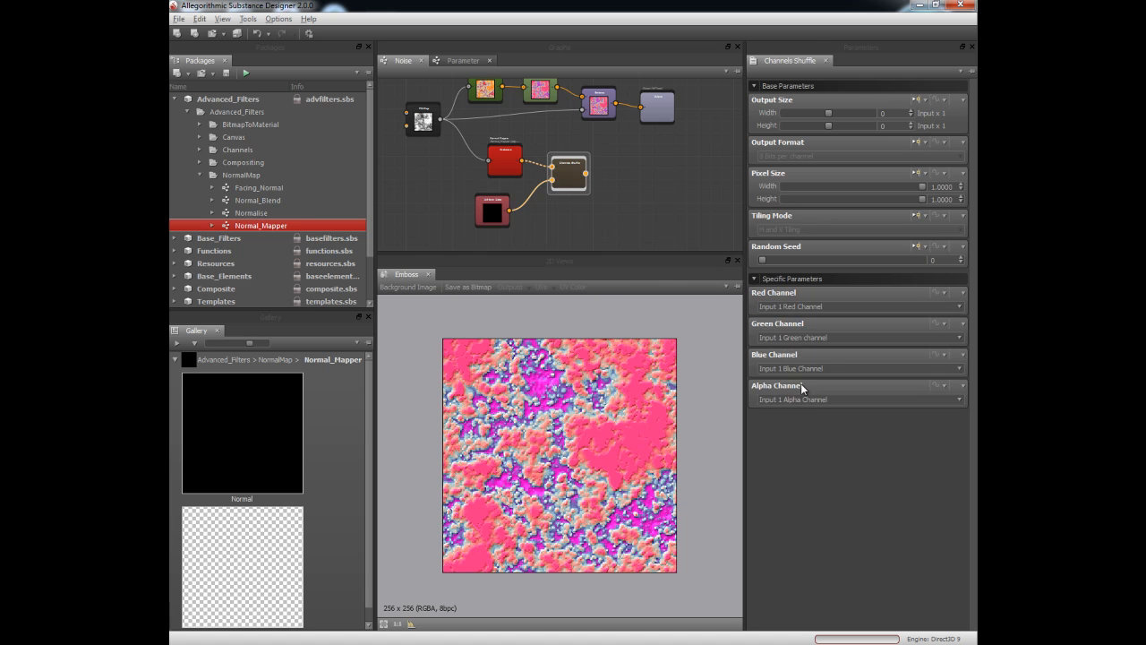
pyautogui.click(856, 400)
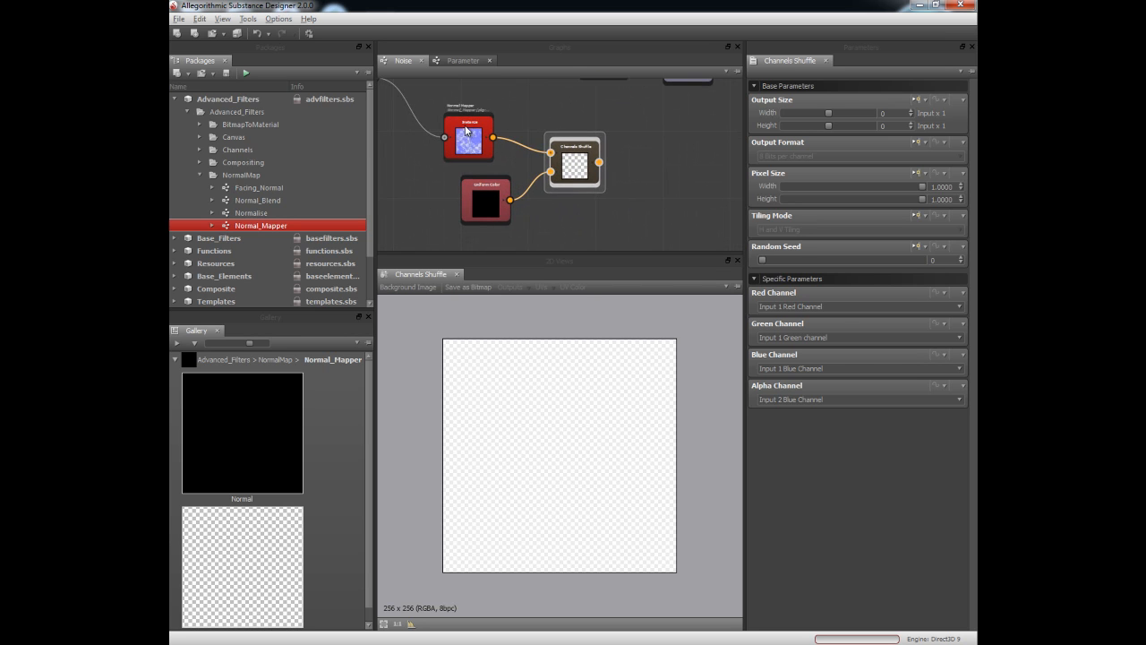
# Step: Set the shuffle's channels from the normal and uniform colour to get a blue normal map
pyautogui.click(487, 201)
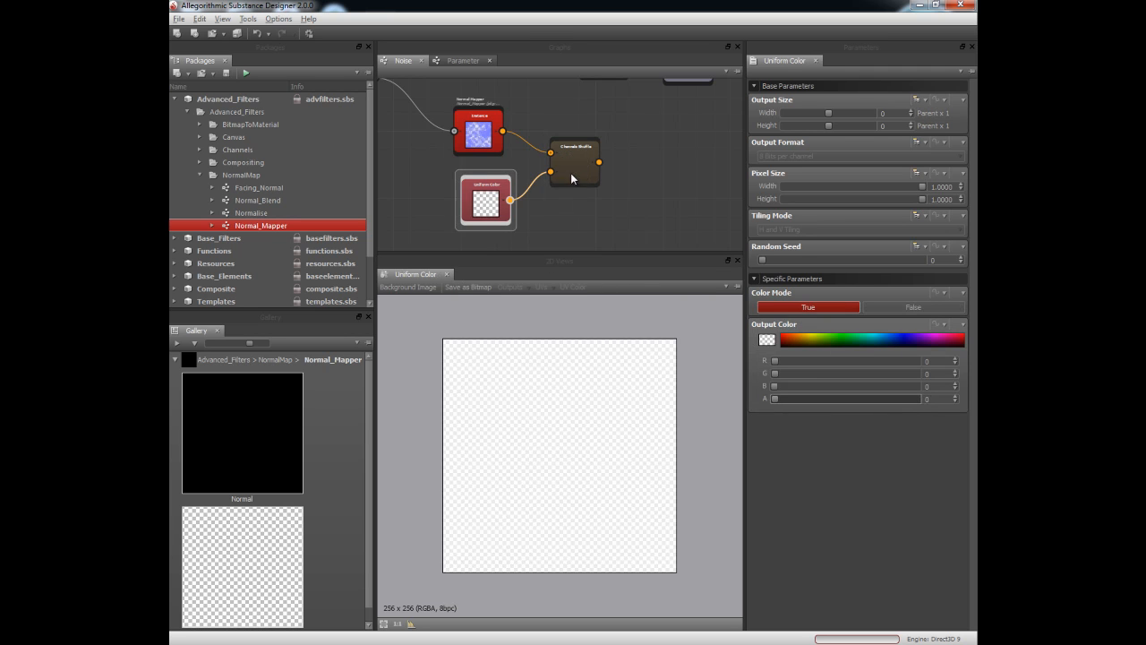
pyautogui.click(573, 162)
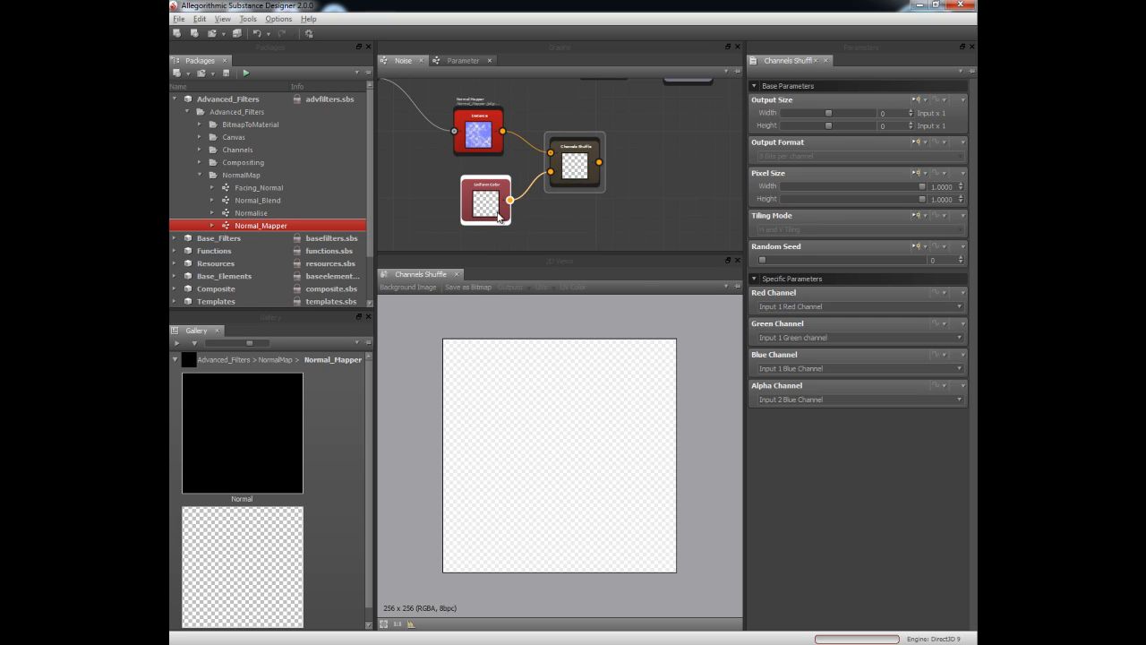
pyautogui.click(485, 201)
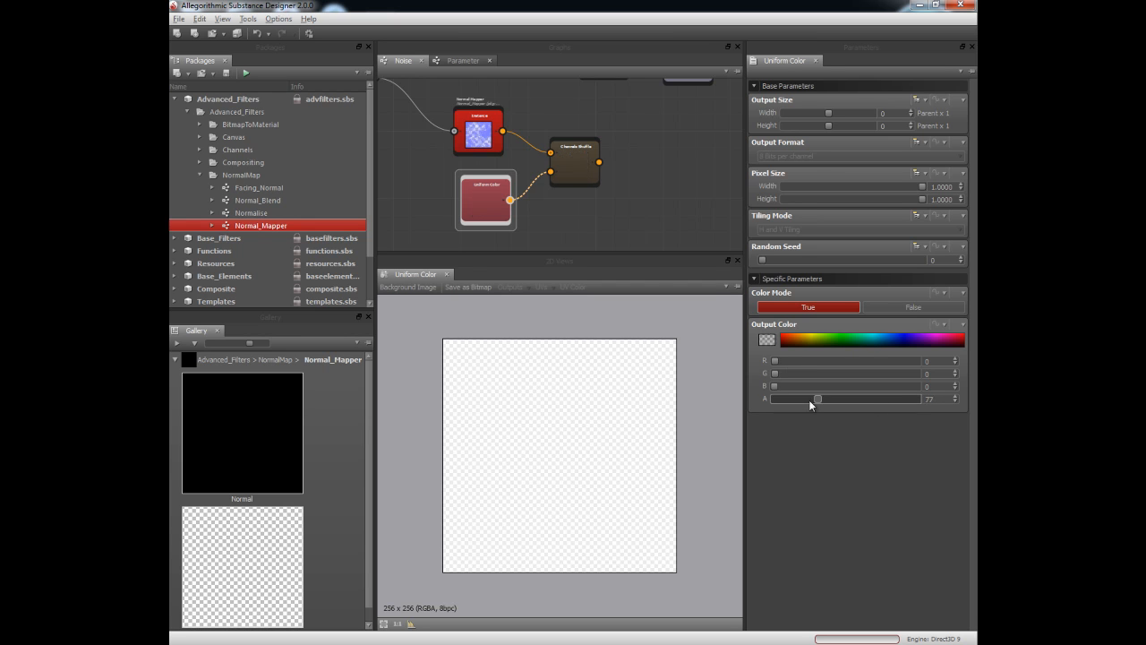
pyautogui.click(573, 161)
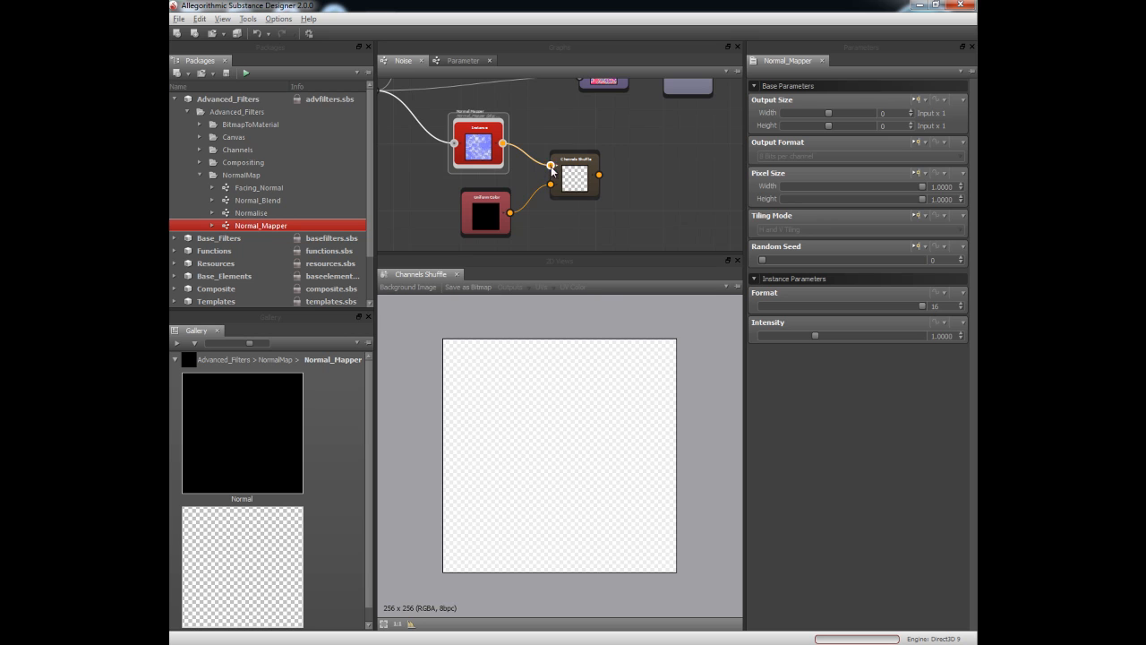
pyautogui.click(575, 175)
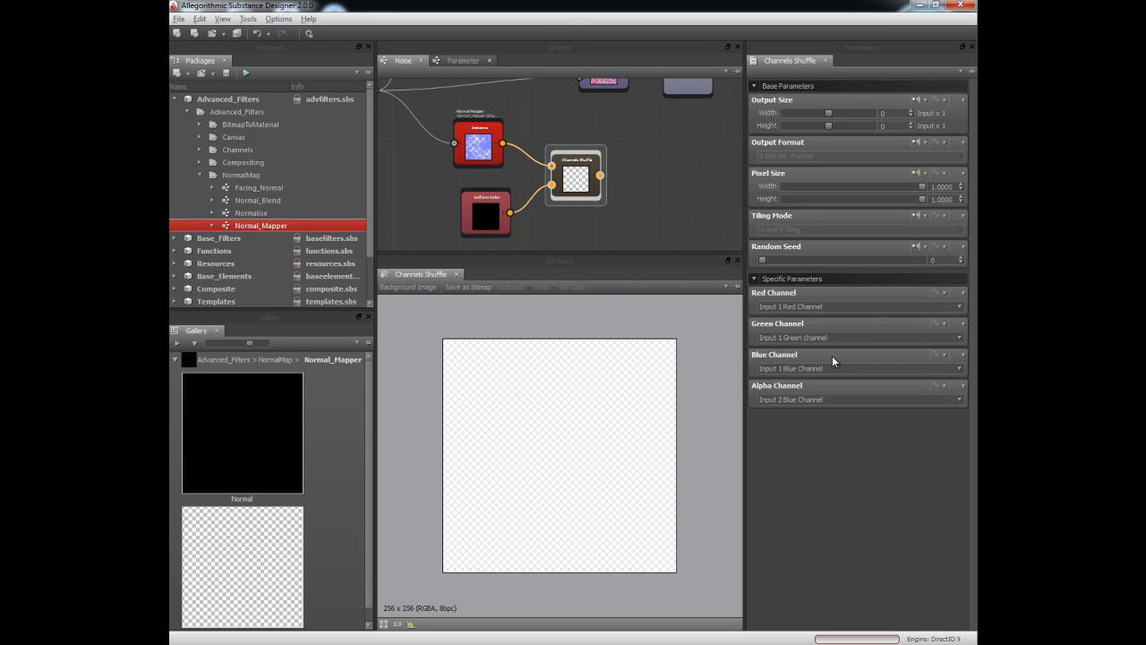
pyautogui.click(478, 142)
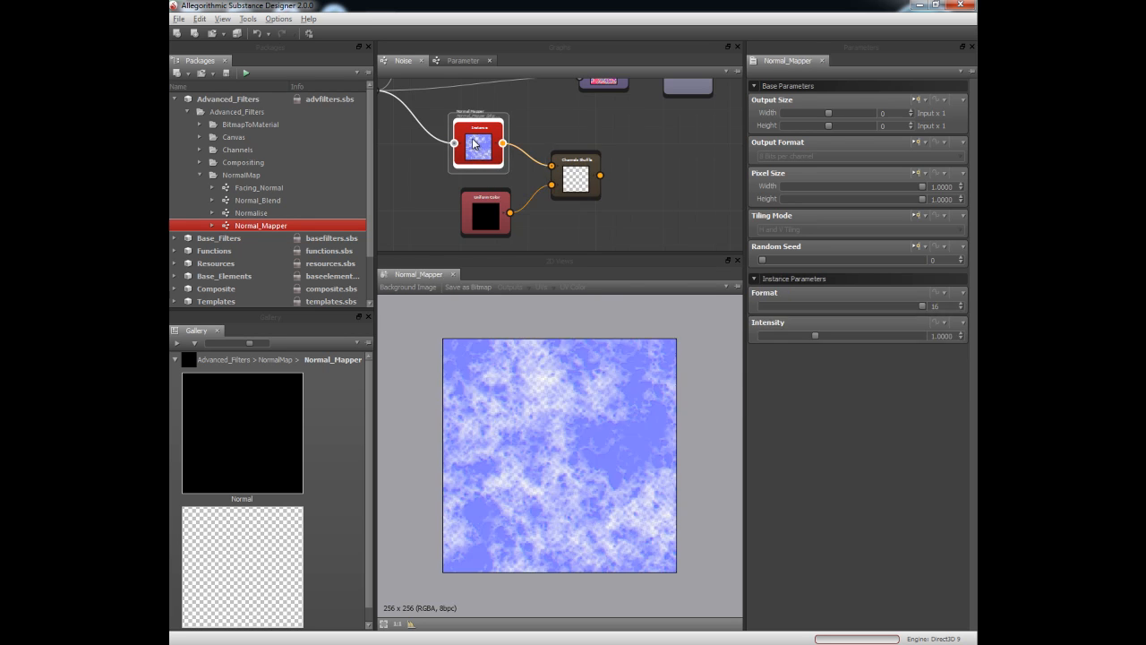
pyautogui.click(487, 211)
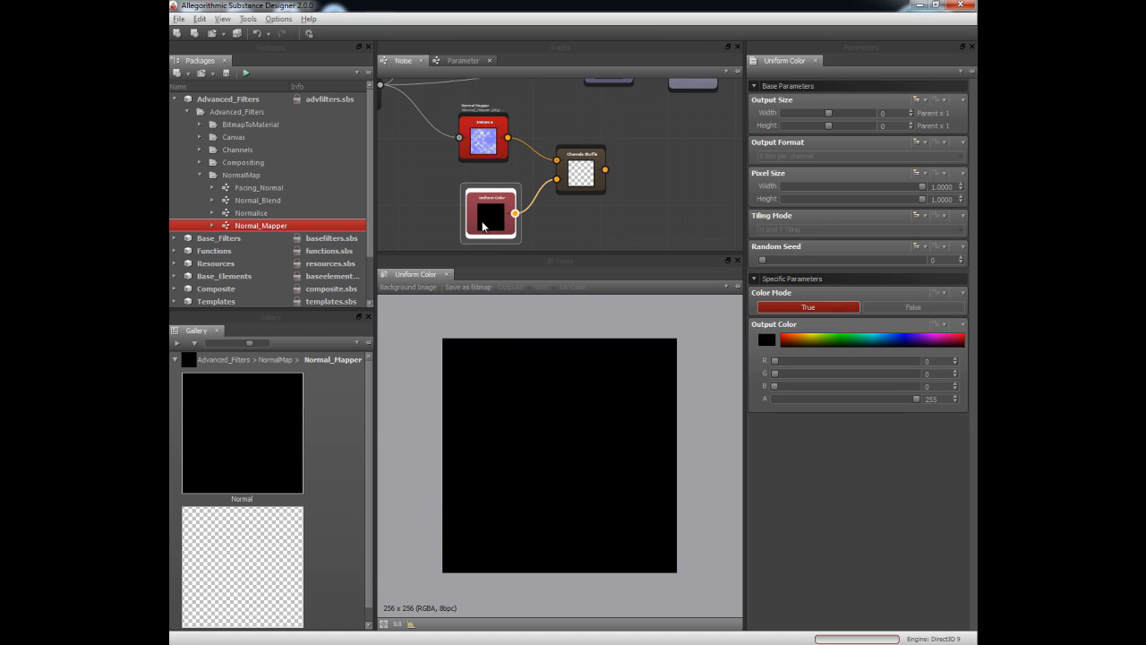
pyautogui.click(580, 172)
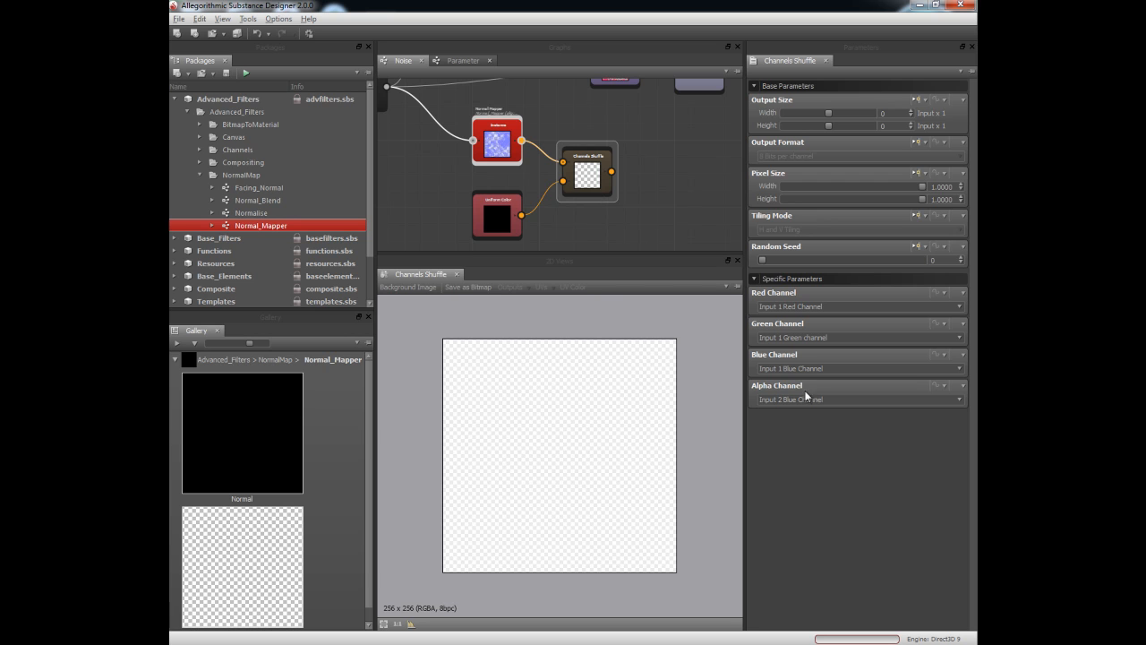
pyautogui.click(857, 398)
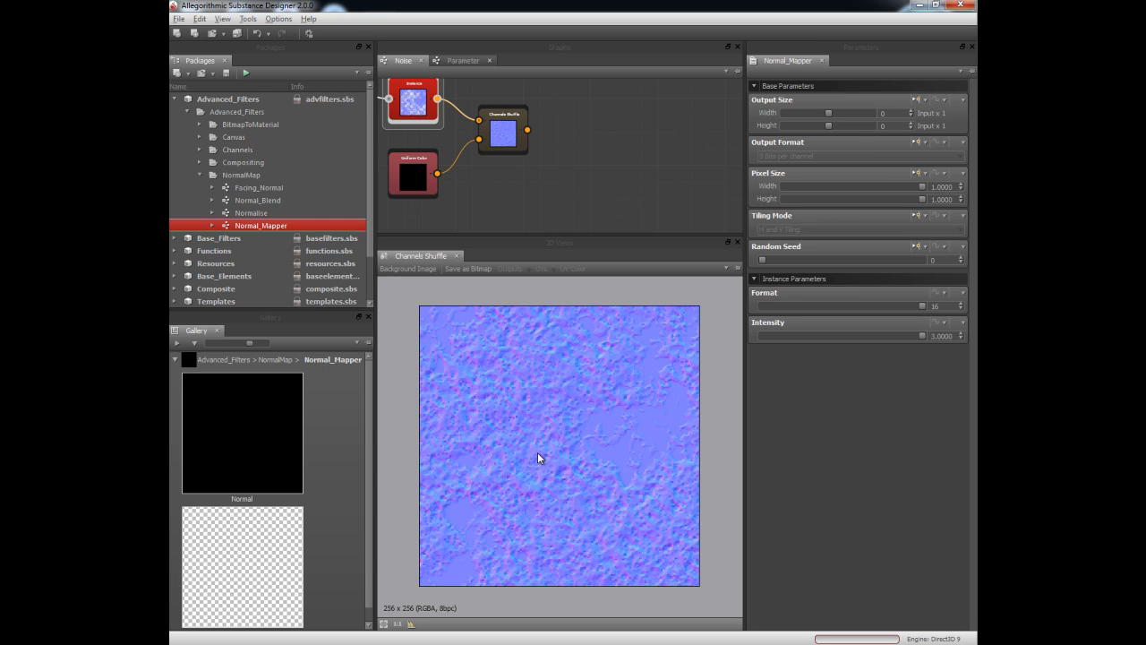
pyautogui.moveTo(541, 455)
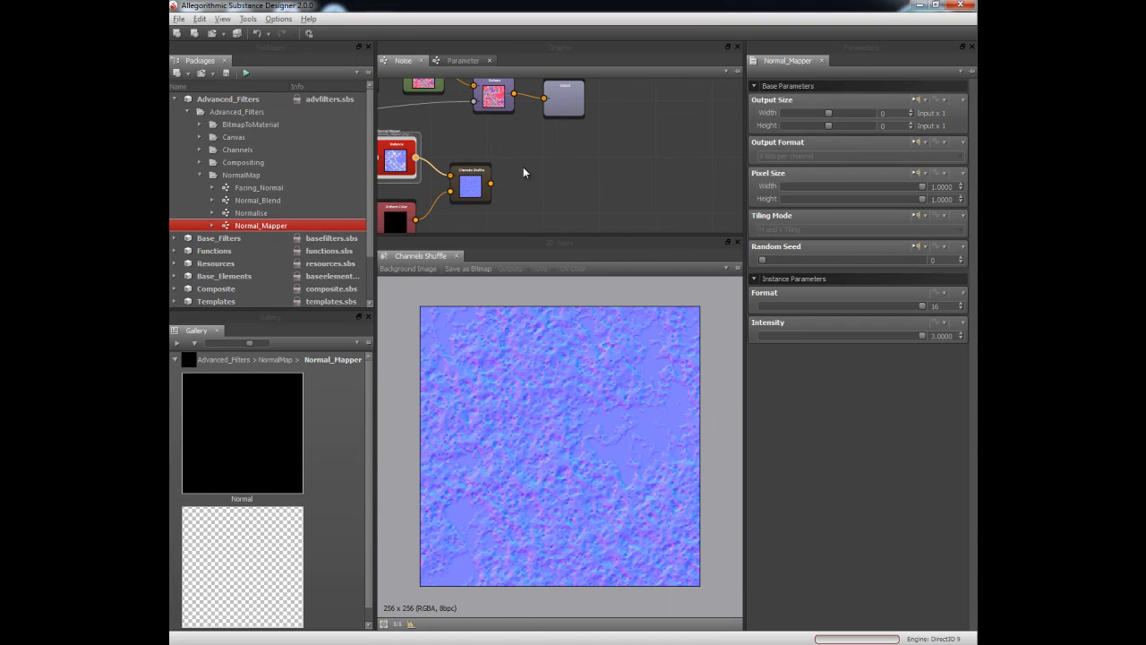
# Step: Add a normal output and view both outputs lit on a 3D plane, orbiting to see the relief
pyautogui.click(544, 140)
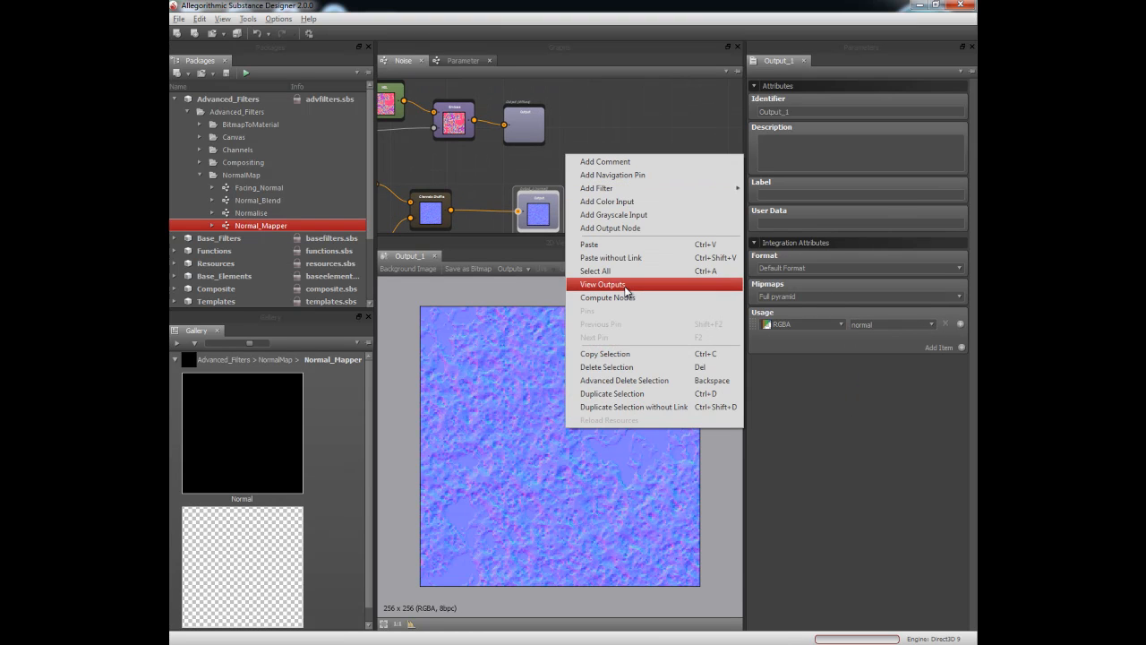
pyautogui.click(601, 283)
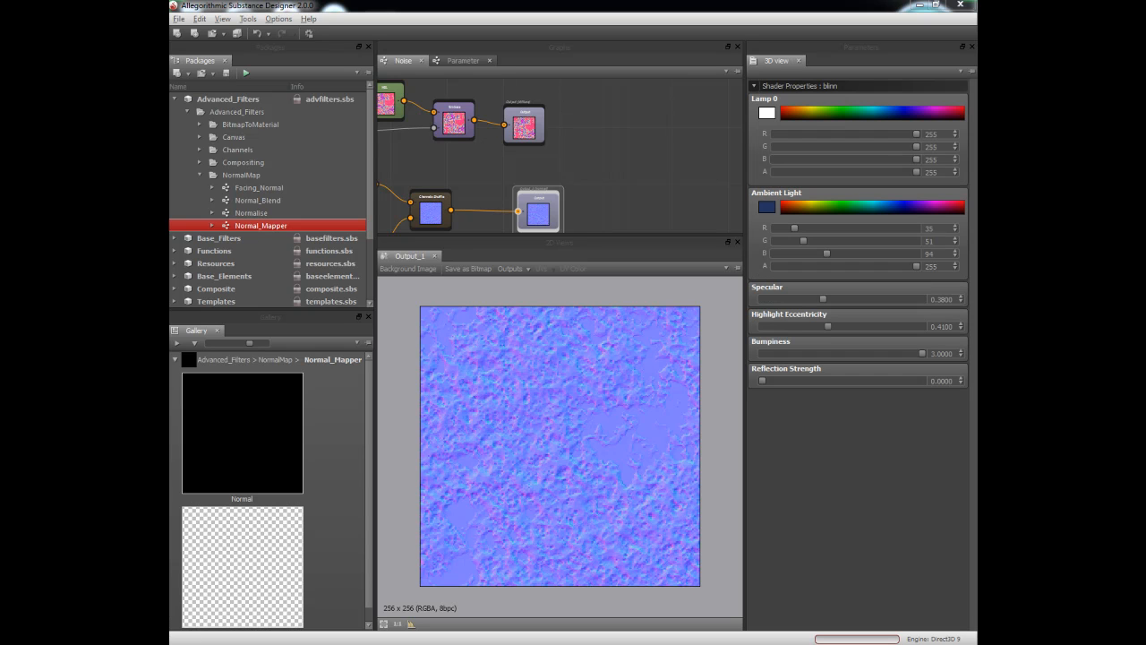
pyautogui.moveTo(591, 176)
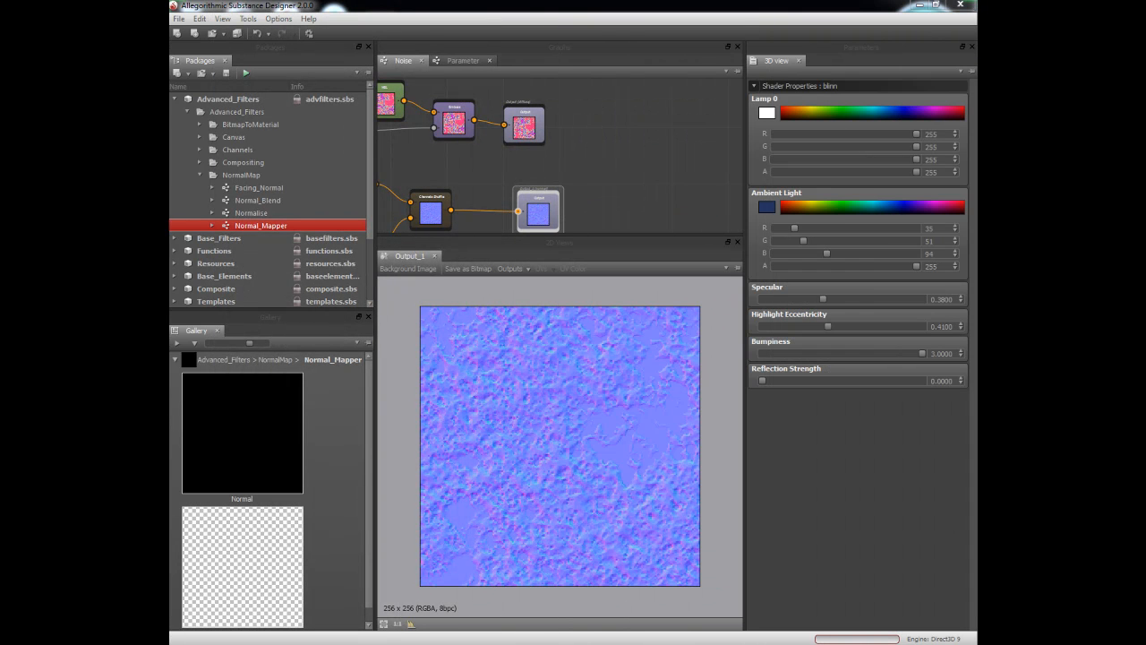
pyautogui.moveTo(921, 283)
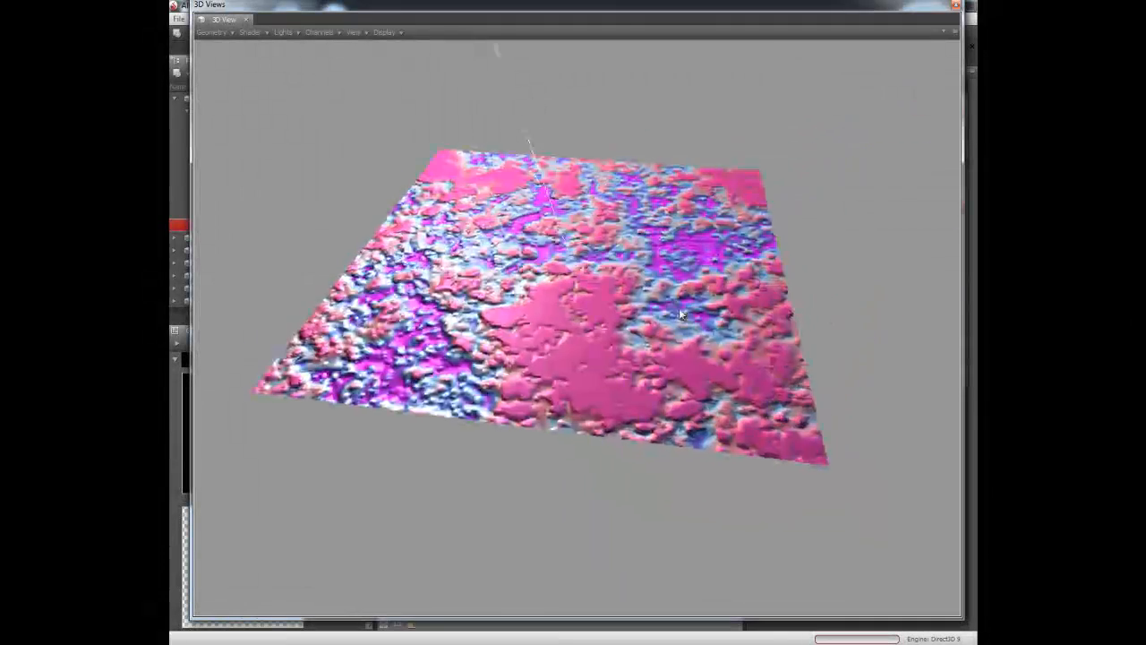
pyautogui.moveTo(681, 313); pyautogui.dragTo(600, 272)
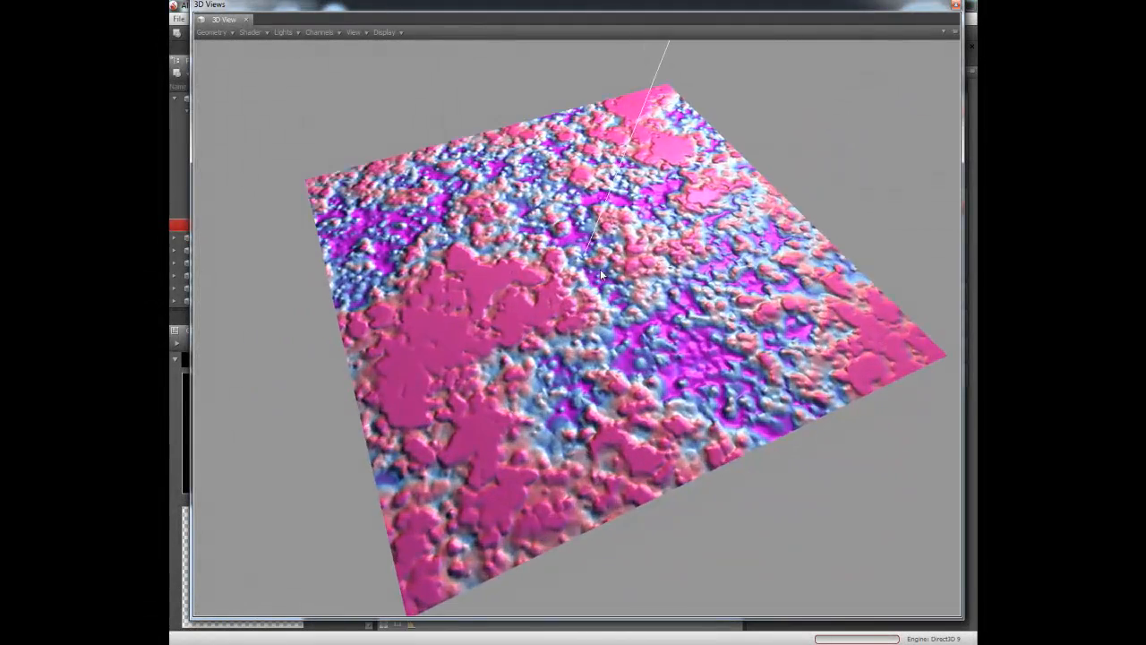